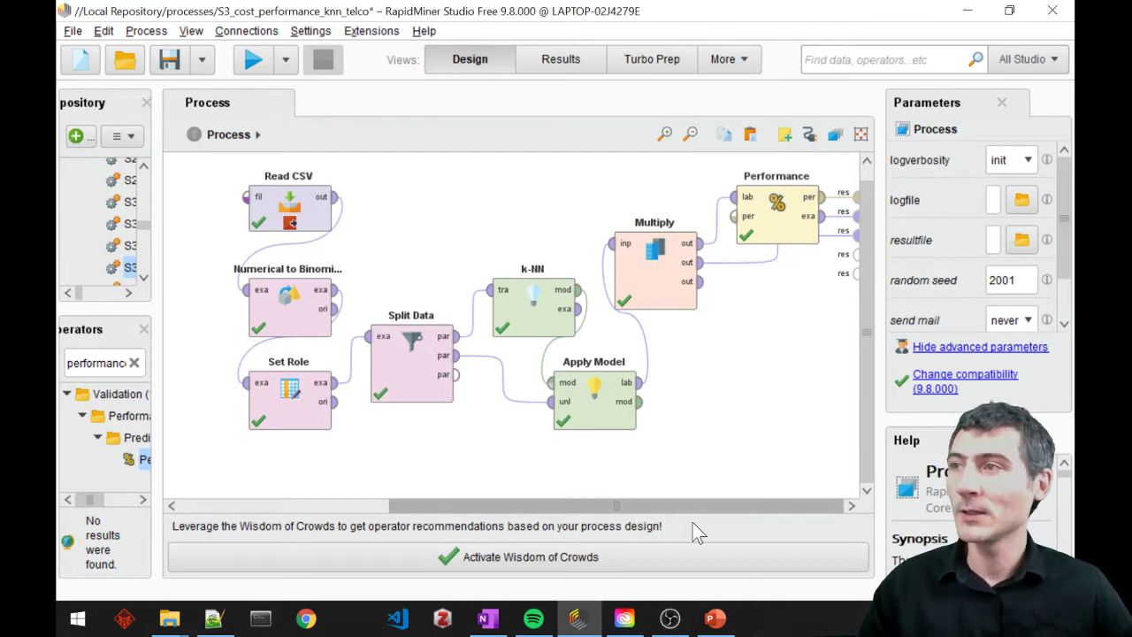
Select the Read CSV operator to show its churn-file loading parameters.
{"action": "left_click", "coordinate": [290, 209]}
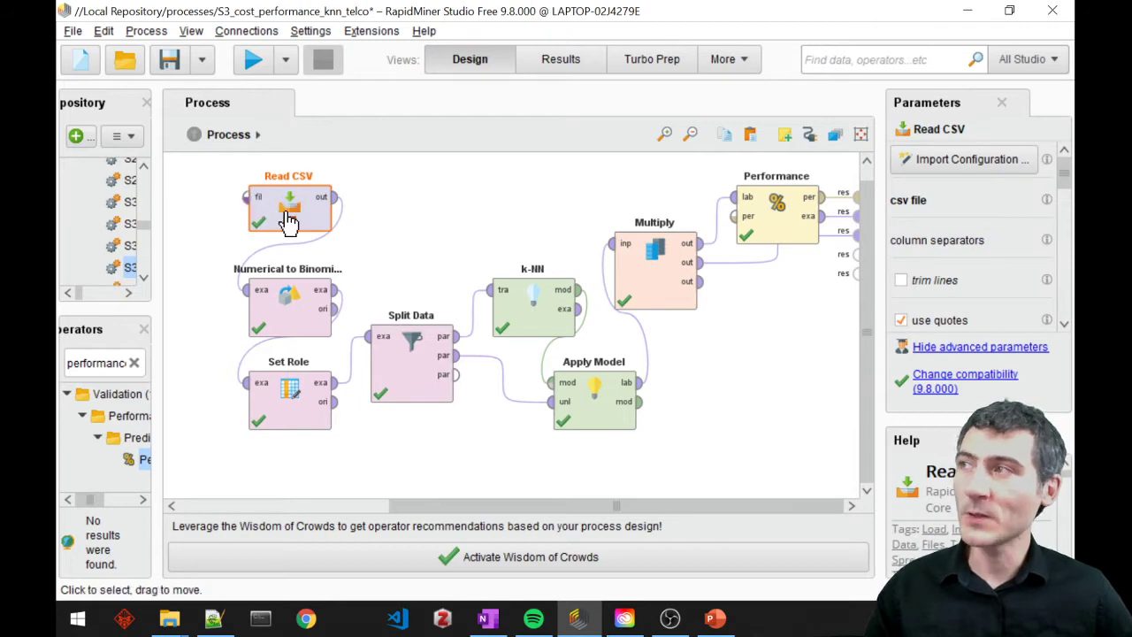
{"action": "mouse_move", "coordinate": [566, 193]}
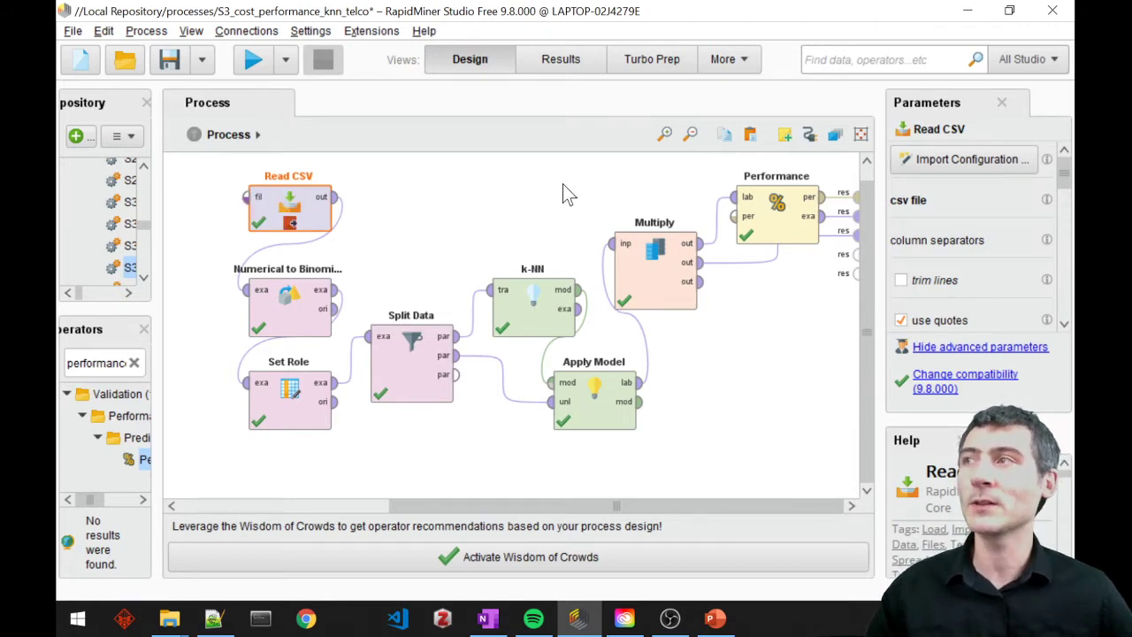
{"action": "mouse_move", "coordinate": [305, 210]}
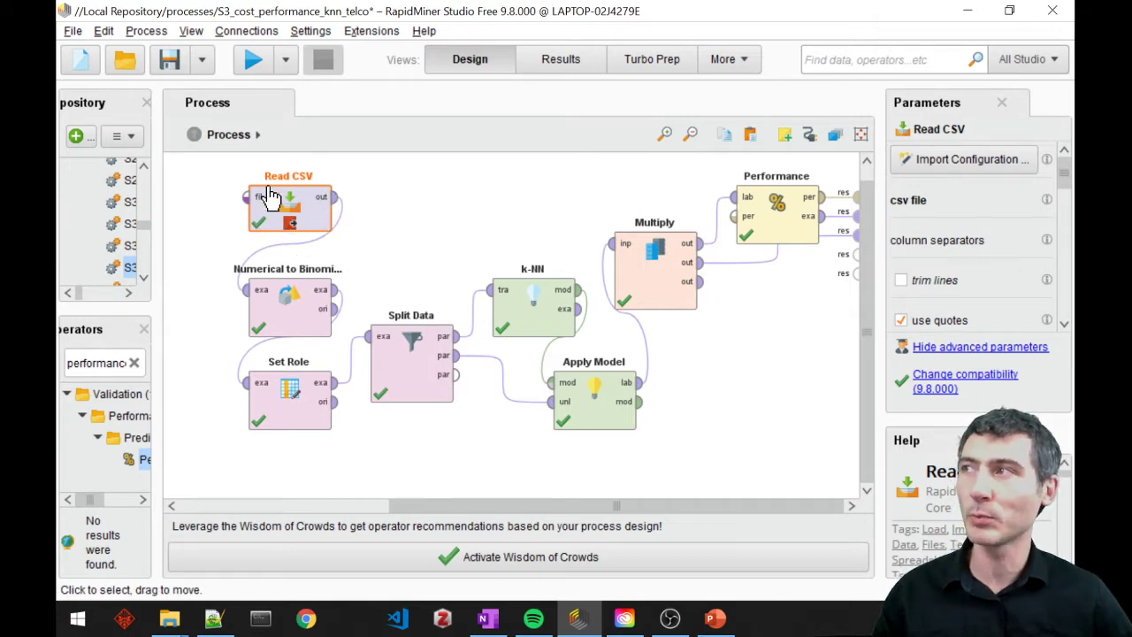
Run to the Read CSV breakpoint and scroll the 3,333-example table to Churn.
{"action": "left_click", "coordinate": [252, 59]}
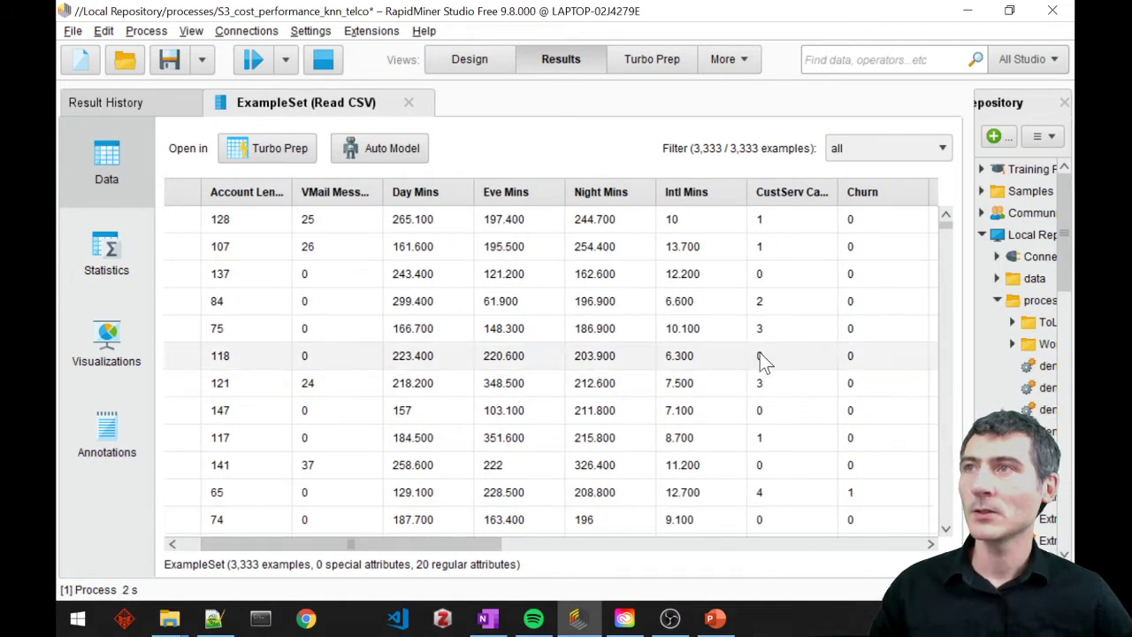
{"action": "scroll", "scroll_direction": "right", "scroll_amount": 3}
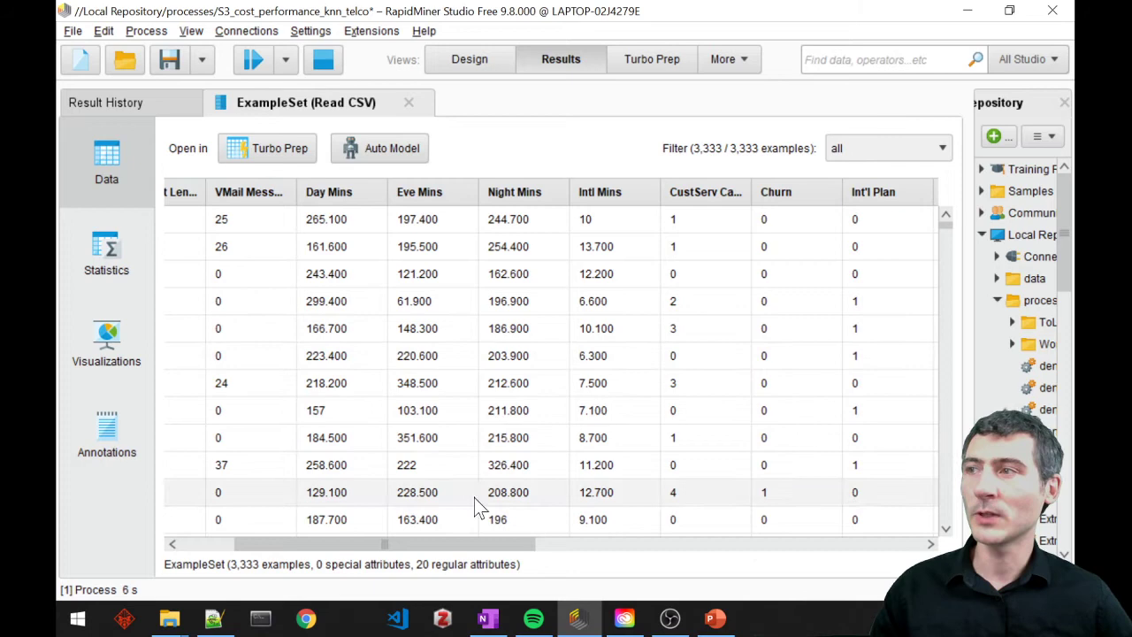
{"action": "scroll", "scroll_direction": "right", "scroll_amount": 3}
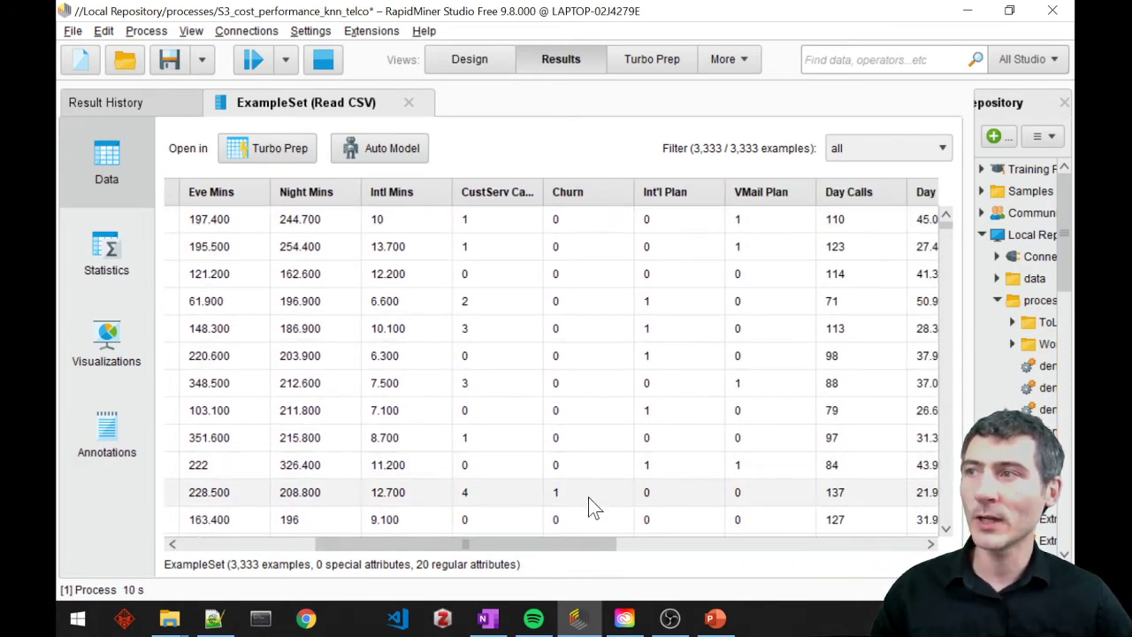
{"action": "mouse_move", "coordinate": [590, 252]}
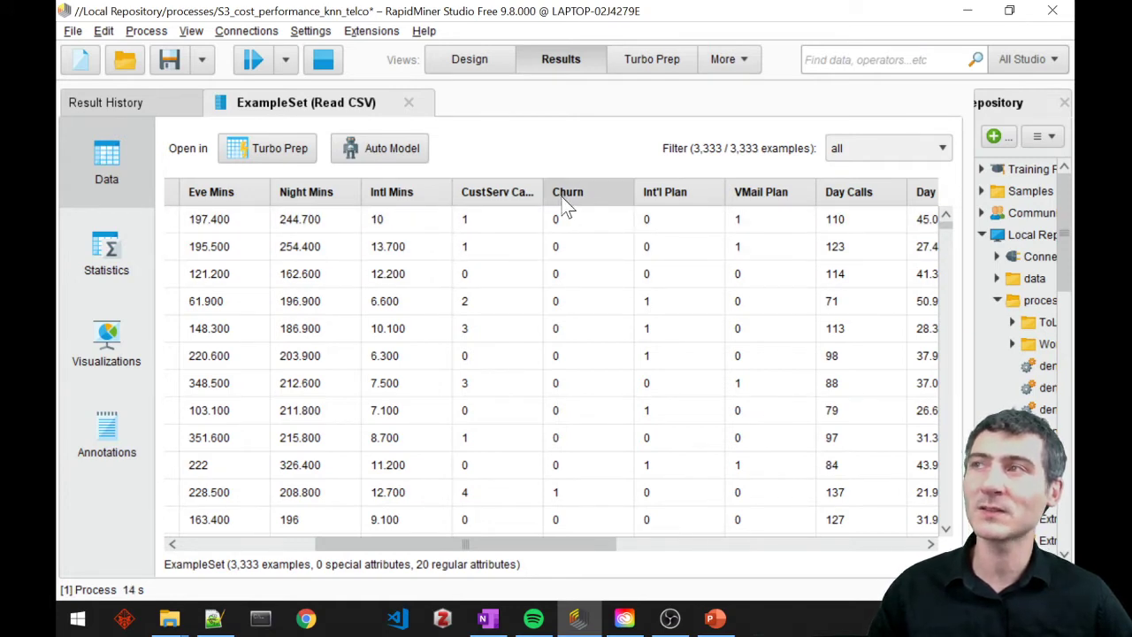
{"action": "mouse_move", "coordinate": [549, 122]}
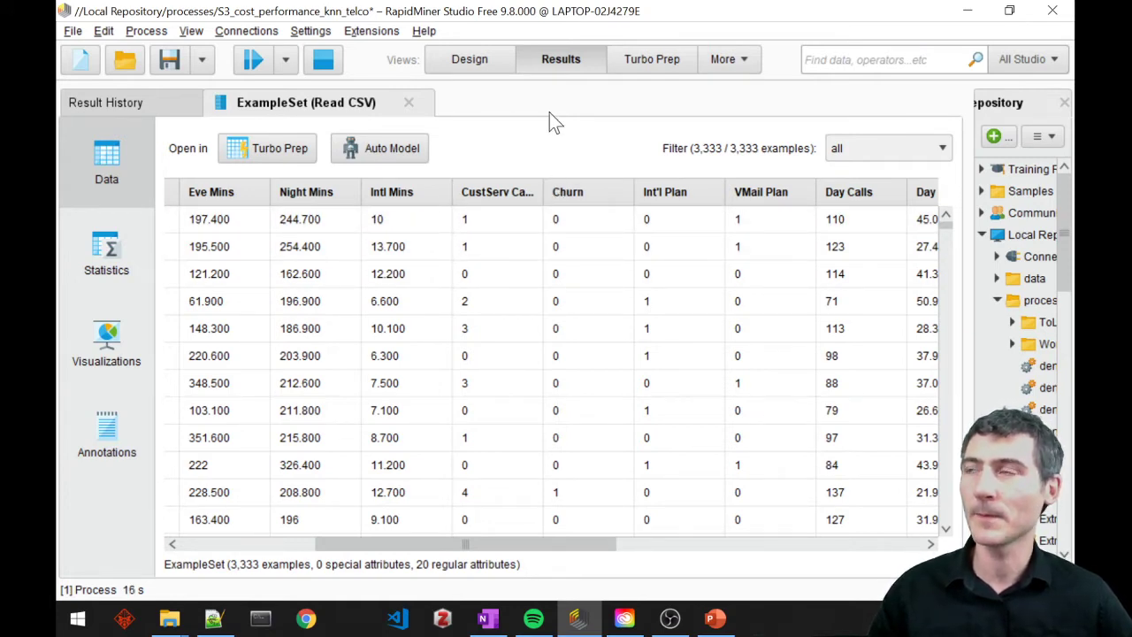
Back in Design, review Numerical to Binominal and confirm Set Role targets Churn.
{"action": "left_click", "coordinate": [470, 60]}
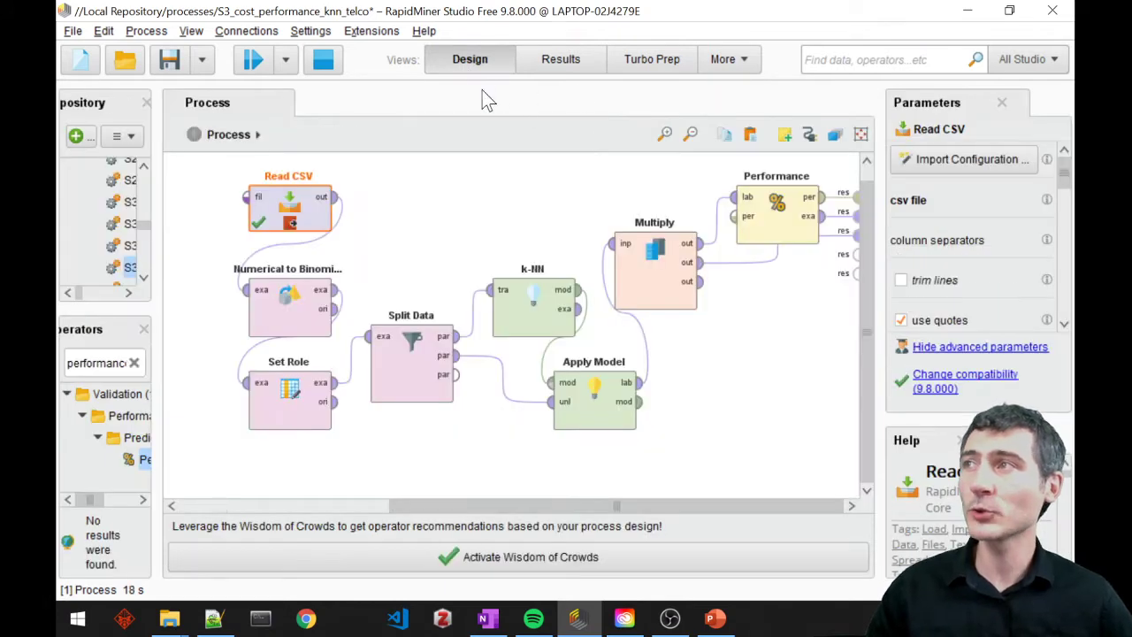
{"action": "left_click", "coordinate": [289, 301]}
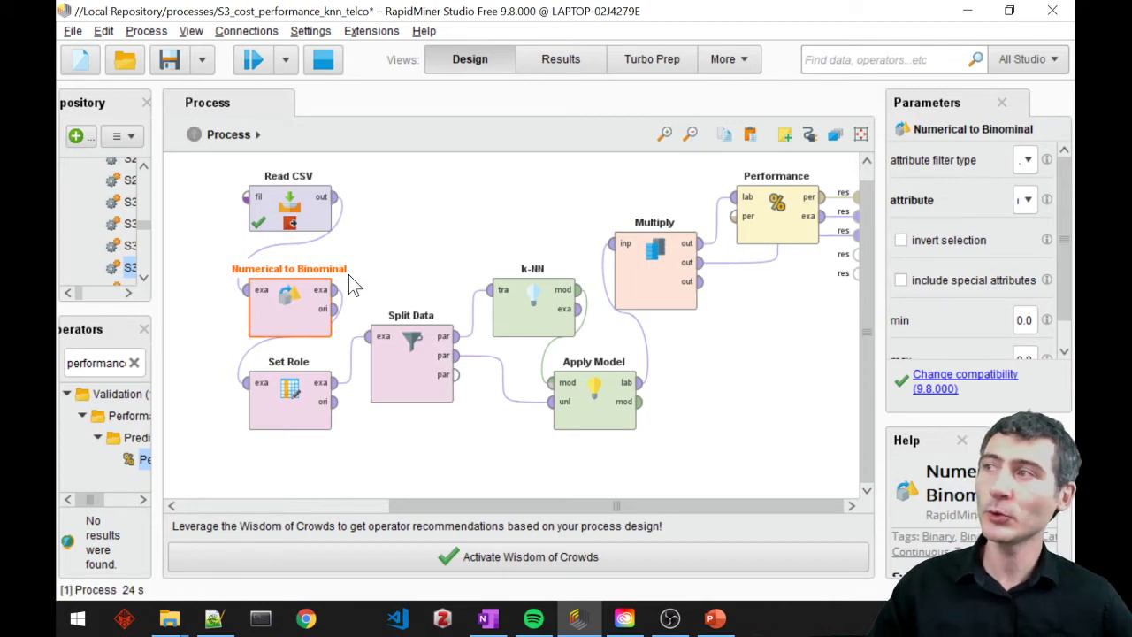
{"action": "mouse_move", "coordinate": [291, 308]}
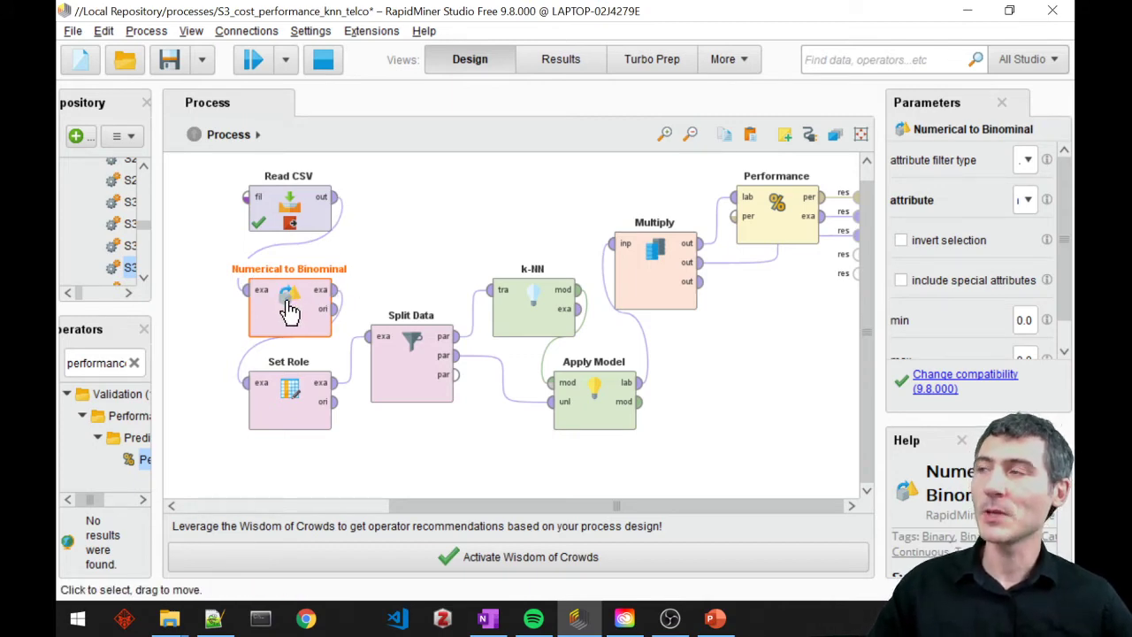
{"action": "mouse_move", "coordinate": [290, 323]}
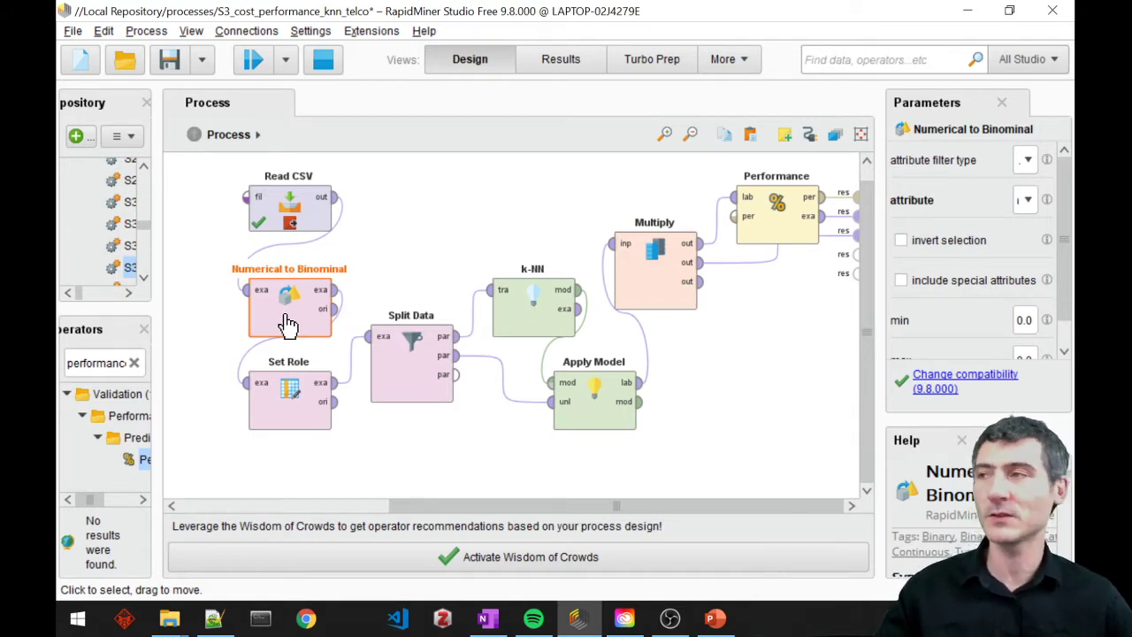
{"action": "mouse_move", "coordinate": [290, 398]}
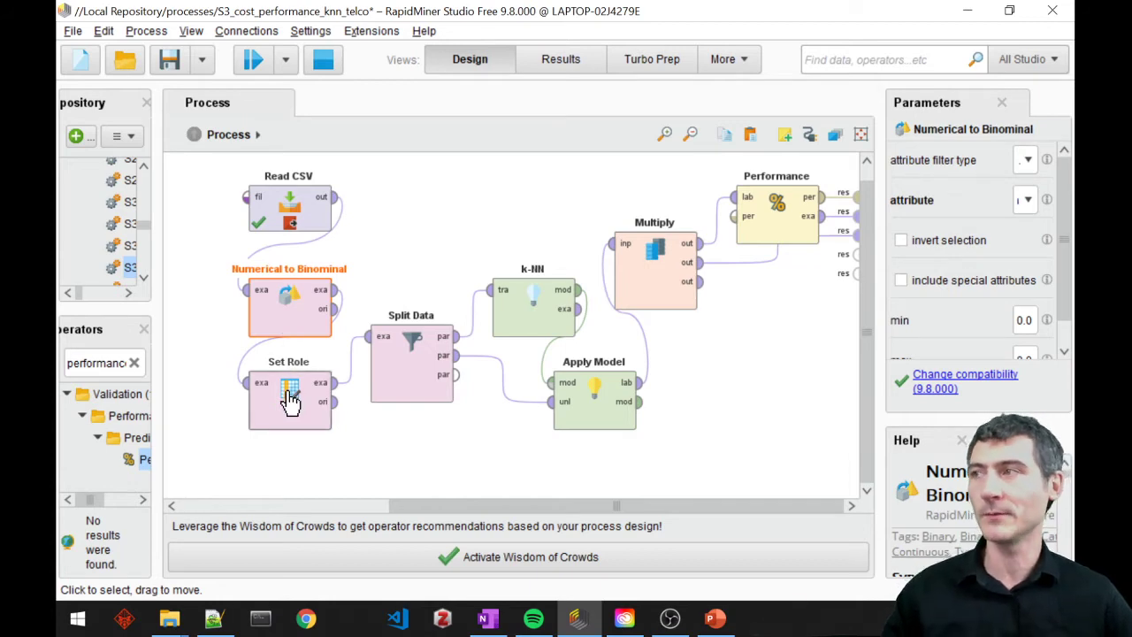
{"action": "left_click", "coordinate": [289, 399]}
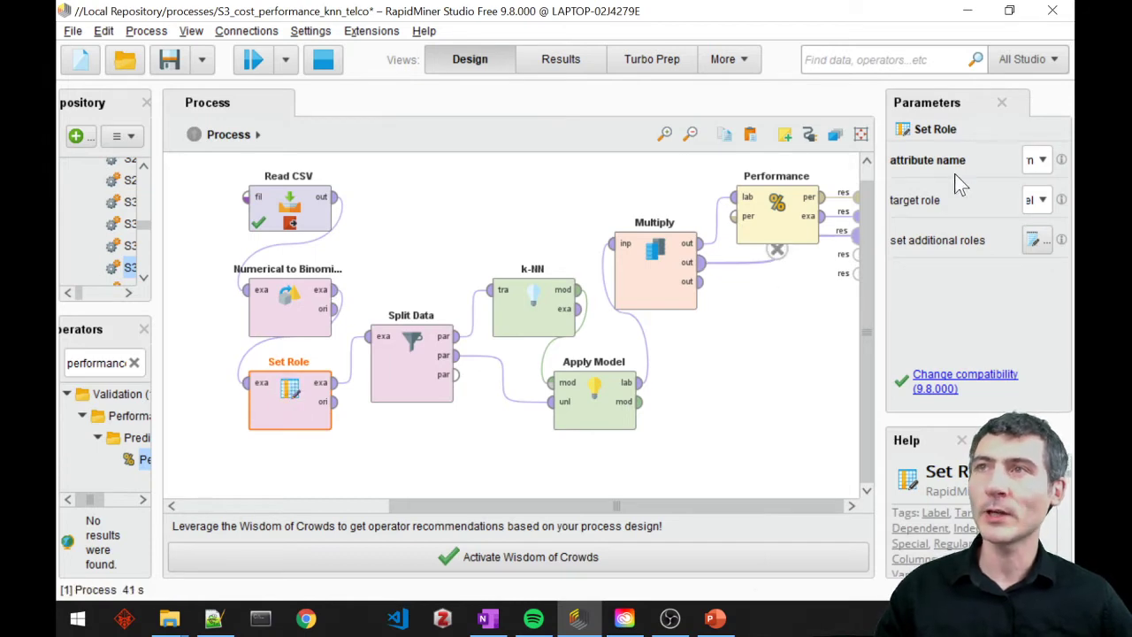
{"action": "left_click", "coordinate": [1041, 160]}
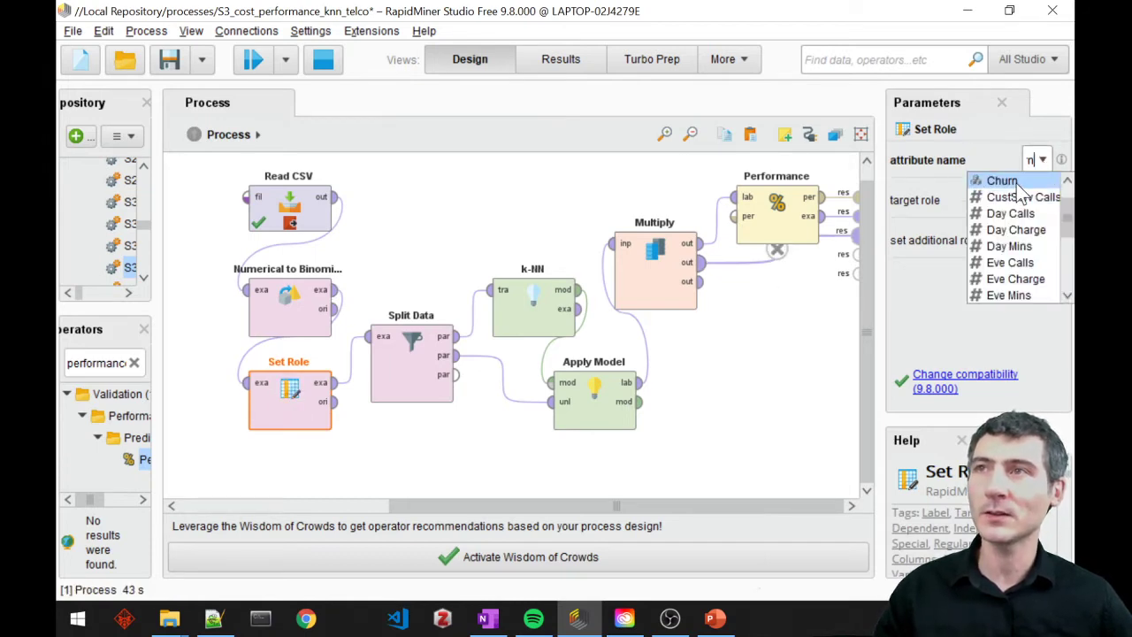
{"action": "left_click", "coordinate": [1037, 200]}
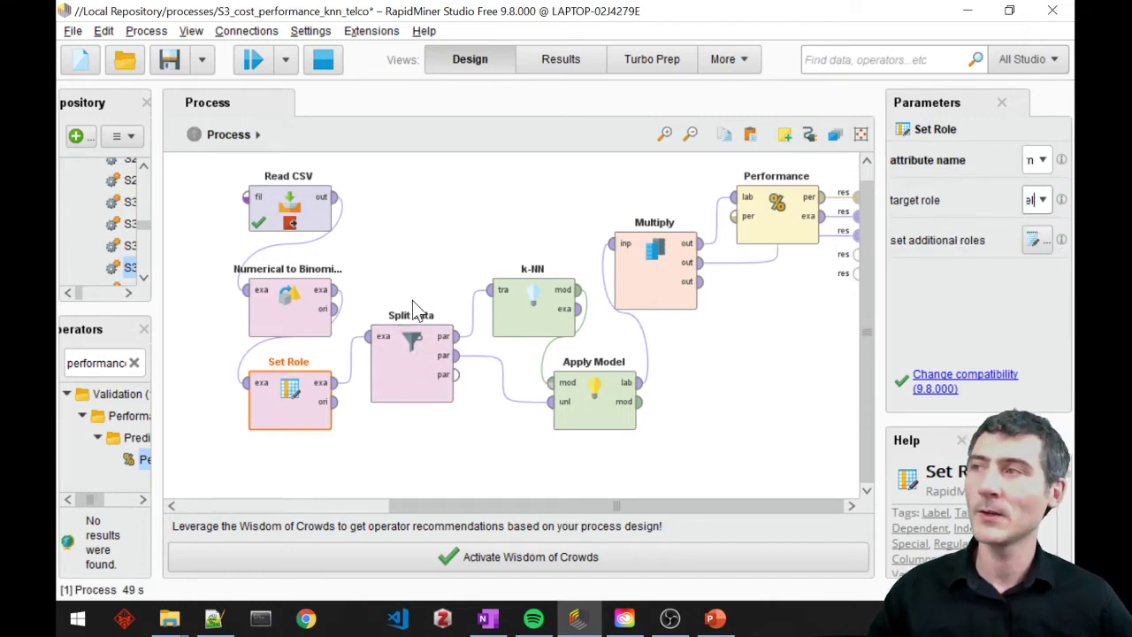
Review Split Data's partition ratios of 0.7 and 0.3.
{"action": "left_click", "coordinate": [410, 363]}
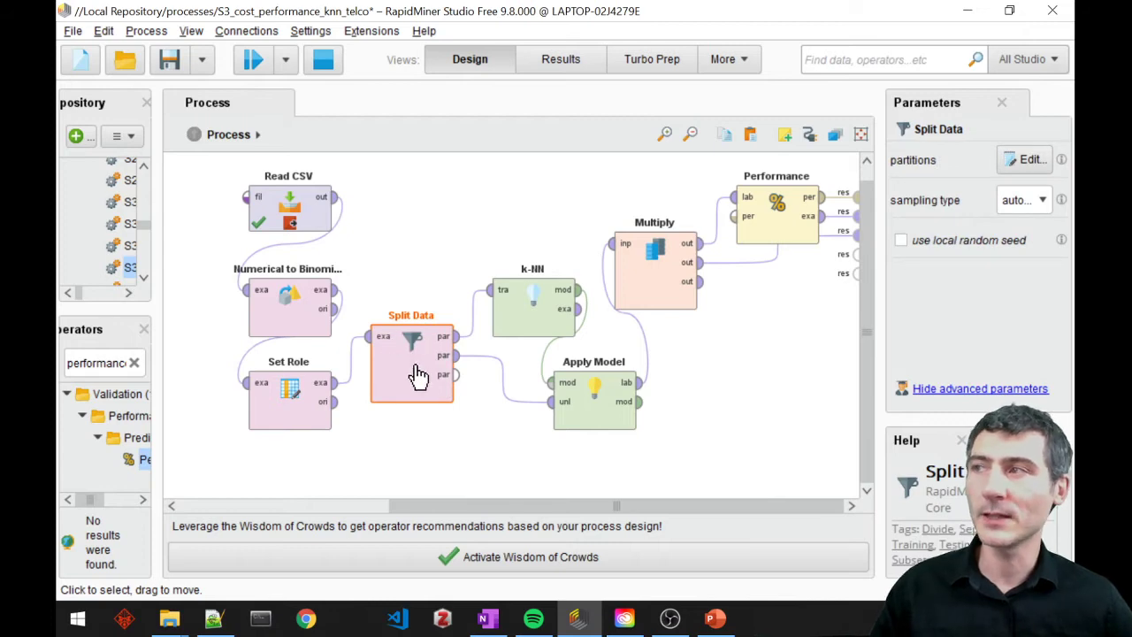
{"action": "left_click", "coordinate": [1027, 159]}
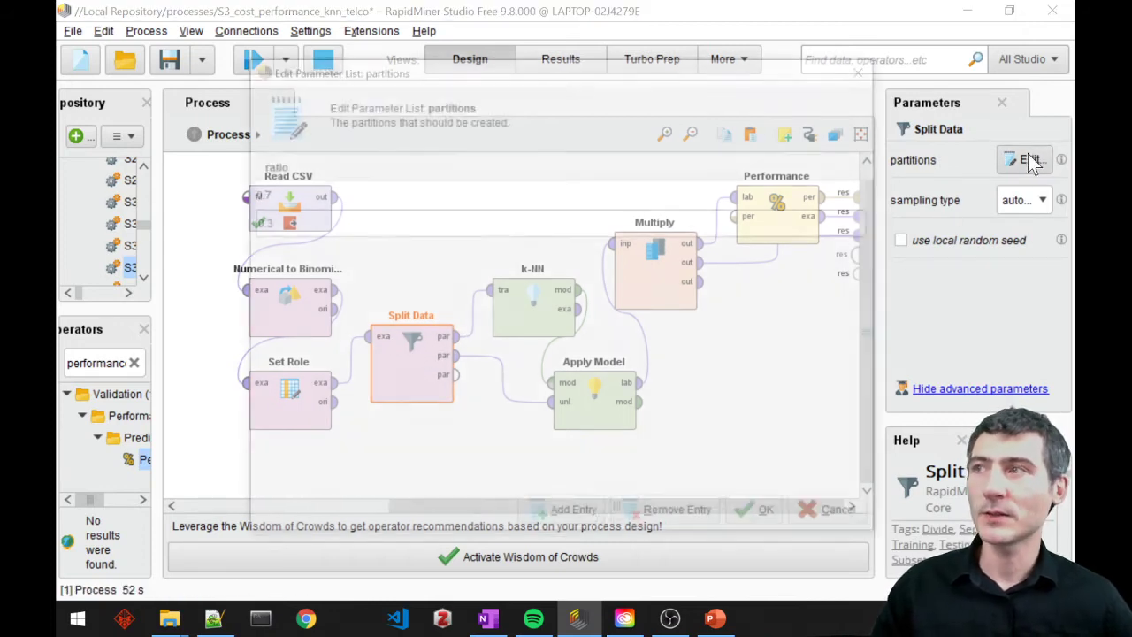
{"action": "left_click", "coordinate": [1026, 159]}
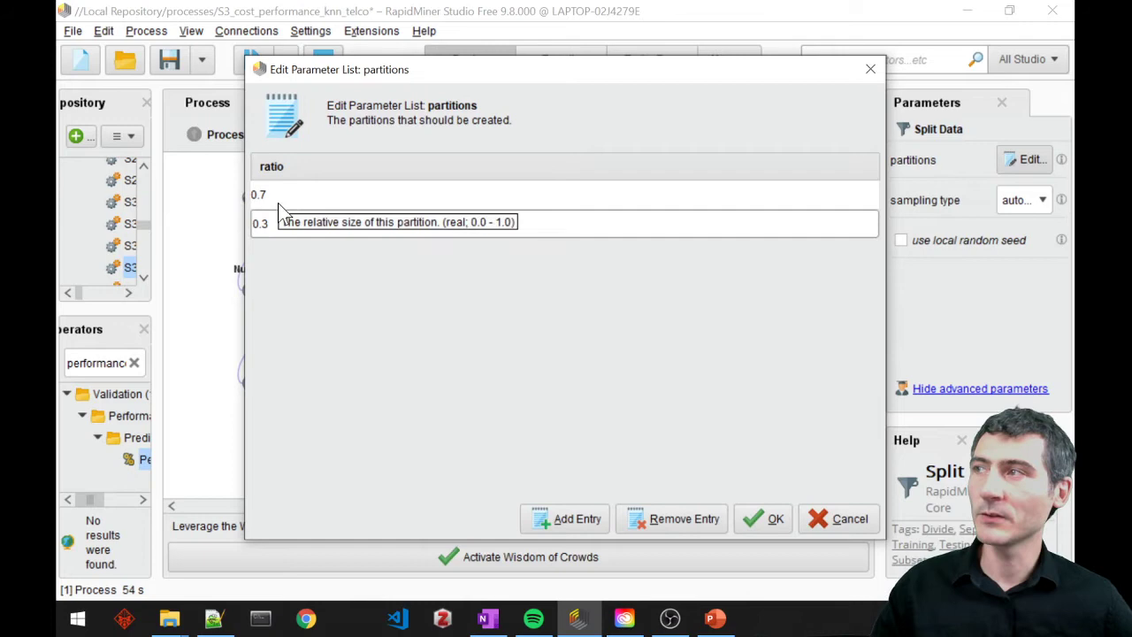
{"action": "mouse_move", "coordinate": [849, 519]}
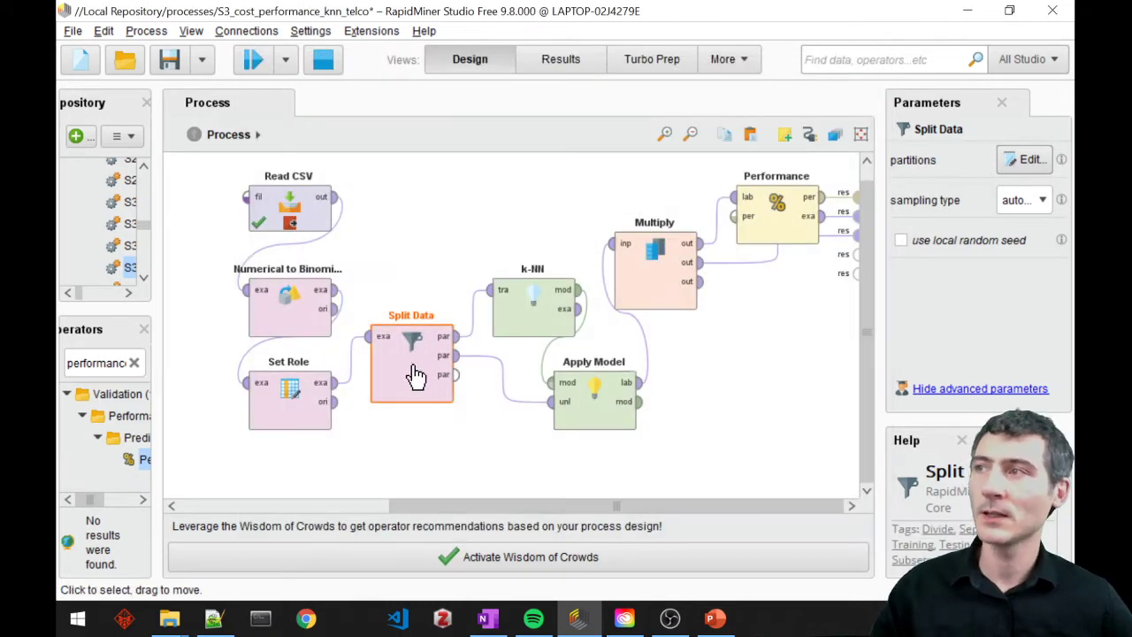
{"action": "mouse_move", "coordinate": [485, 318]}
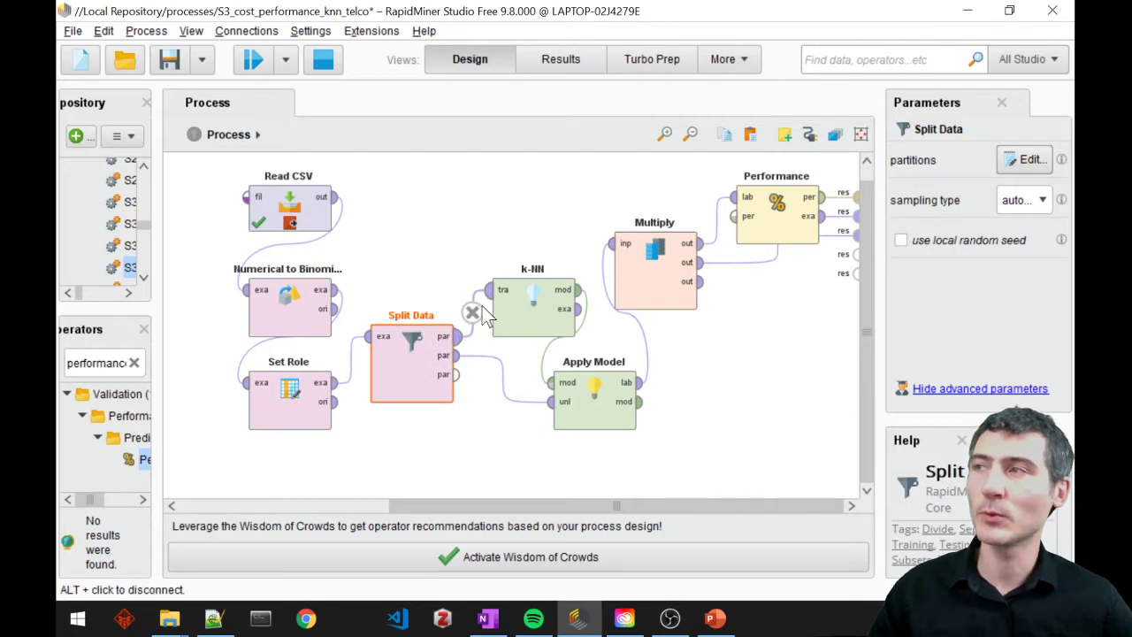
{"action": "mouse_move", "coordinate": [535, 316]}
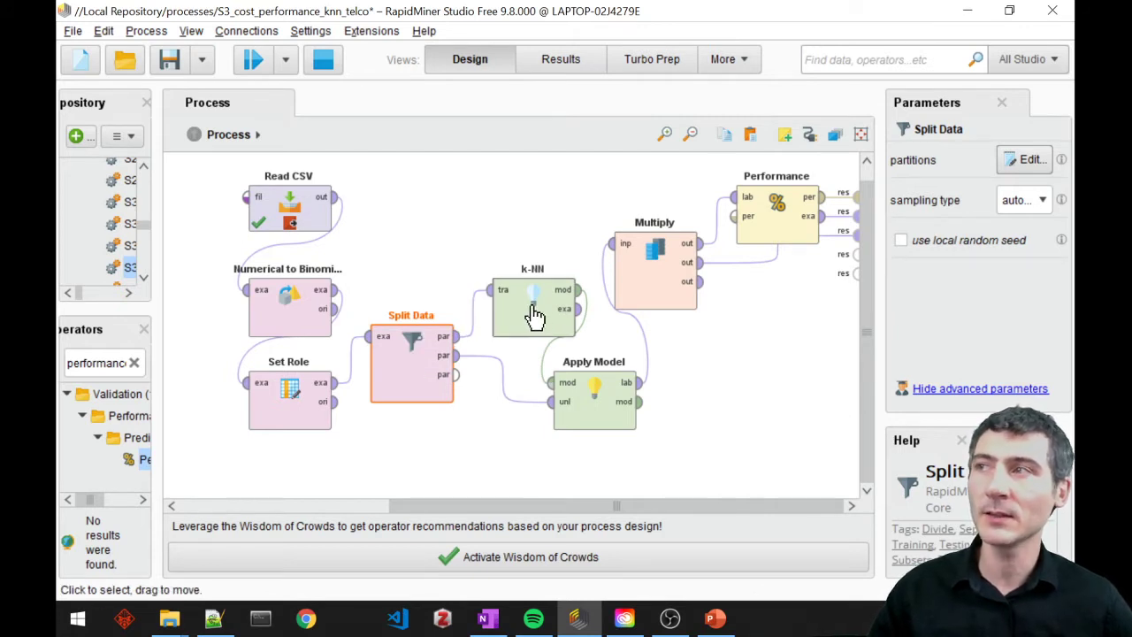
{"action": "mouse_move", "coordinate": [548, 323]}
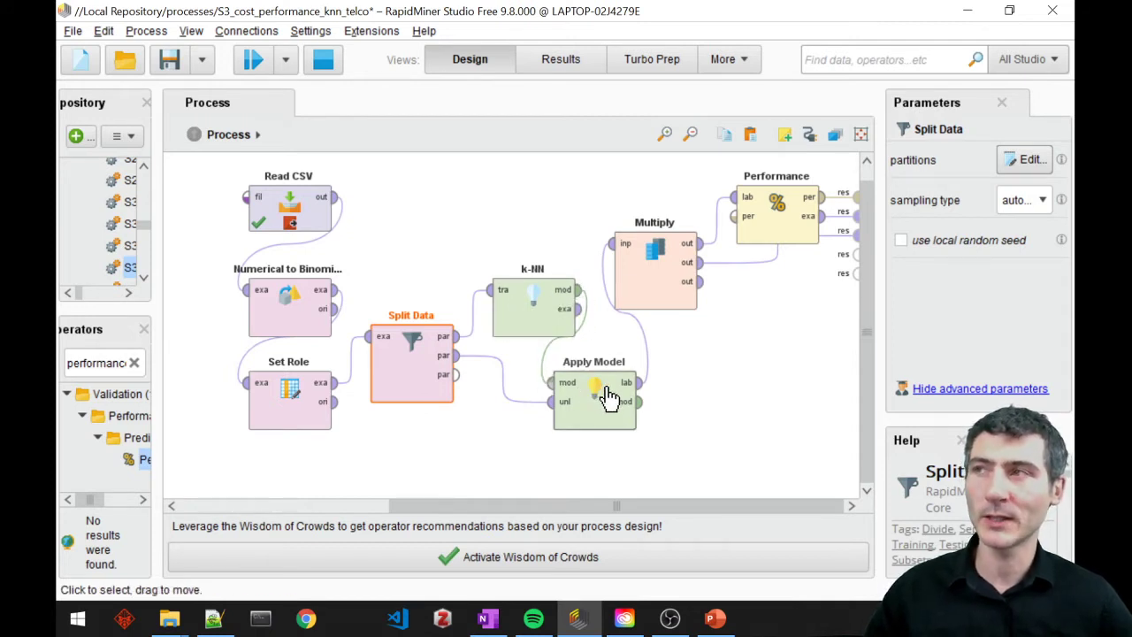
Inspect Apply Model, the Performance criteria and the parameterless Multiply operator.
{"action": "left_click", "coordinate": [654, 266]}
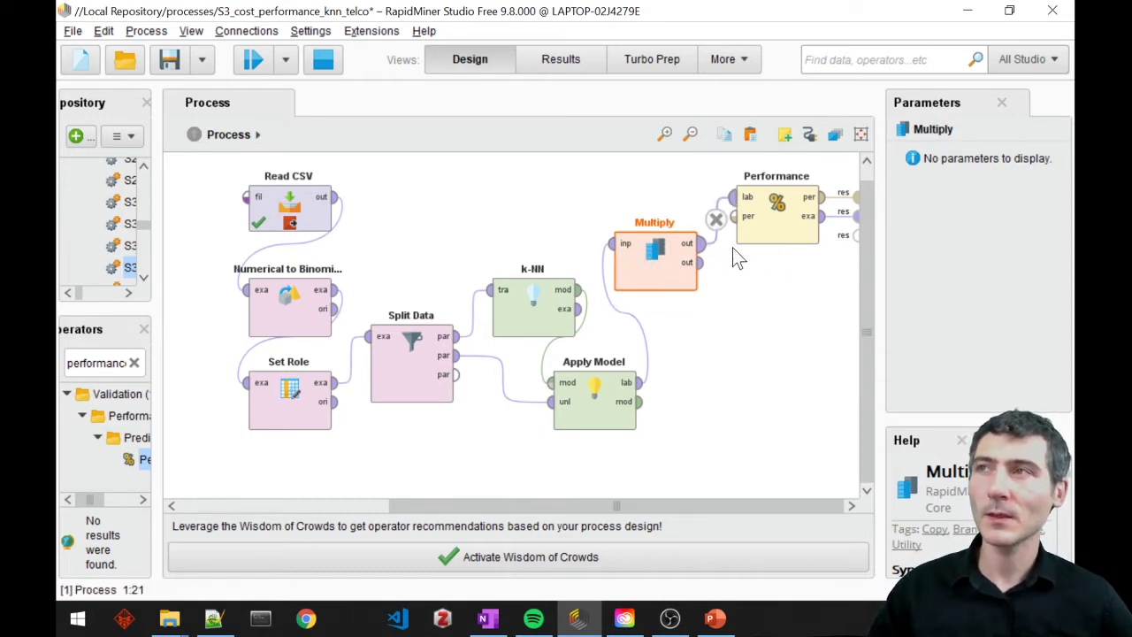
{"action": "left_click", "coordinate": [776, 212]}
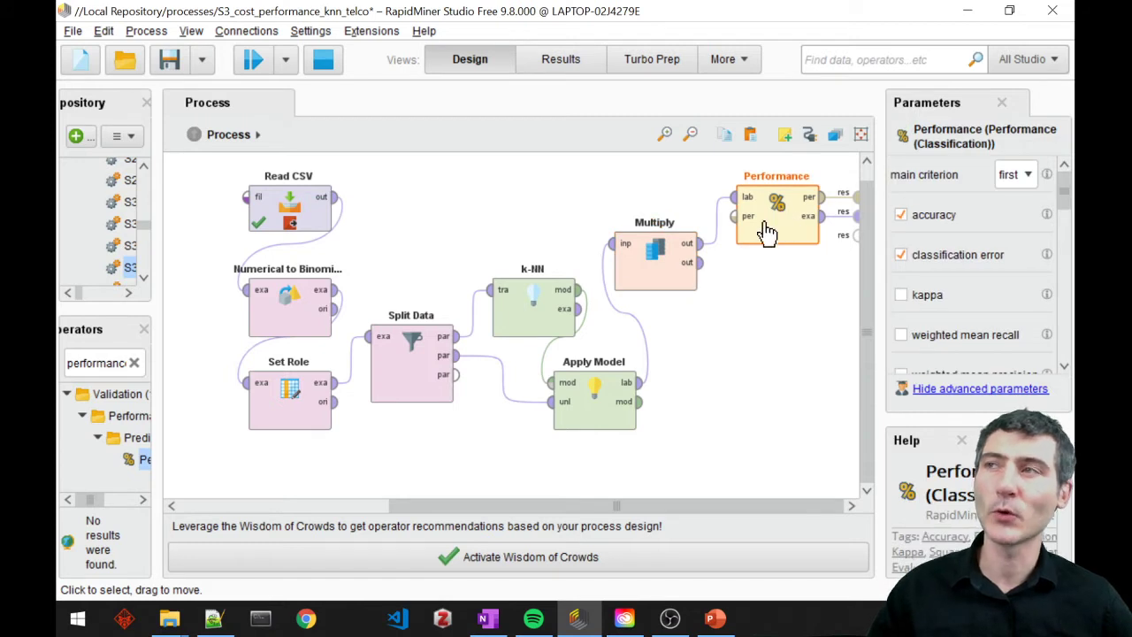
{"action": "left_click", "coordinate": [655, 261]}
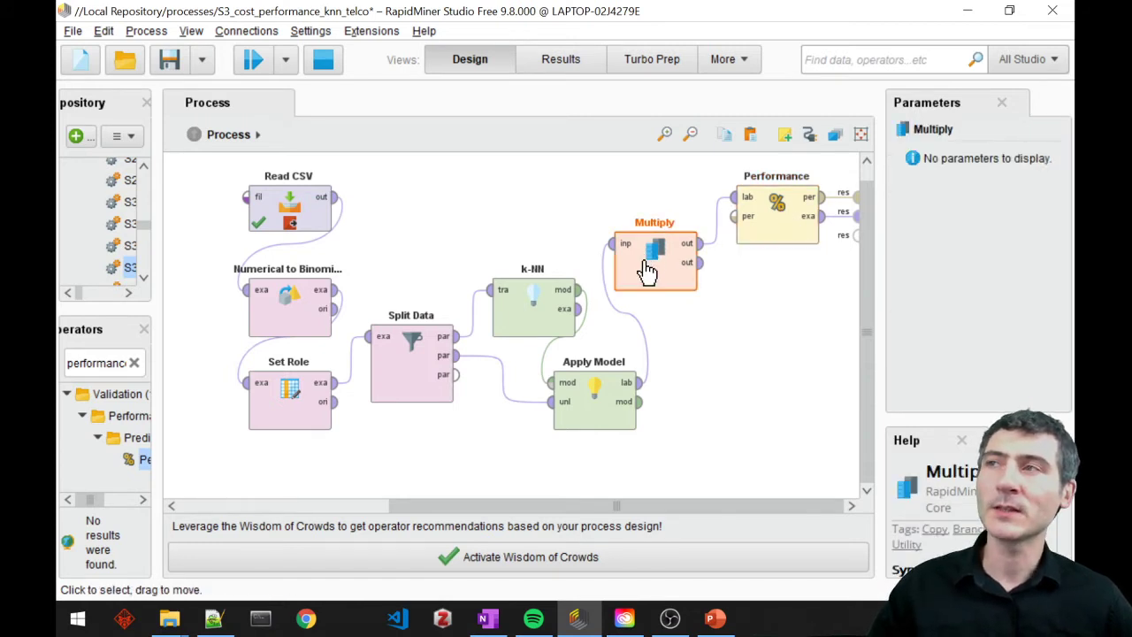
{"action": "mouse_move", "coordinate": [661, 281]}
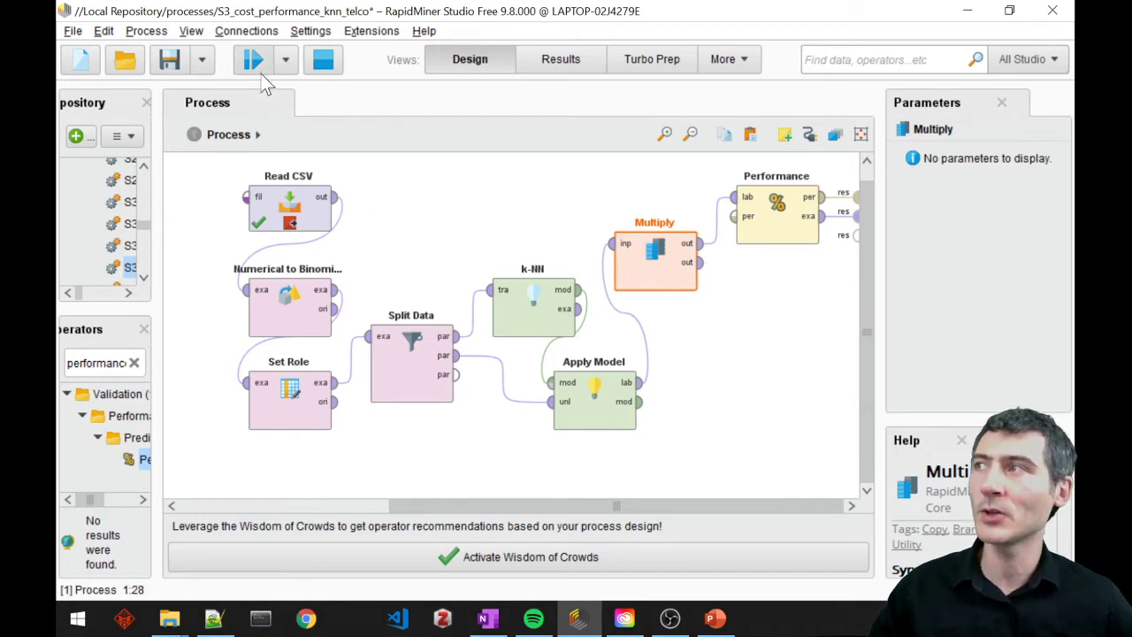
Run the process and mark the 21 mispredicted true cases in the 86.60% confusion matrix.
{"action": "left_click", "coordinate": [252, 59]}
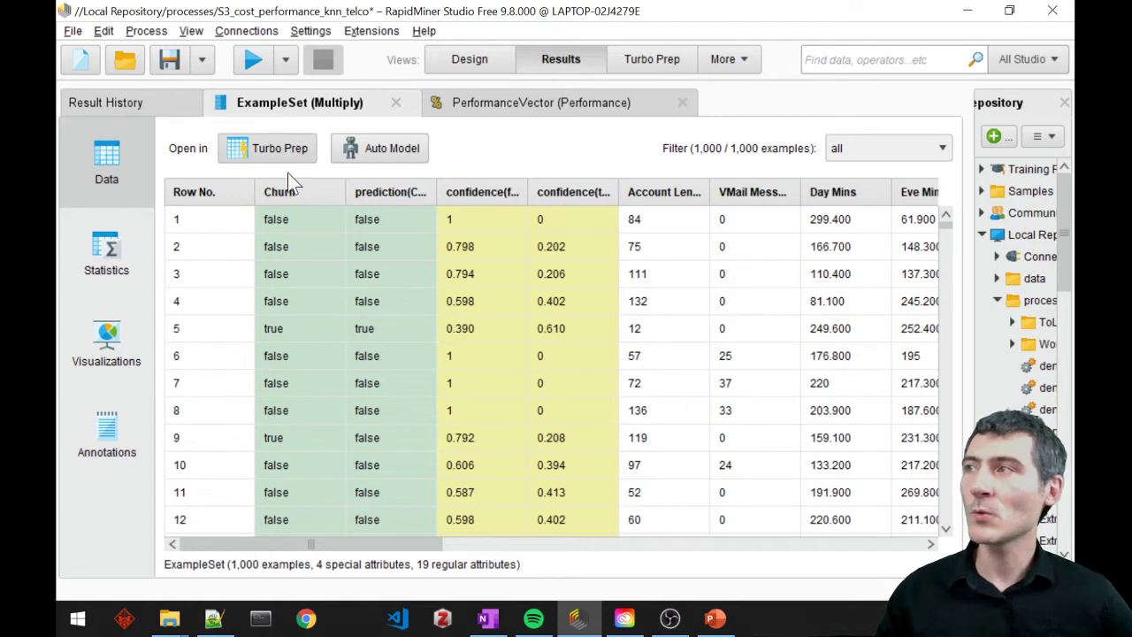
{"action": "mouse_move", "coordinate": [294, 486]}
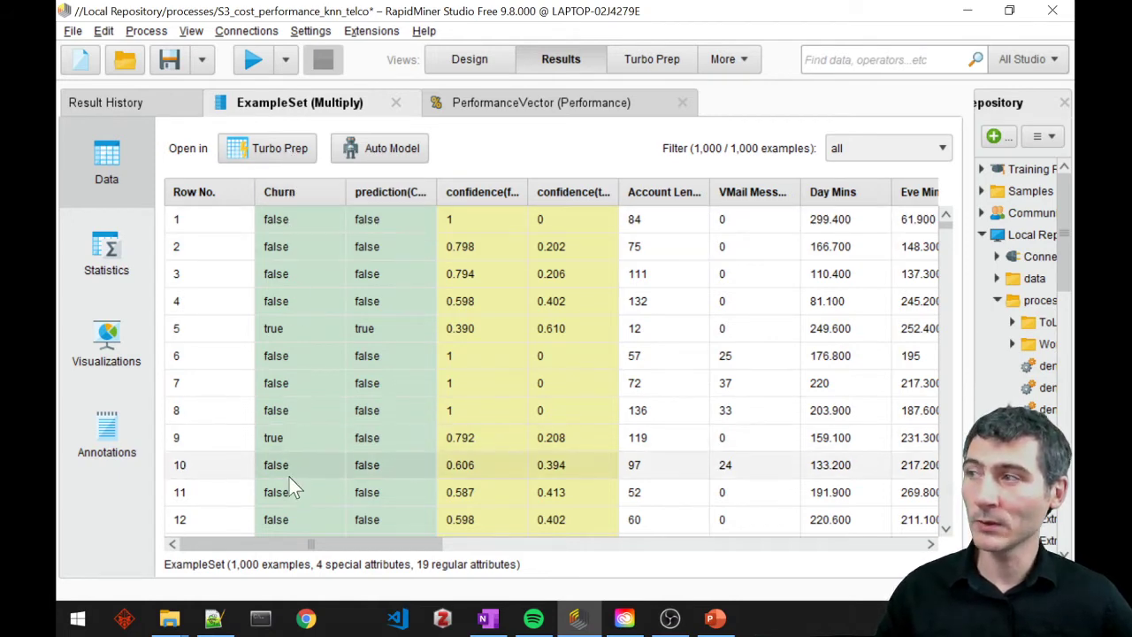
{"action": "mouse_move", "coordinate": [403, 243]}
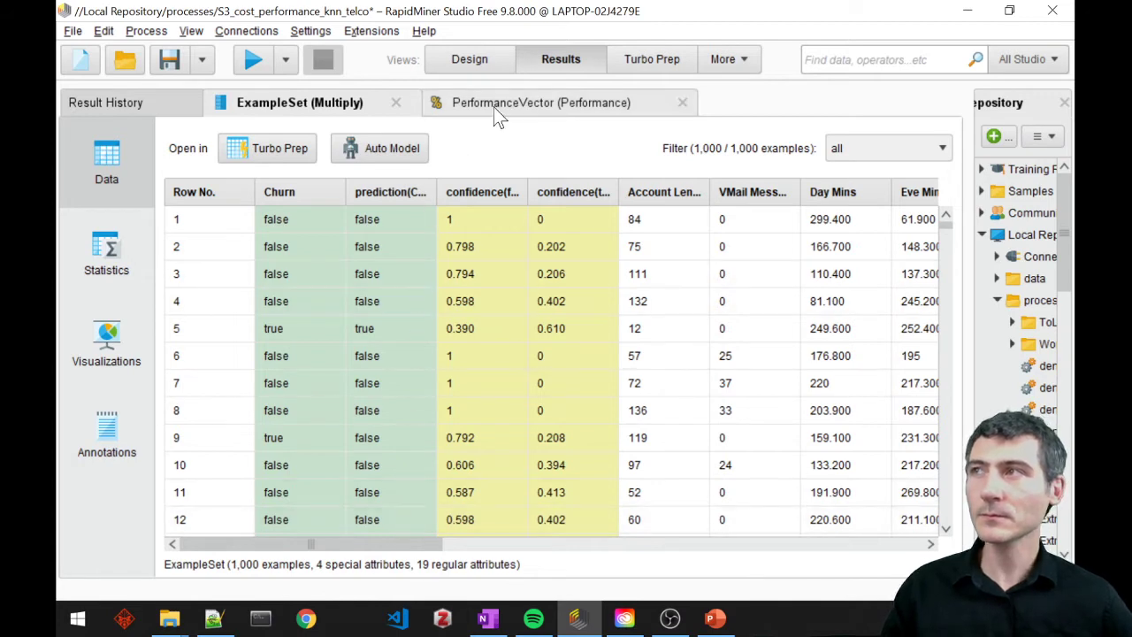
{"action": "left_click", "coordinate": [540, 102]}
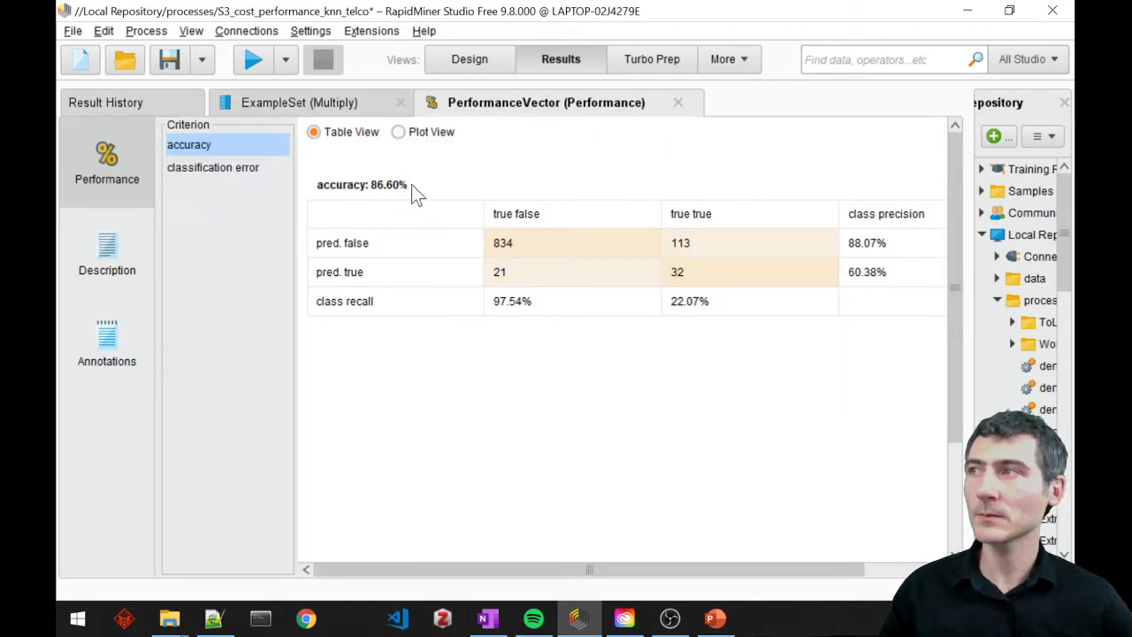
{"action": "mouse_move", "coordinate": [387, 197]}
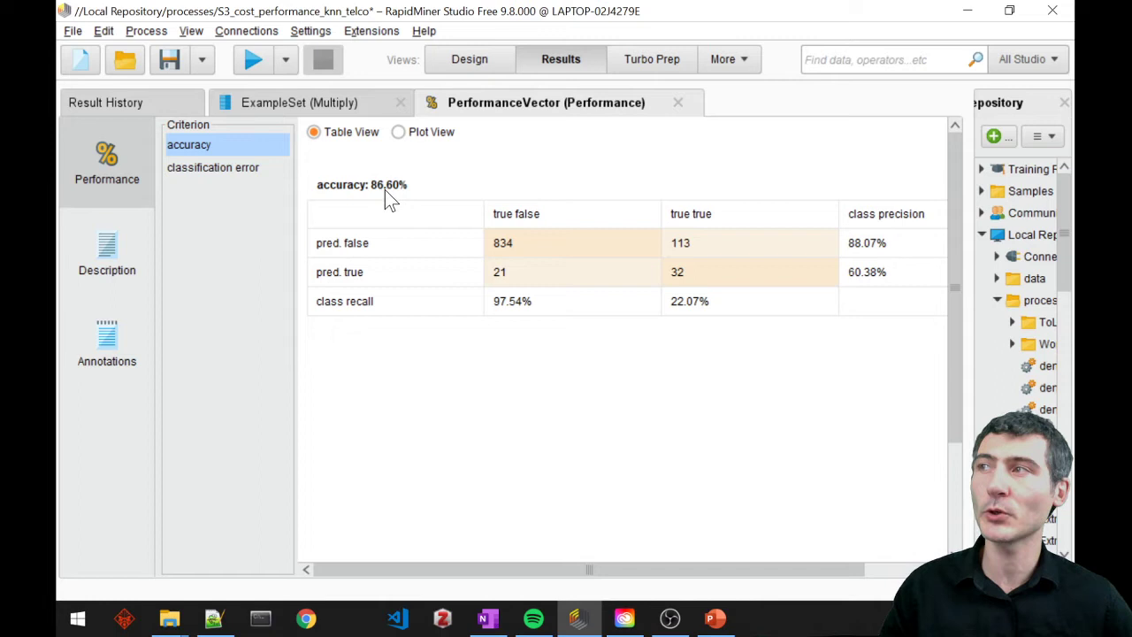
{"action": "mouse_move", "coordinate": [746, 210]}
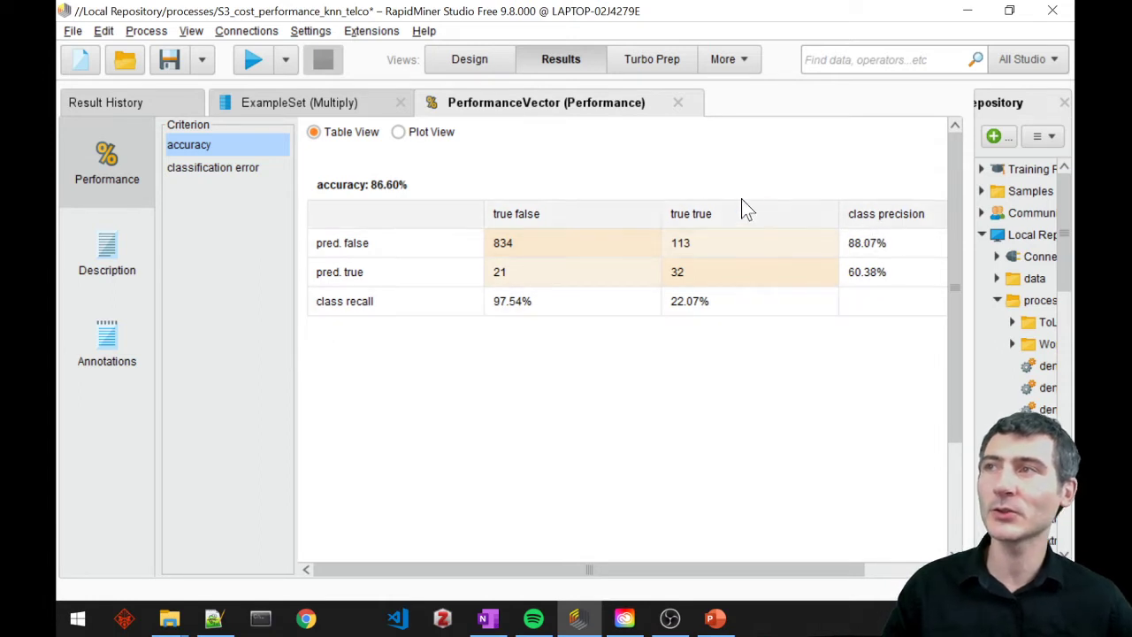
{"action": "mouse_move", "coordinate": [872, 235]}
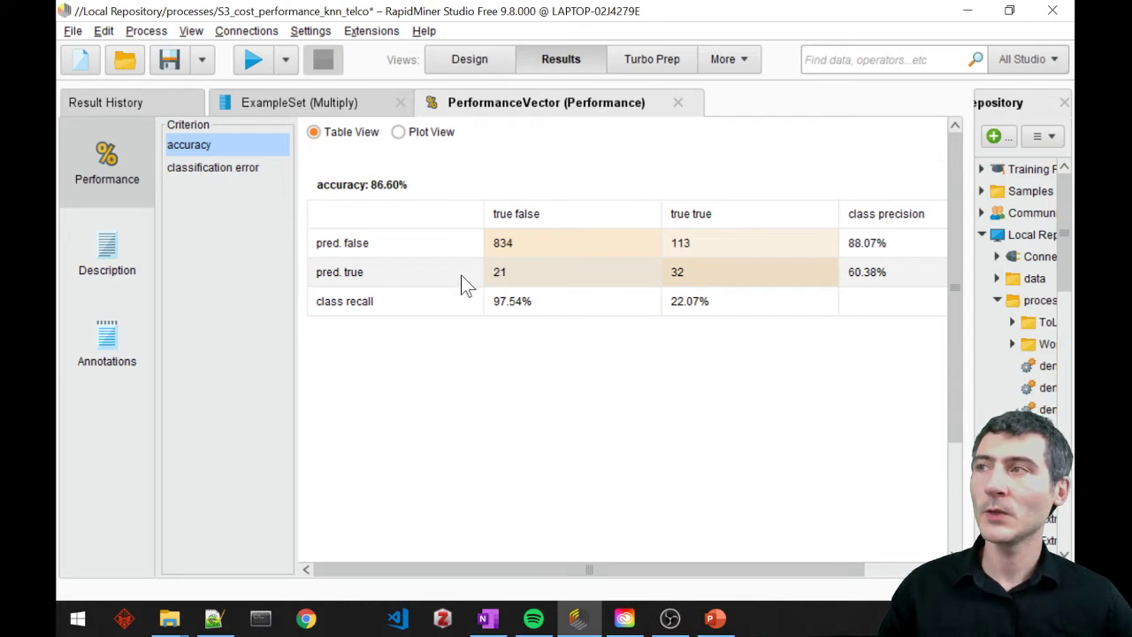
{"action": "mouse_move", "coordinate": [363, 297]}
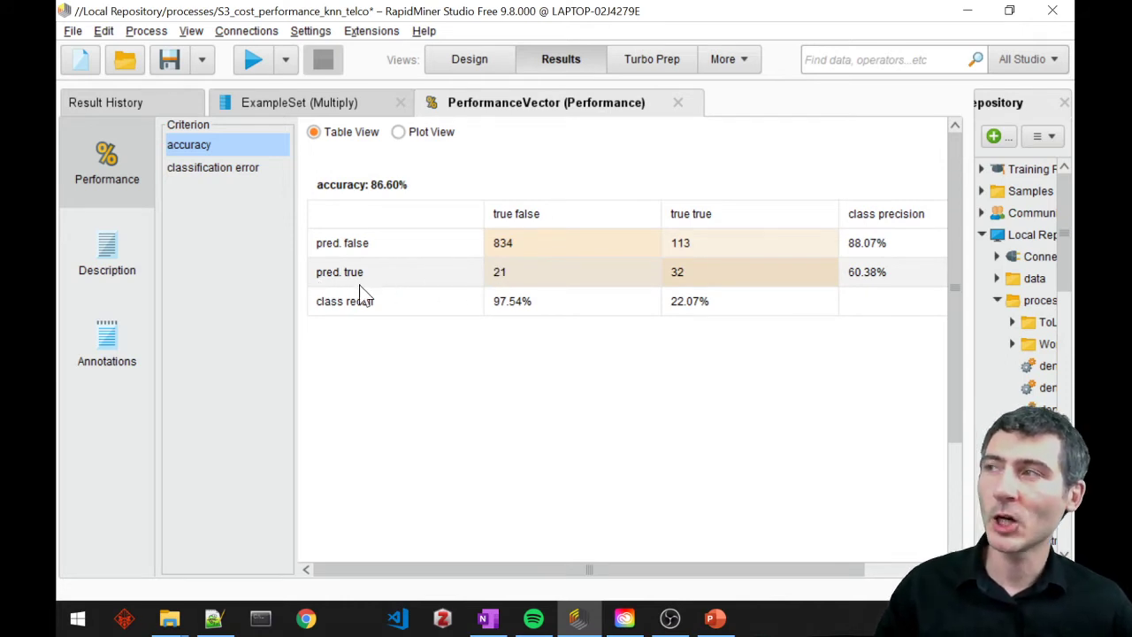
{"action": "mouse_move", "coordinate": [498, 281]}
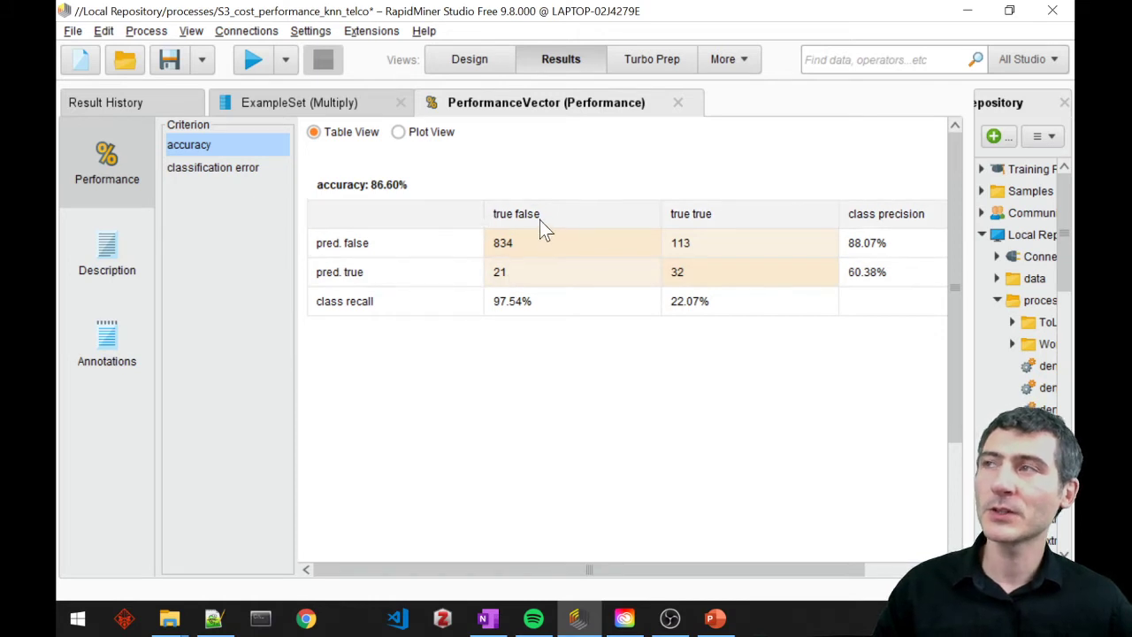
{"action": "mouse_move", "coordinate": [526, 231]}
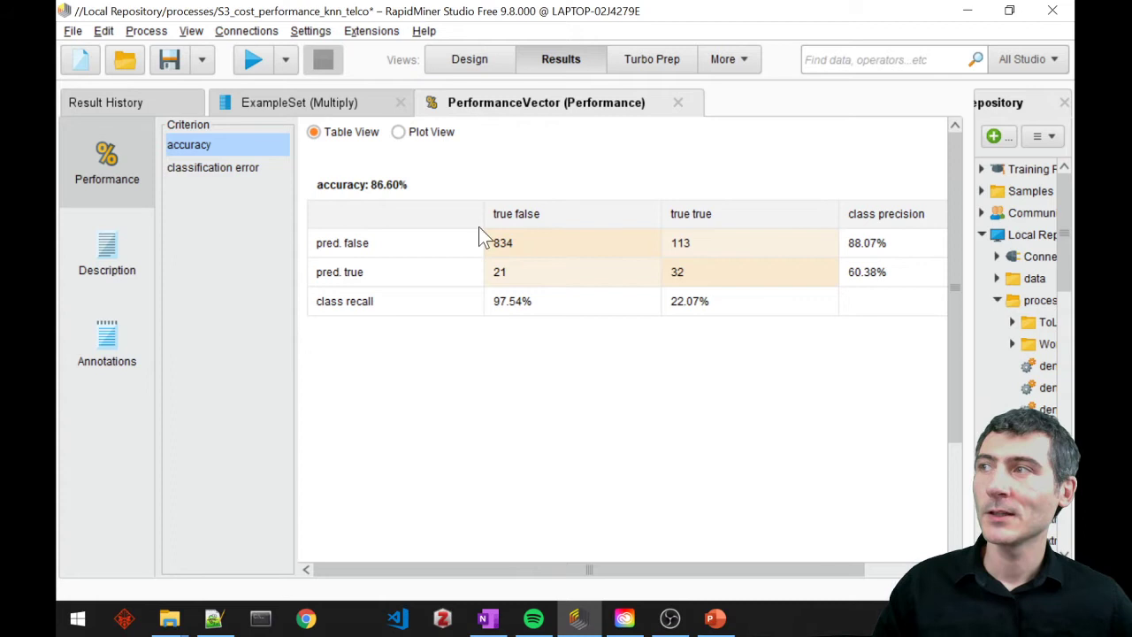
{"action": "mouse_move", "coordinate": [498, 288]}
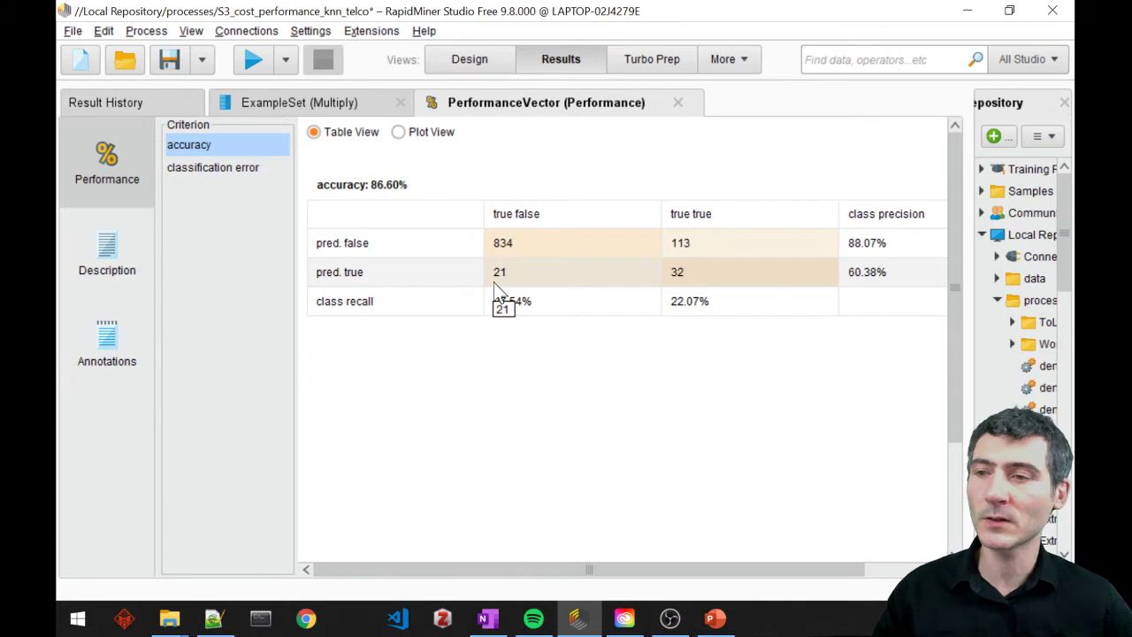
{"action": "mouse_move", "coordinate": [504, 290]}
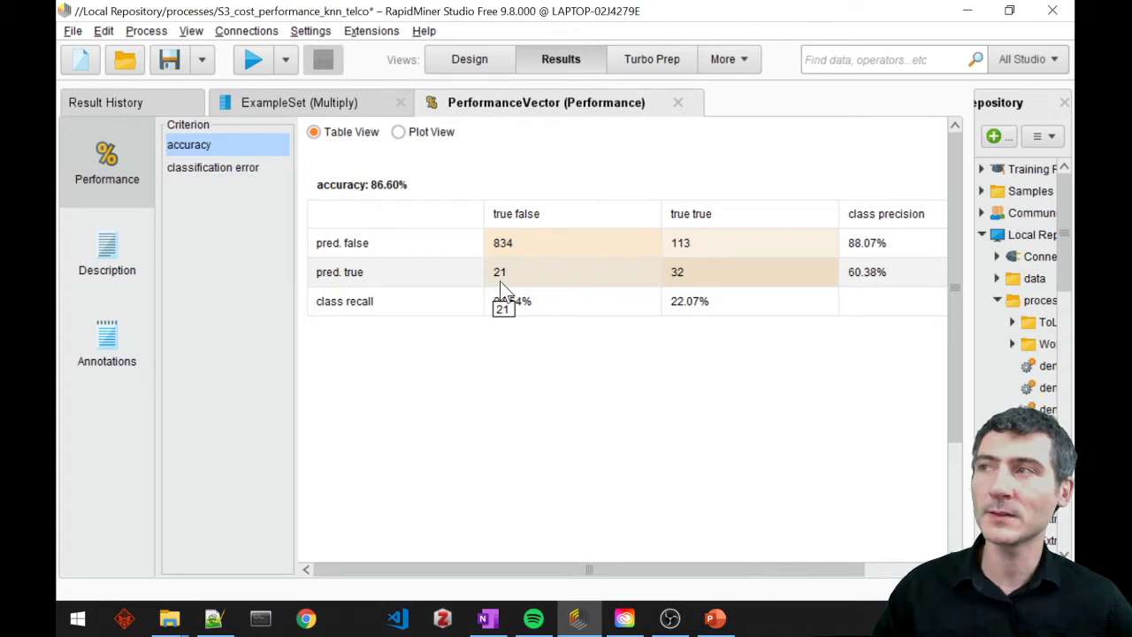
{"action": "mouse_move", "coordinate": [517, 283]}
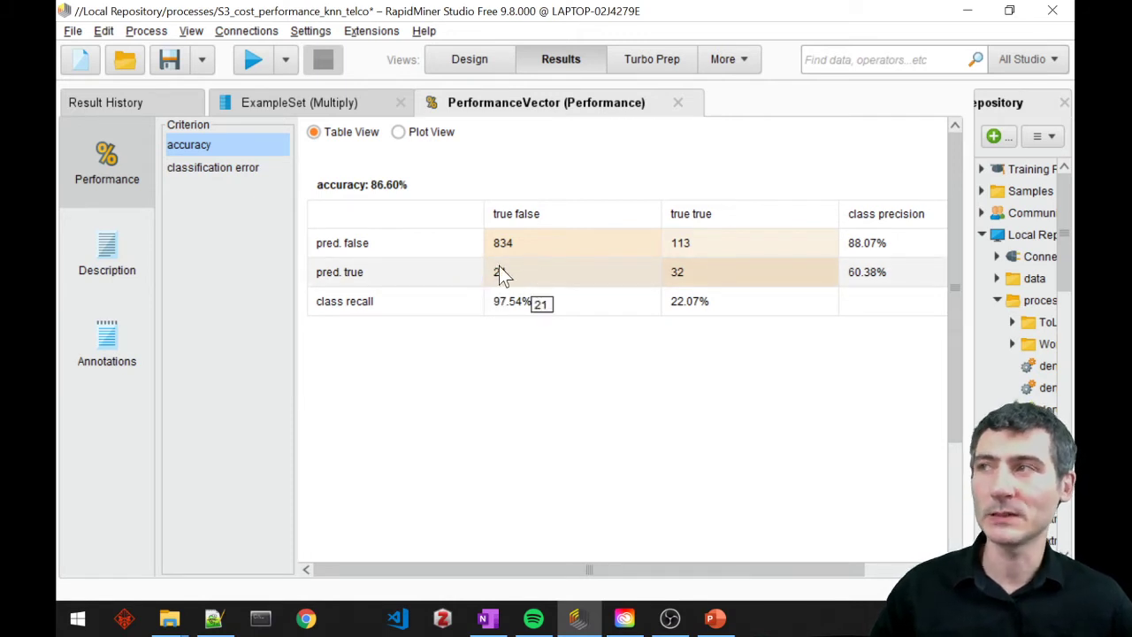
{"action": "mouse_move", "coordinate": [513, 292]}
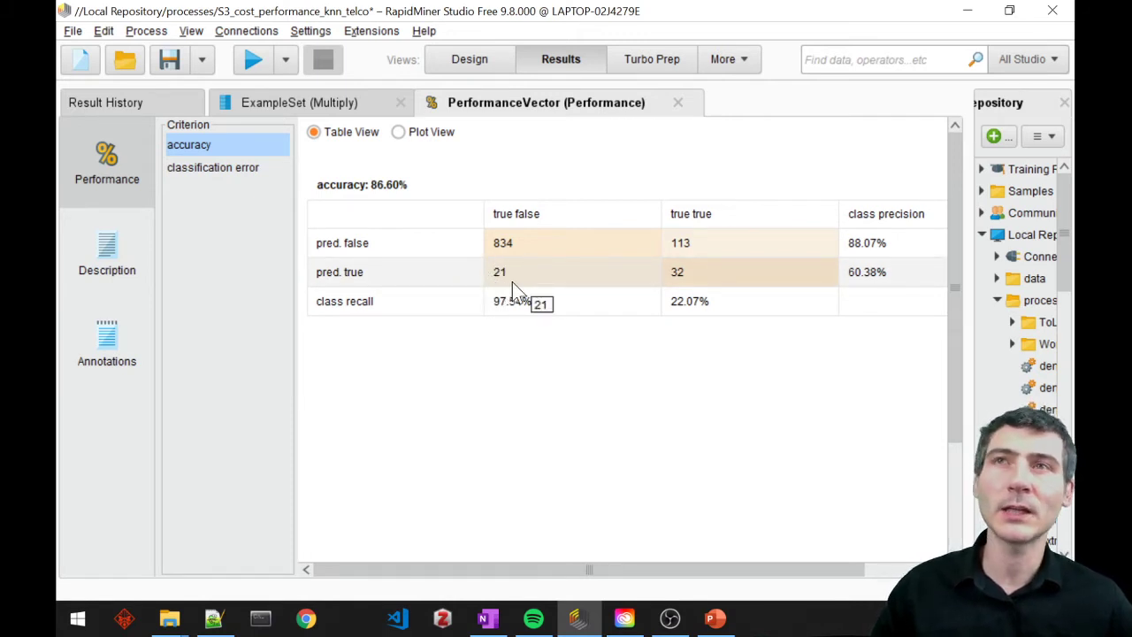
{"action": "mouse_move", "coordinate": [520, 281]}
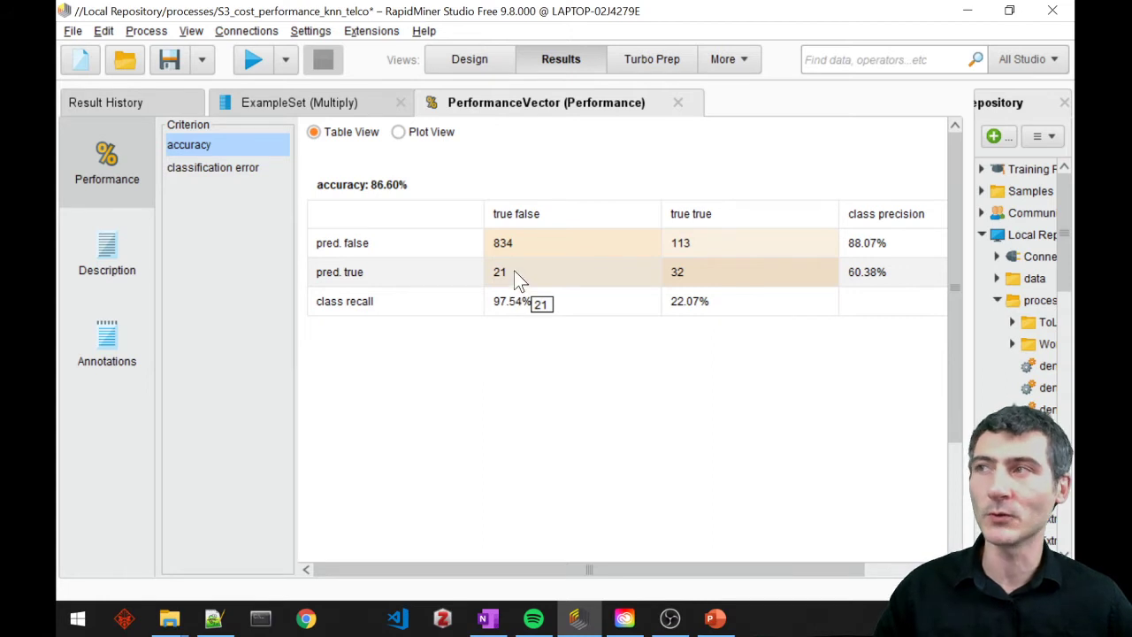
{"action": "mouse_move", "coordinate": [573, 288]}
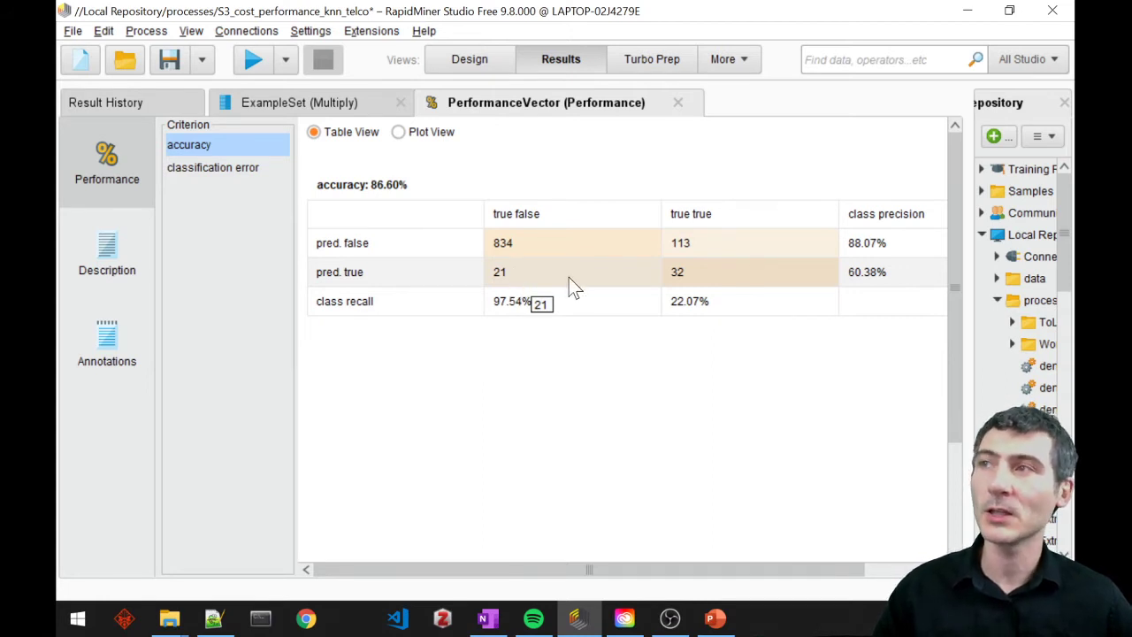
{"action": "mouse_move", "coordinate": [681, 243]}
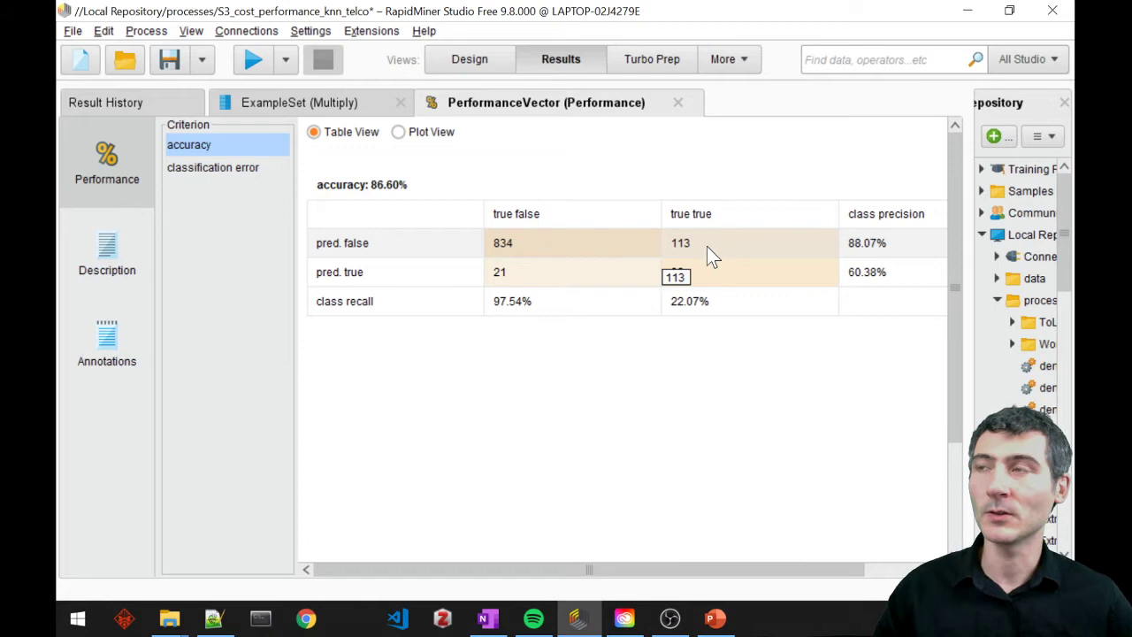
{"action": "mouse_move", "coordinate": [679, 259]}
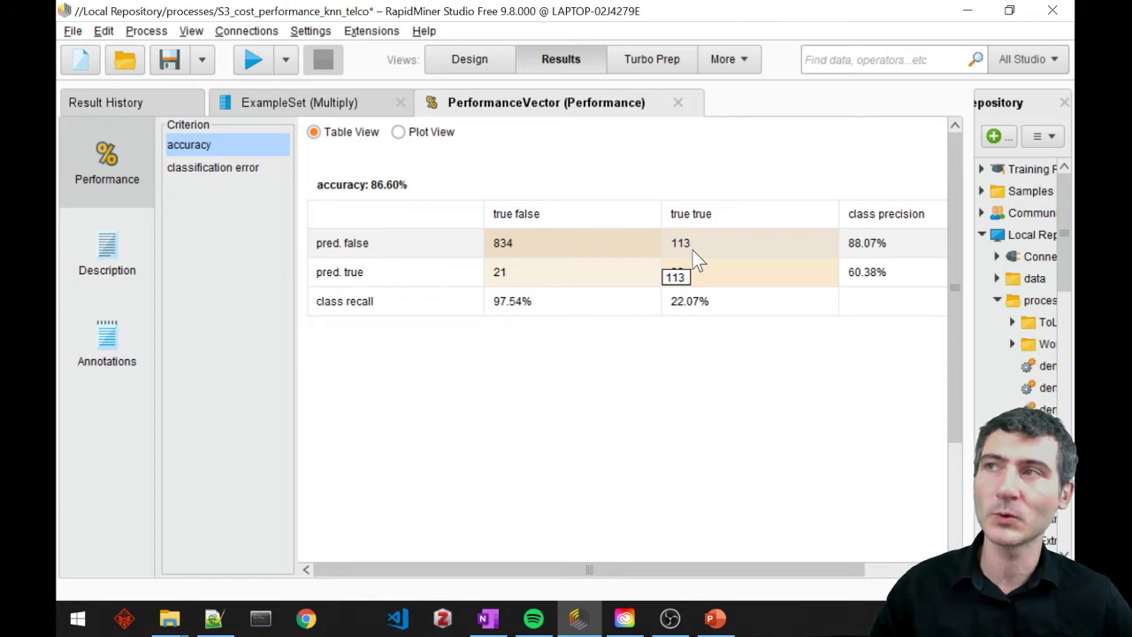
{"action": "mouse_move", "coordinate": [696, 263]}
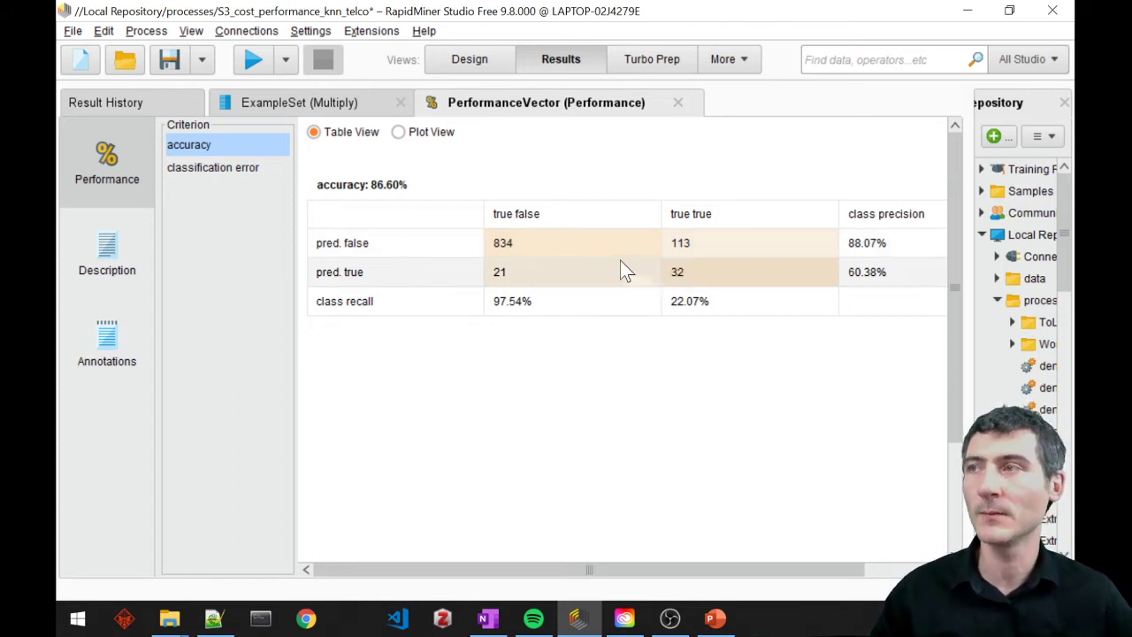
{"action": "left_click", "coordinate": [500, 271]}
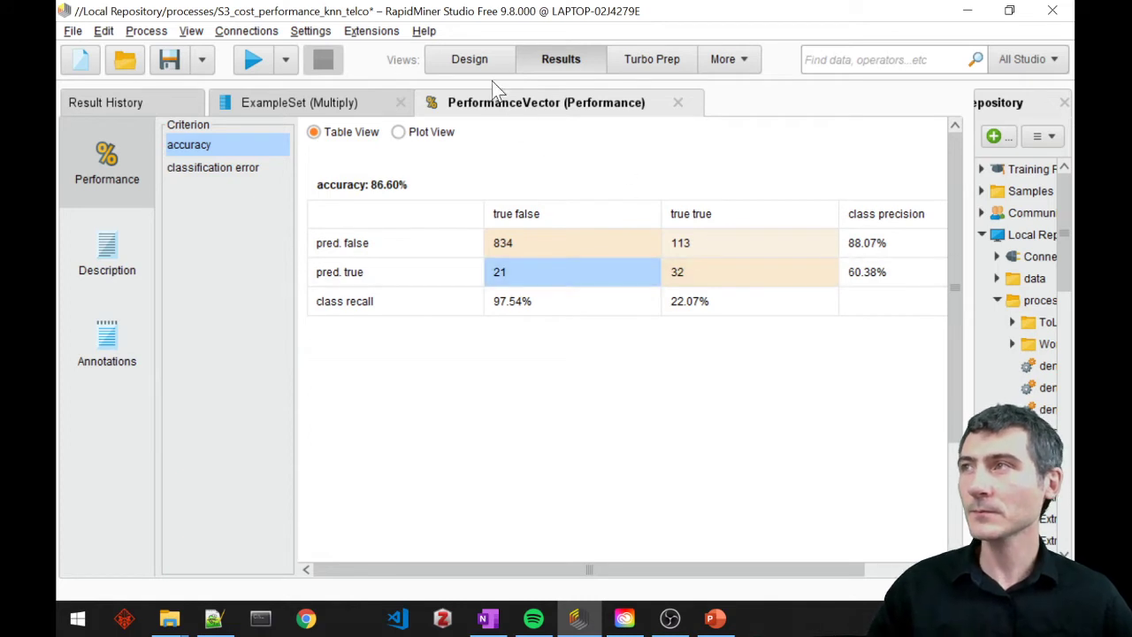
Place Performance (2) beside Multiply and open its class order definition list.
{"action": "left_click", "coordinate": [470, 59]}
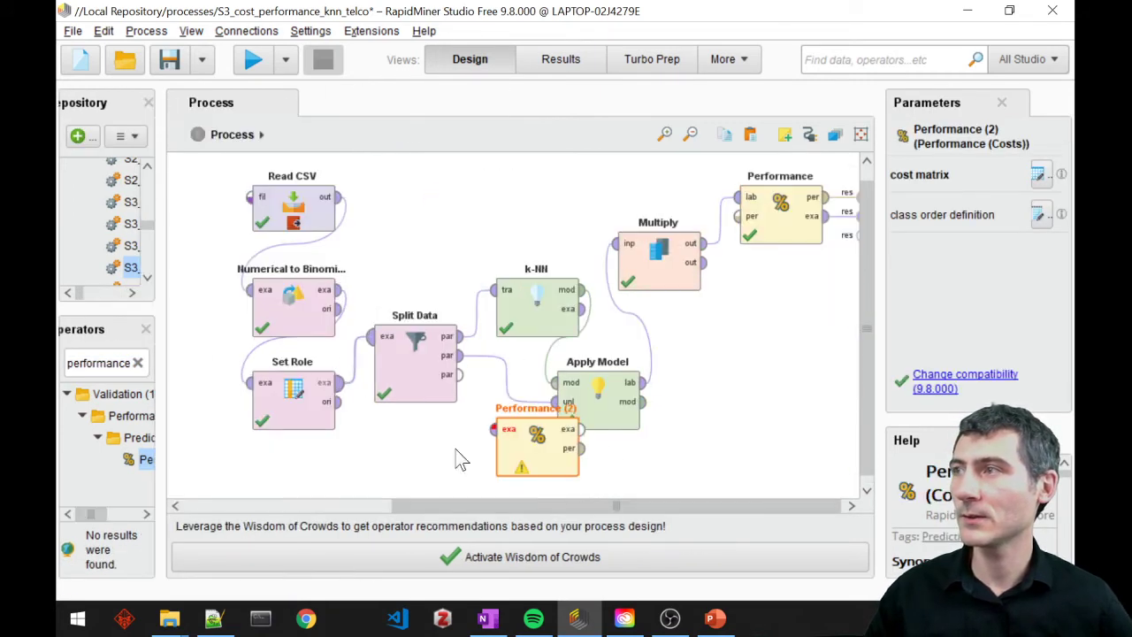
{"action": "left_click_drag", "start_coordinate": [535, 433], "coordinate": [715, 301]}
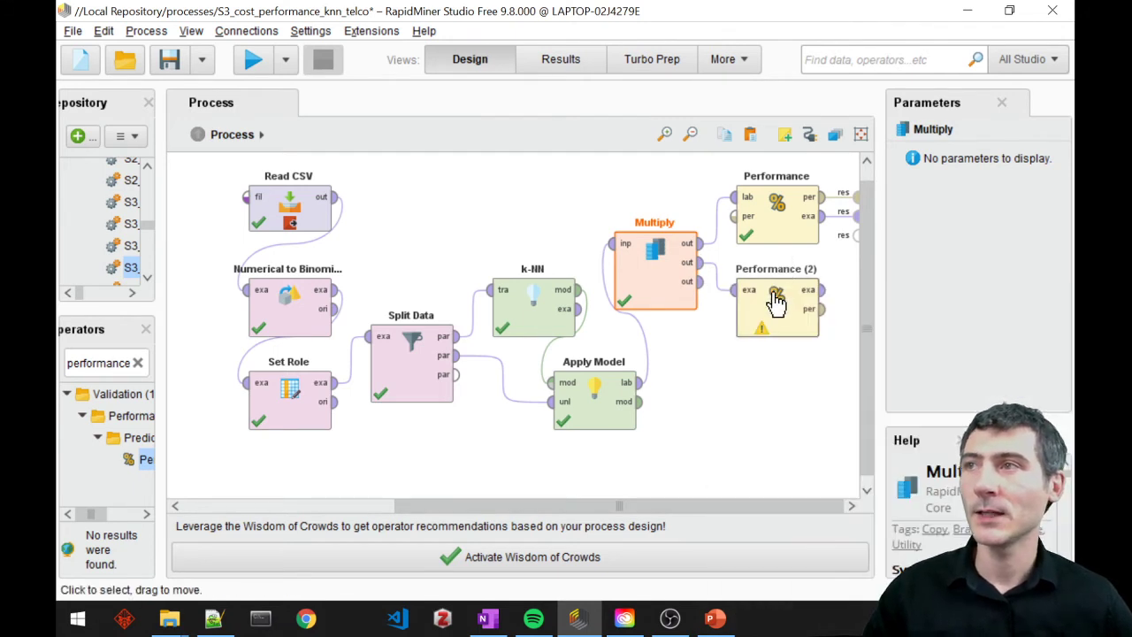
{"action": "left_click", "coordinate": [776, 305]}
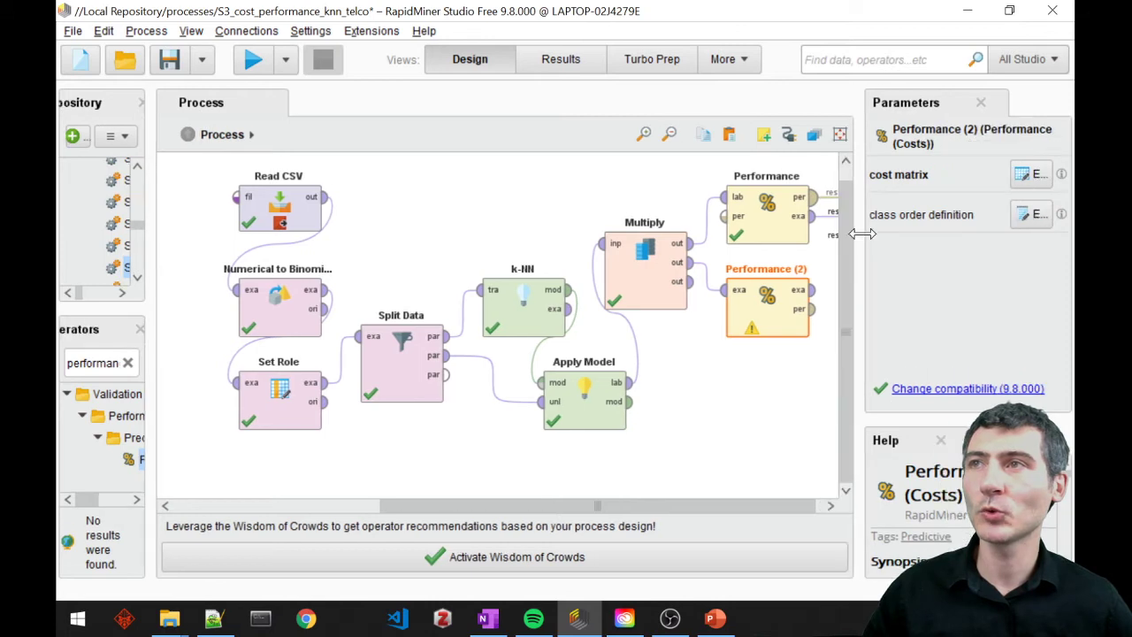
{"action": "mouse_move", "coordinate": [921, 232]}
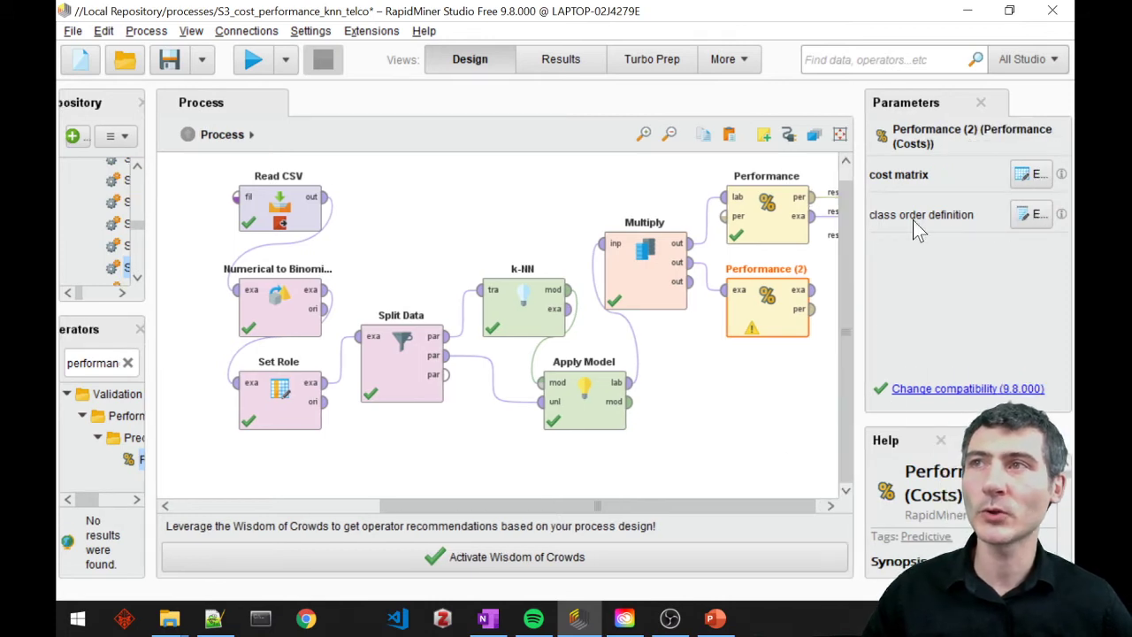
{"action": "left_click", "coordinate": [1032, 214]}
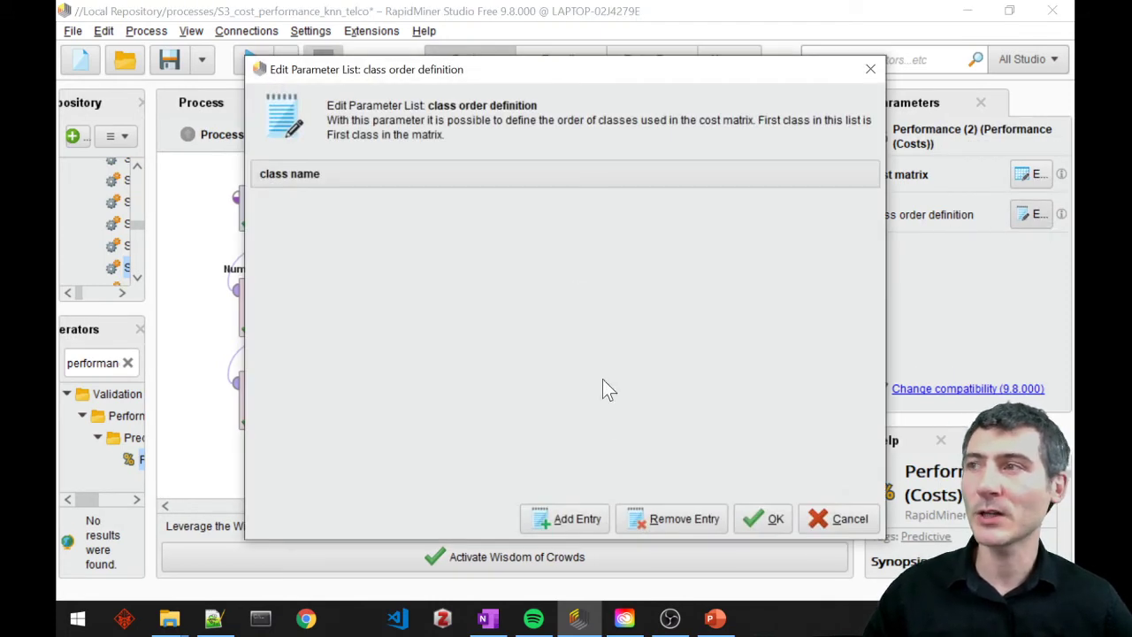
Define the class order as true first, then false, and confirm.
{"action": "left_click", "coordinate": [564, 519]}
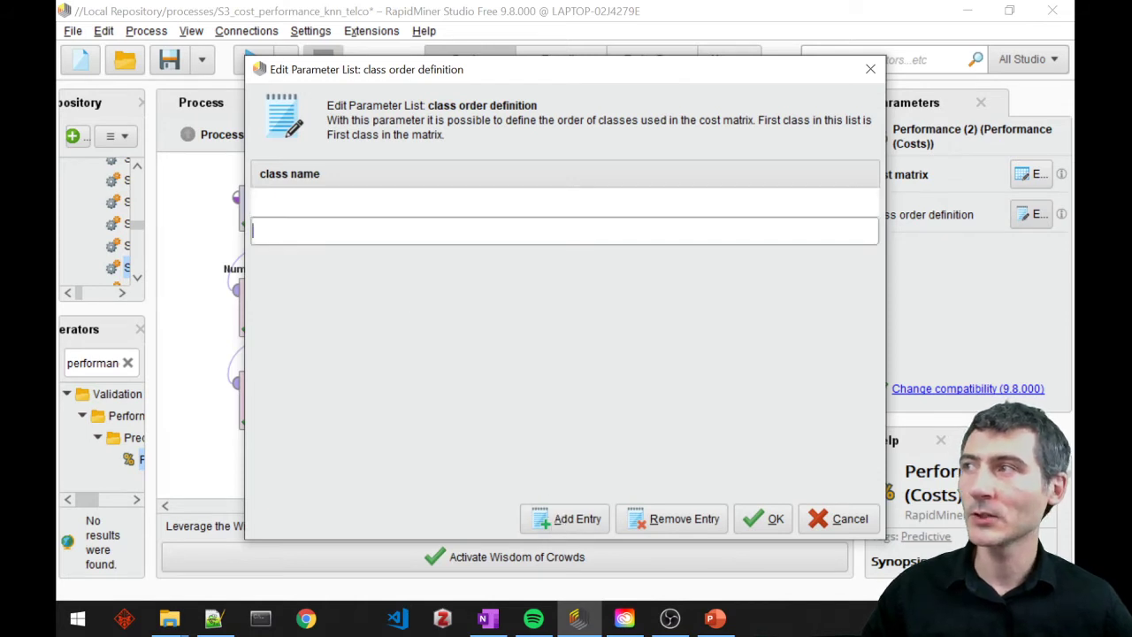
{"action": "type", "text": "true"}
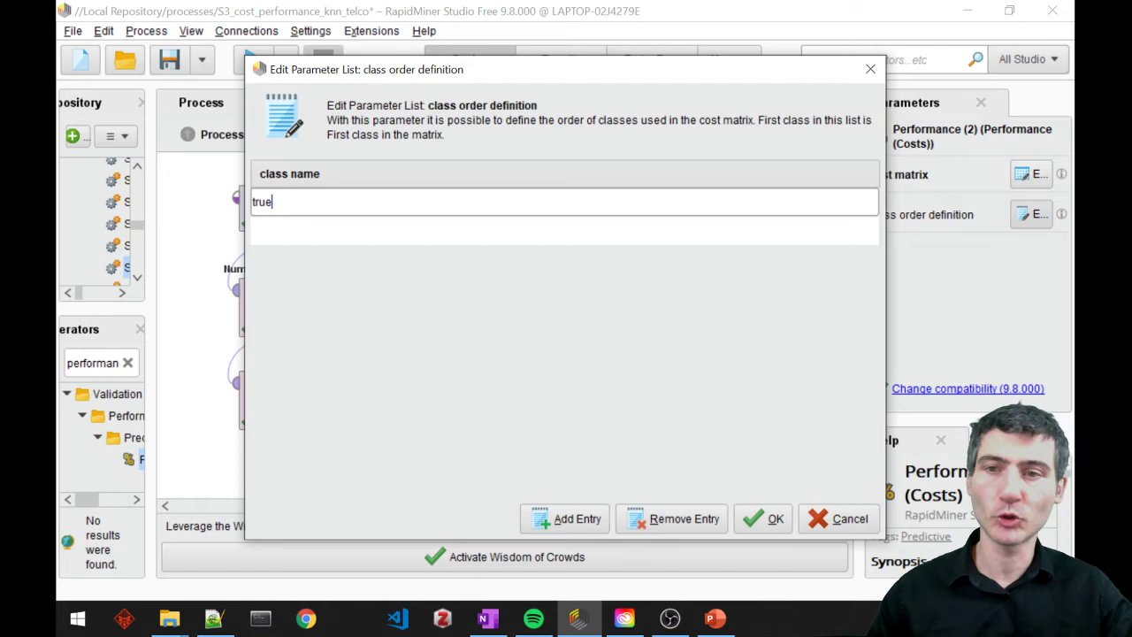
{"action": "left_click", "coordinate": [566, 518]}
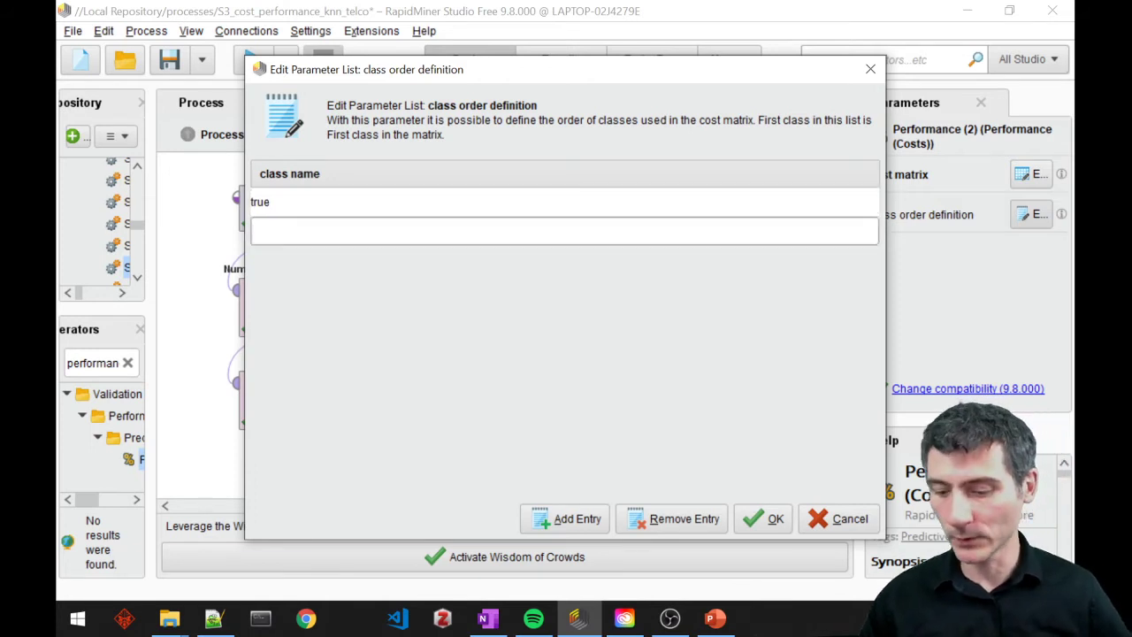
{"action": "type", "text": "false"}
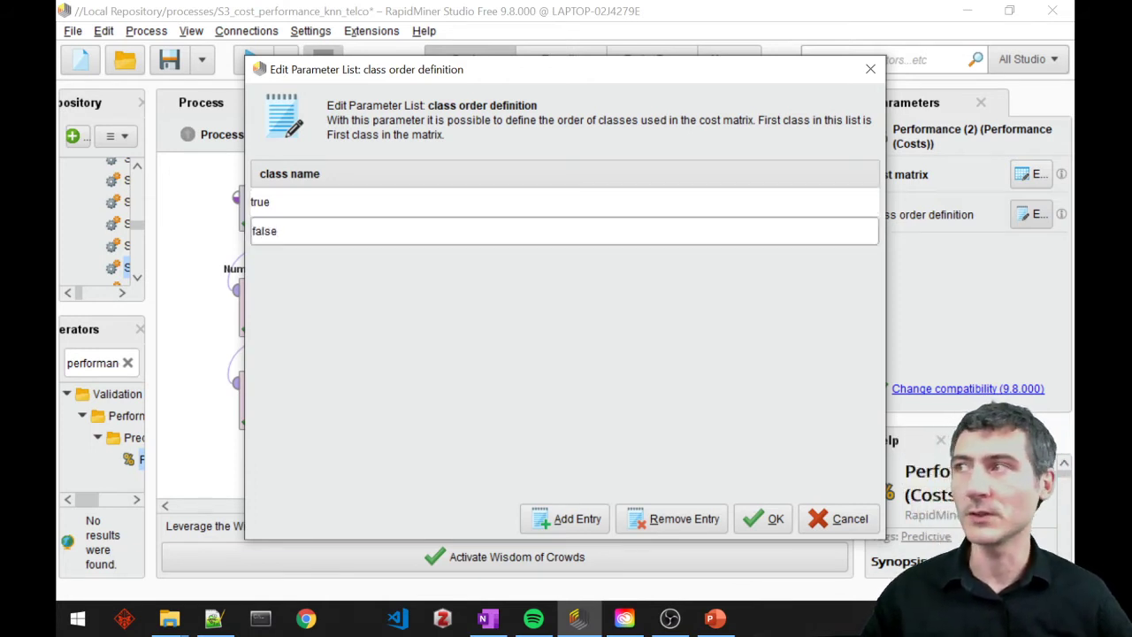
{"action": "mouse_move", "coordinate": [670, 361]}
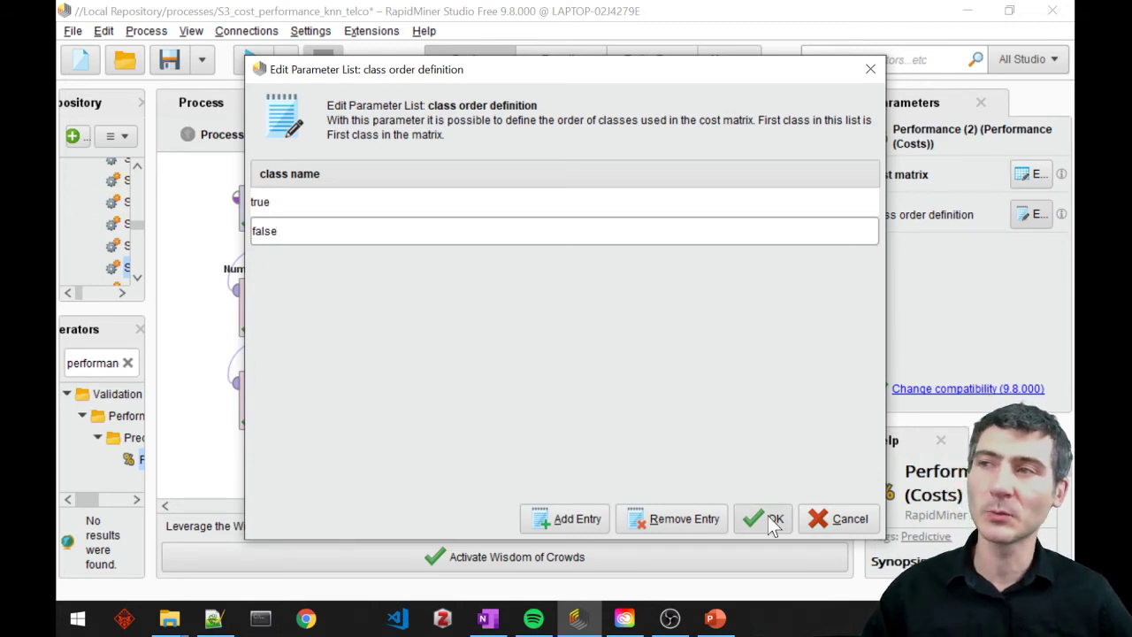
{"action": "left_click", "coordinate": [763, 519]}
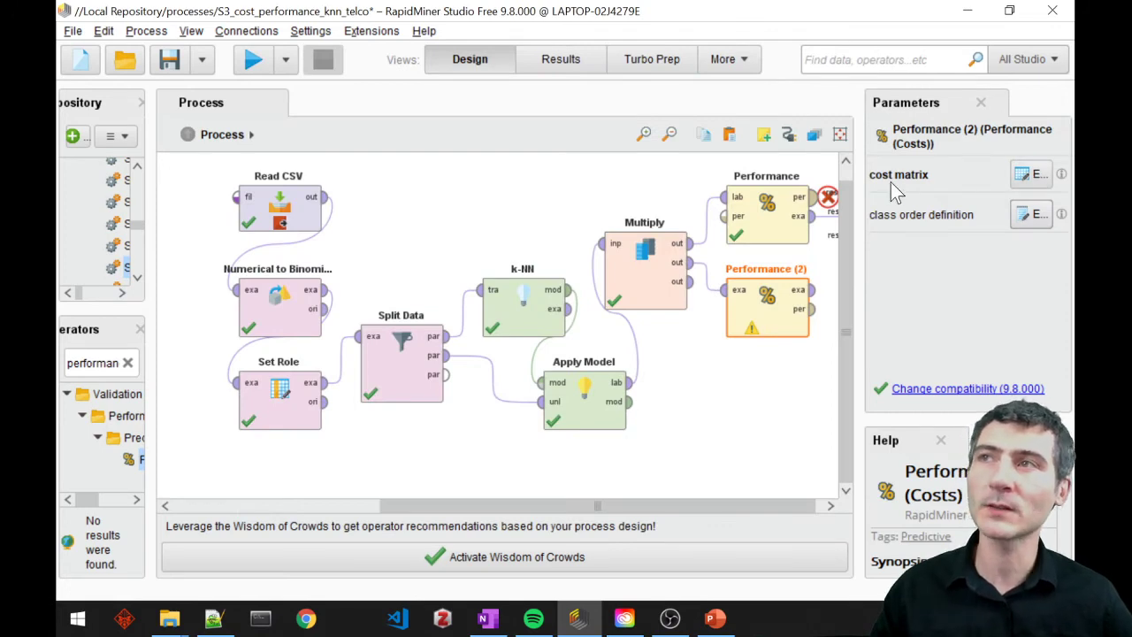
{"action": "mouse_move", "coordinate": [1031, 214]}
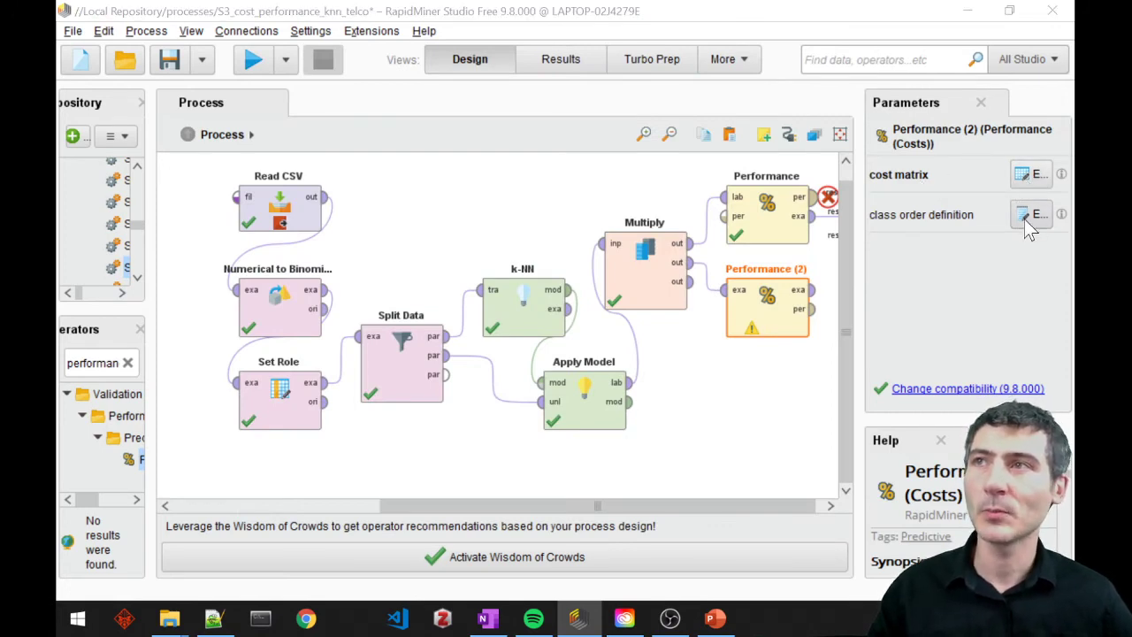
Make a 2×2 cost matrix: 1000 for class 2 predicted when truly class 1, 1 reverse.
{"action": "left_click", "coordinate": [1030, 214]}
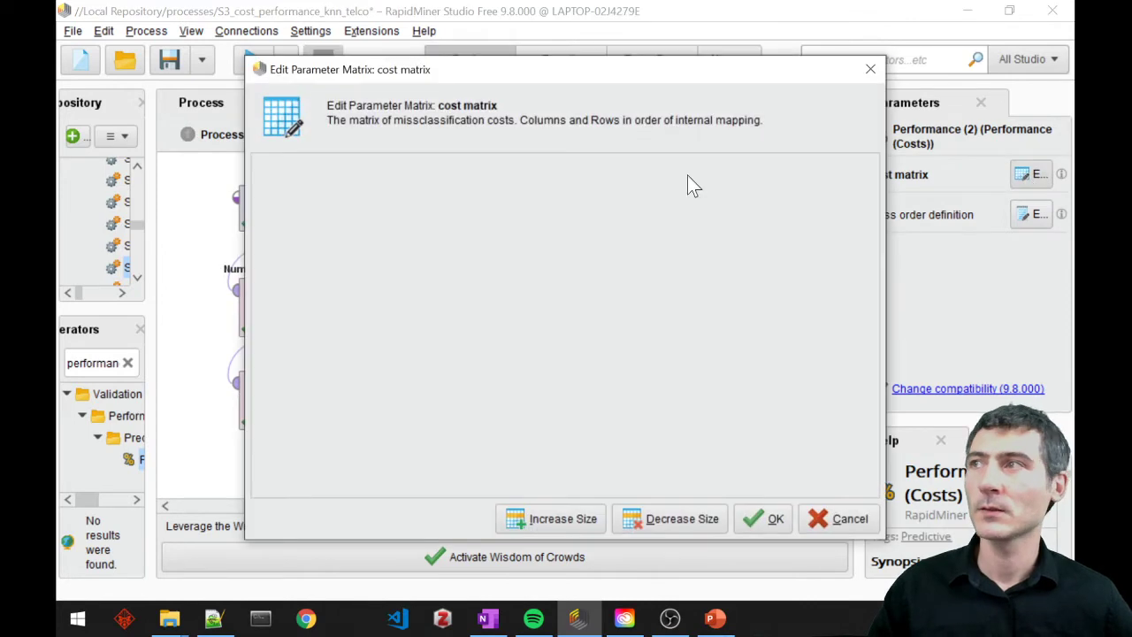
{"action": "left_click", "coordinate": [550, 519]}
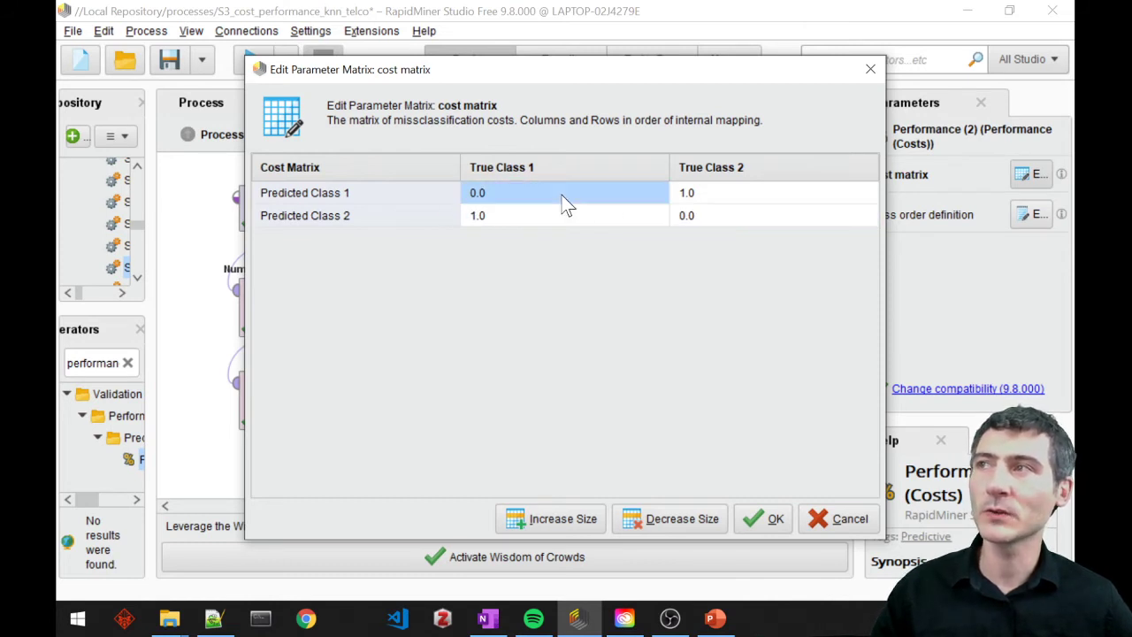
{"action": "mouse_move", "coordinate": [703, 230]}
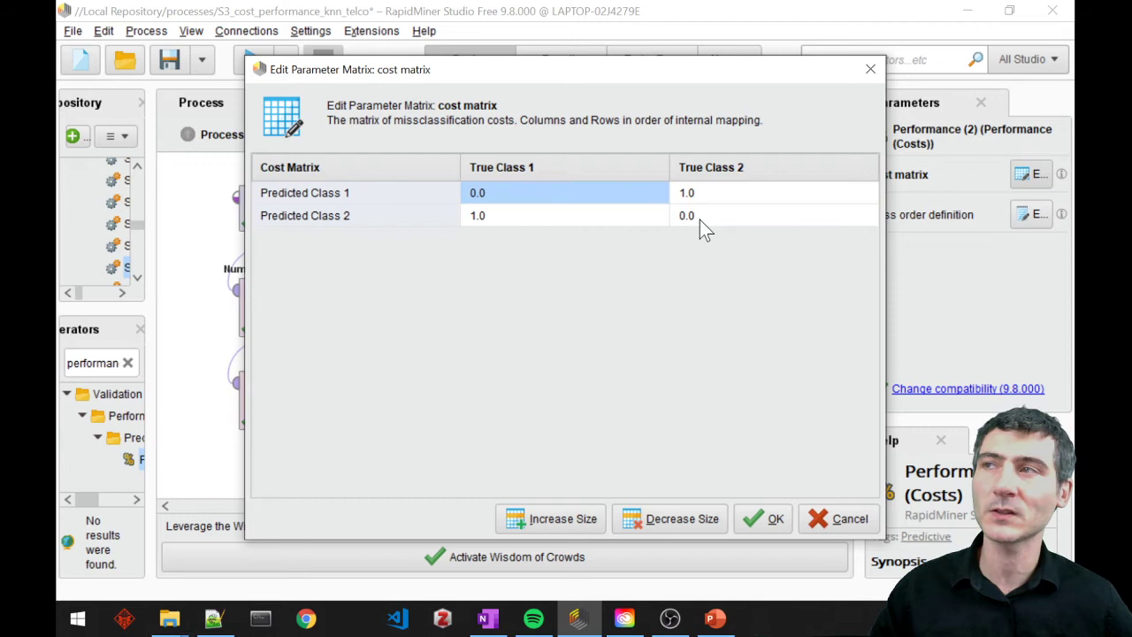
{"action": "left_click", "coordinate": [774, 215]}
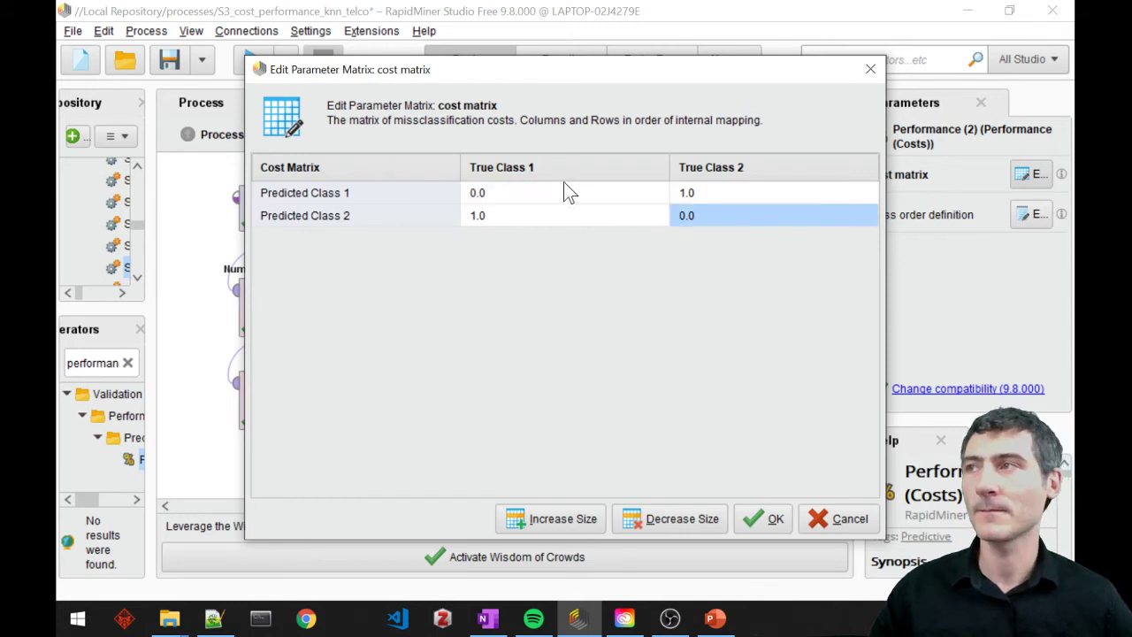
{"action": "left_click", "coordinate": [477, 193]}
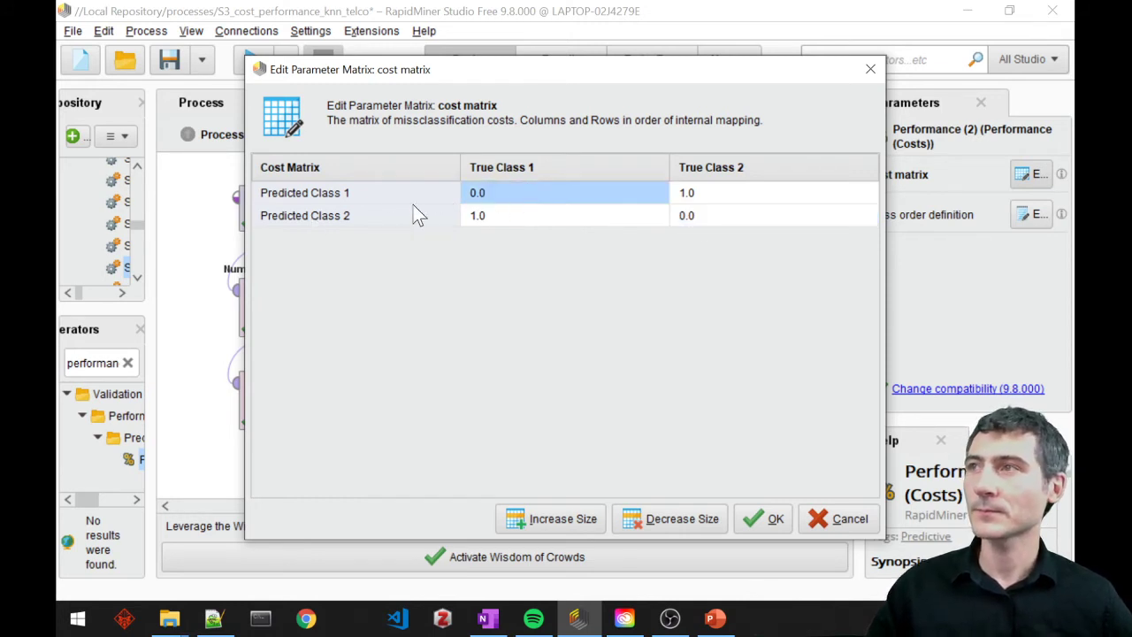
{"action": "left_click", "coordinate": [565, 215]}
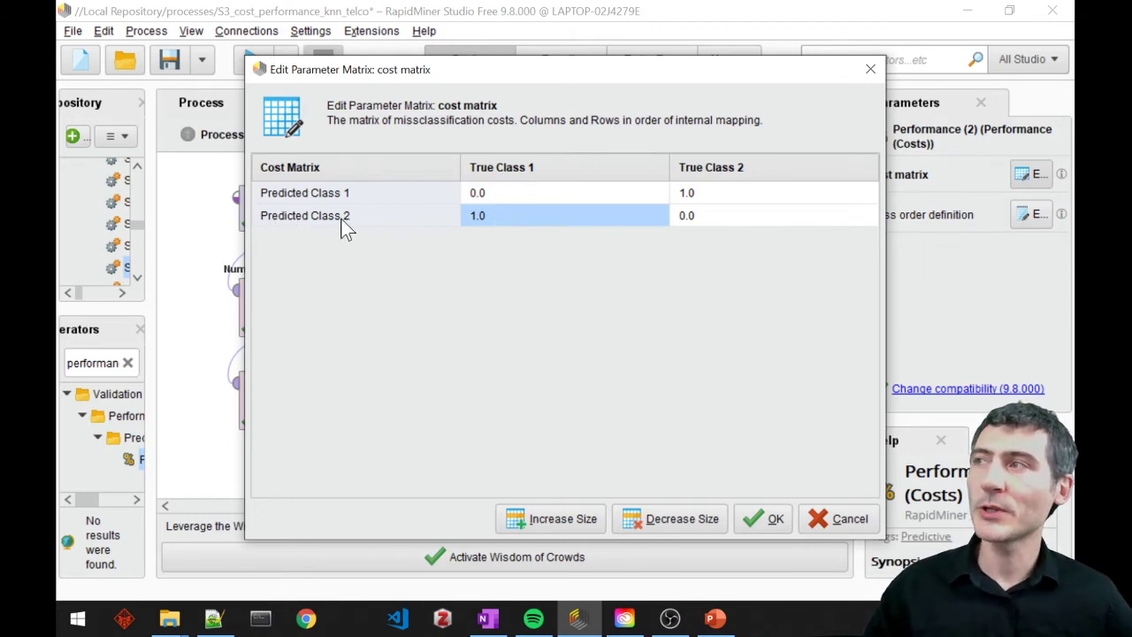
{"action": "mouse_move", "coordinate": [336, 228]}
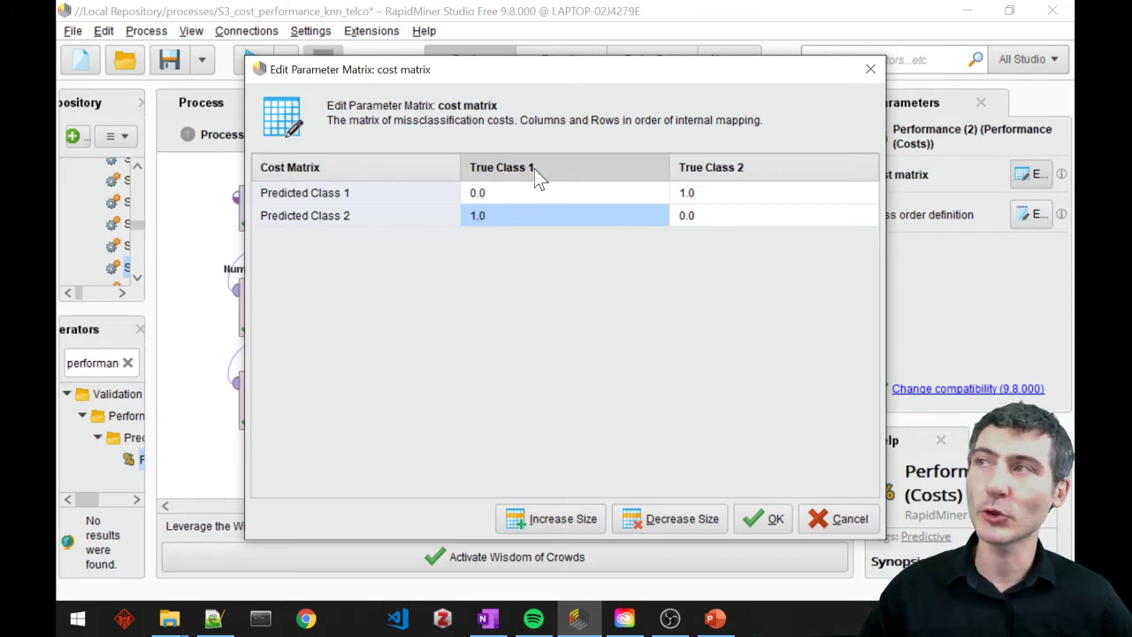
{"action": "mouse_move", "coordinate": [522, 193]}
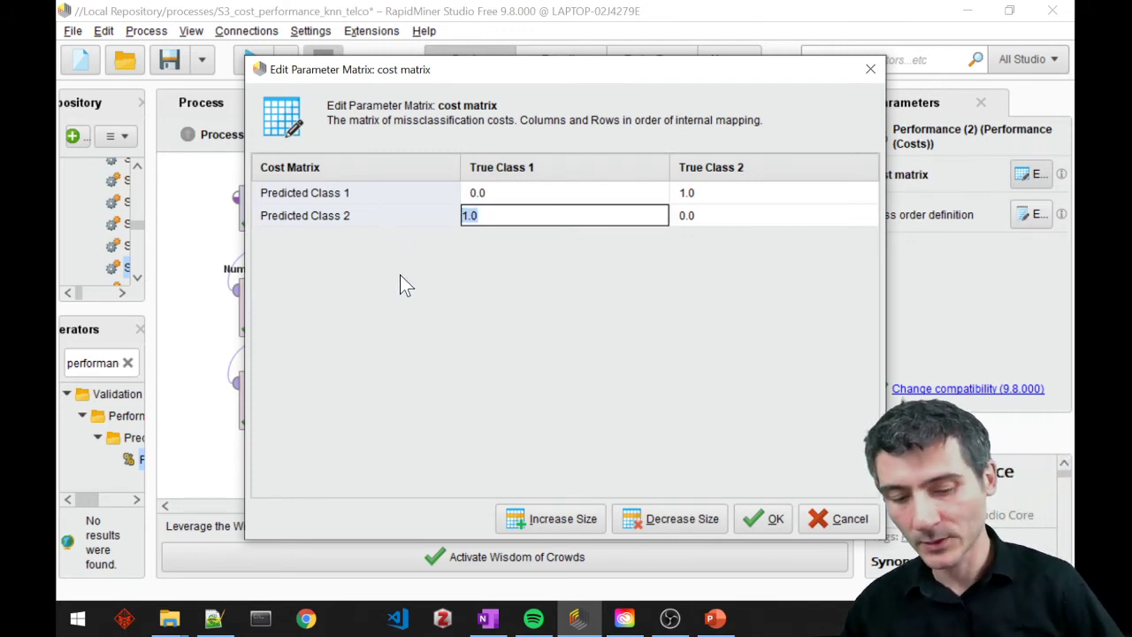
{"action": "type", "text": "1000"}
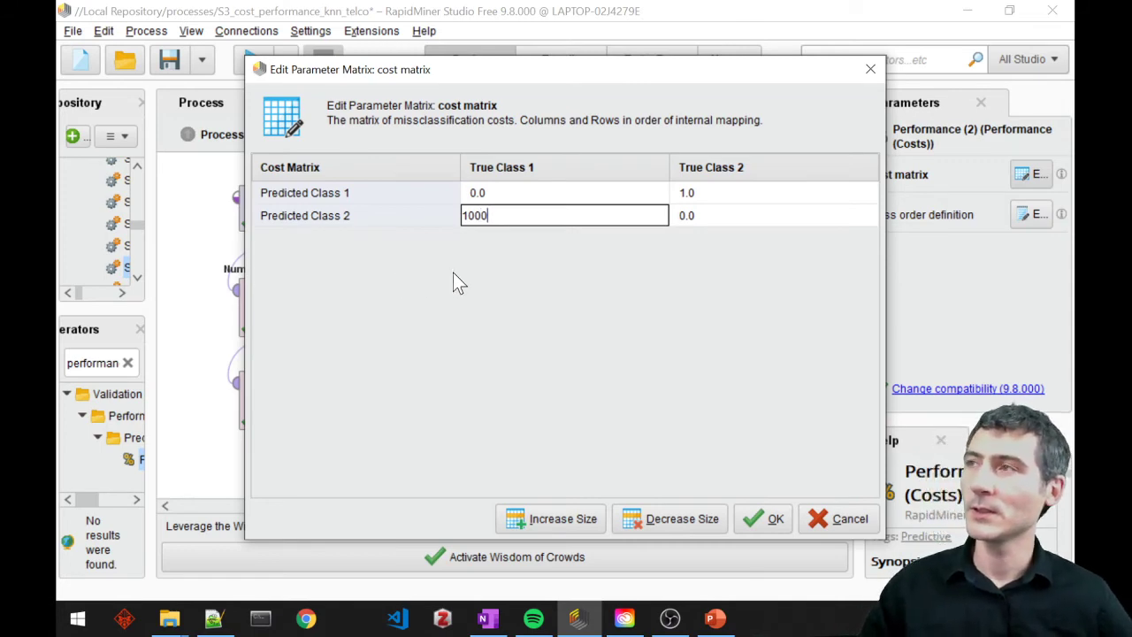
{"action": "mouse_move", "coordinate": [576, 322]}
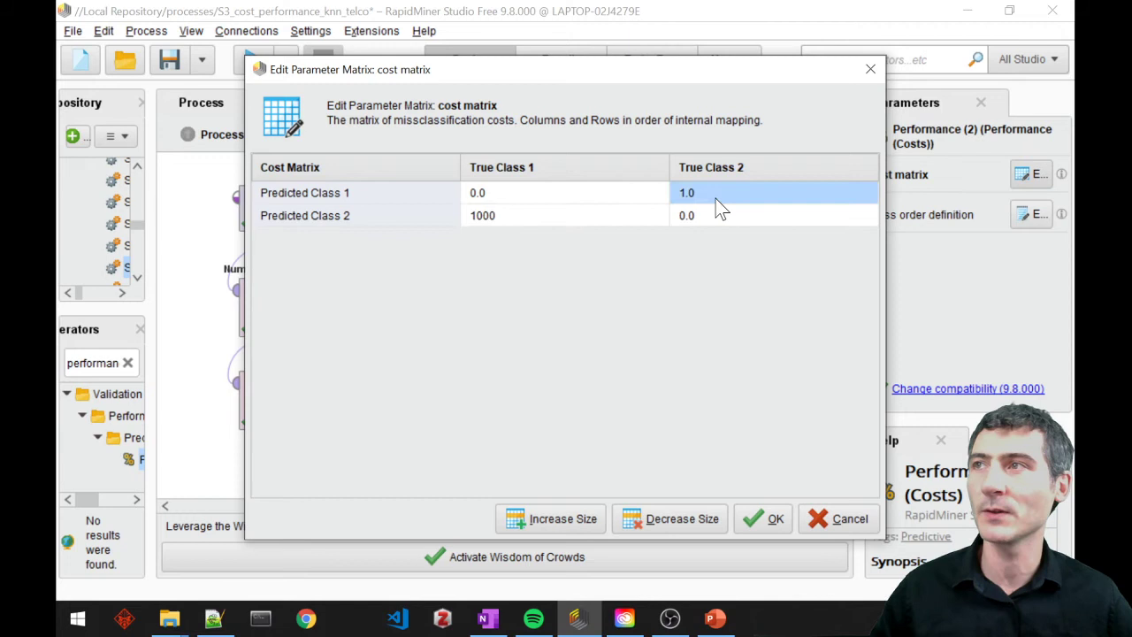
{"action": "double_click", "coordinate": [774, 192]}
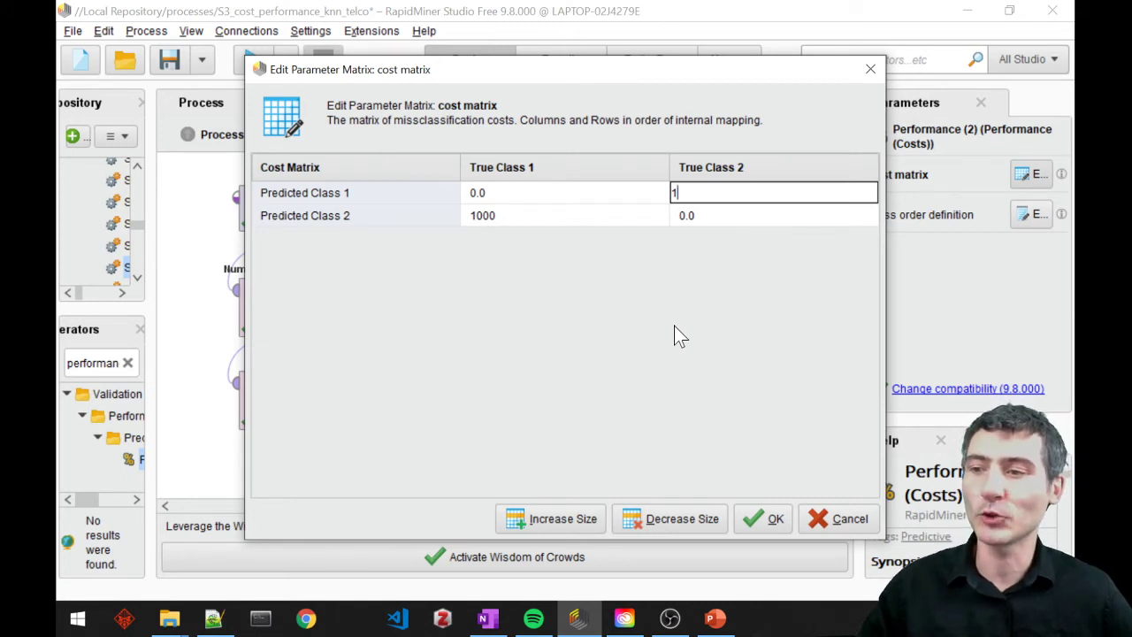
{"action": "mouse_move", "coordinate": [679, 348]}
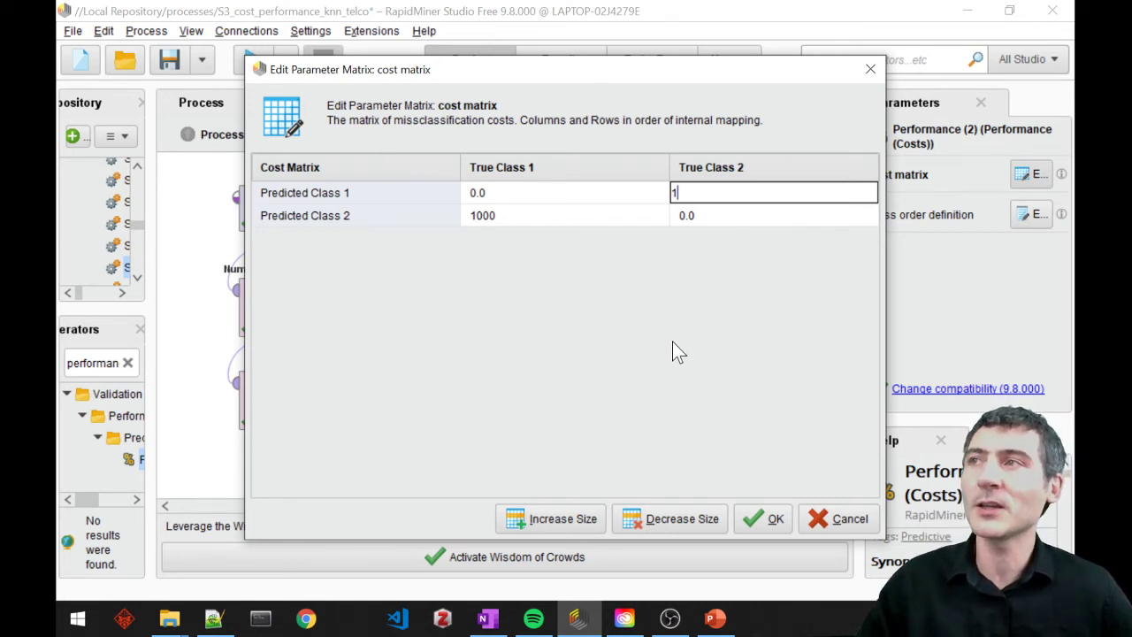
{"action": "mouse_move", "coordinate": [690, 372]}
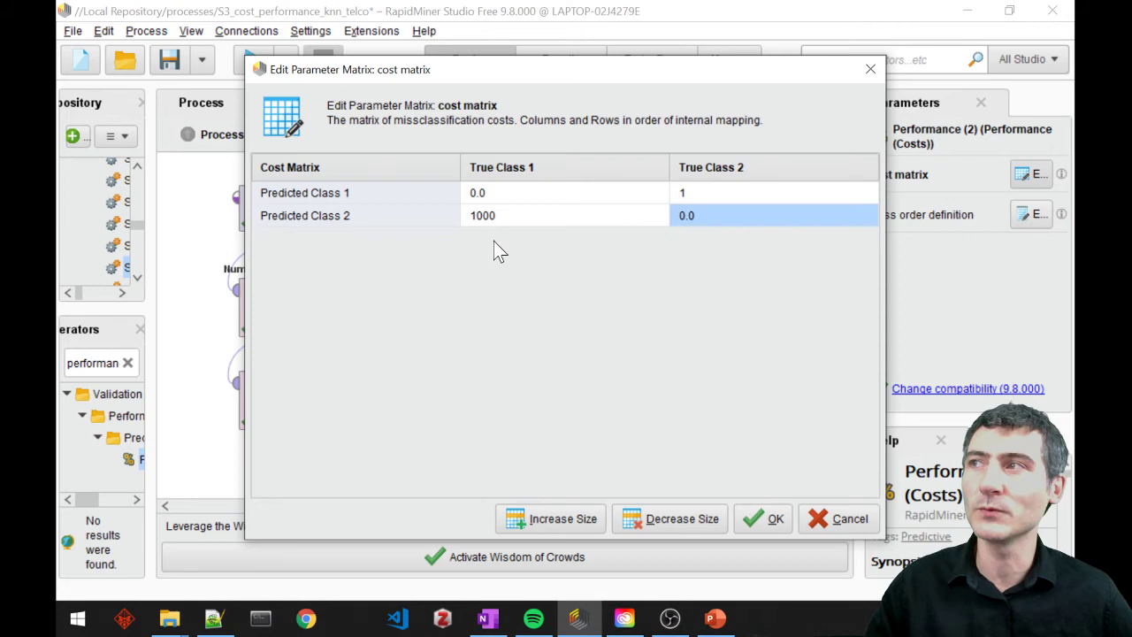
{"action": "mouse_move", "coordinate": [745, 411]}
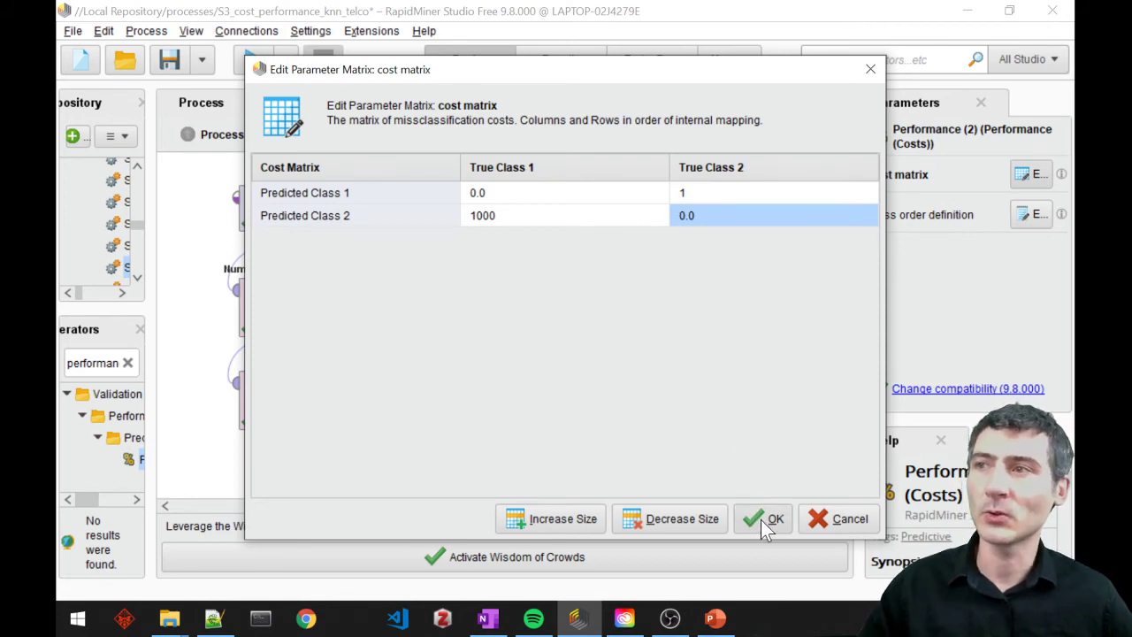
{"action": "left_click", "coordinate": [763, 518]}
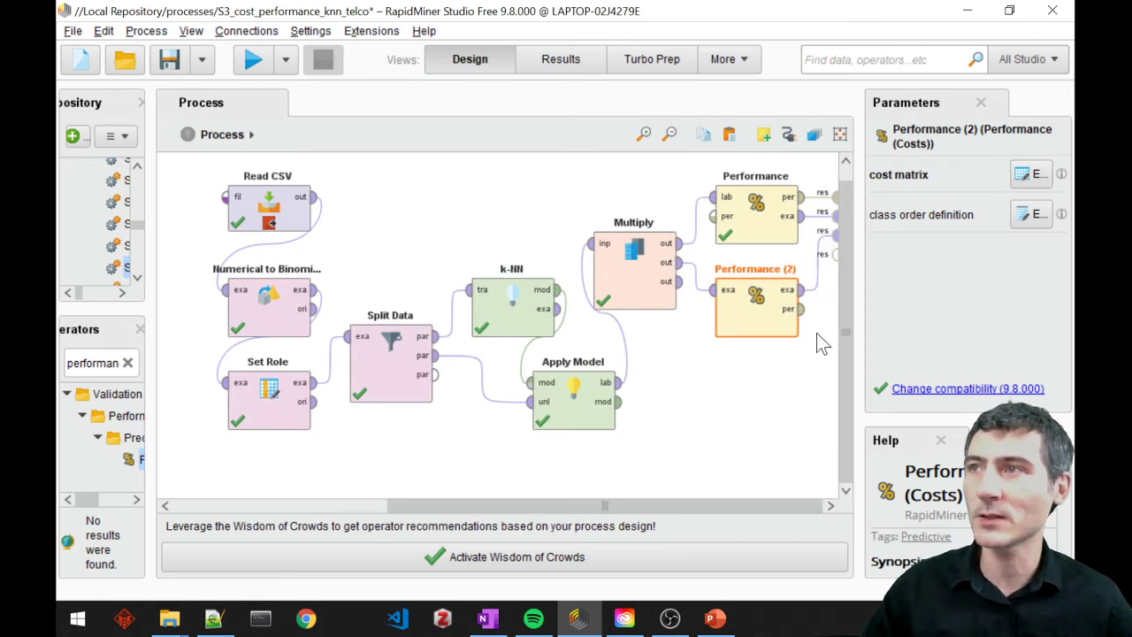
Resume past the breakpoints until the Performance (2) result shows costs of 113.021.
{"action": "left_click", "coordinate": [253, 60]}
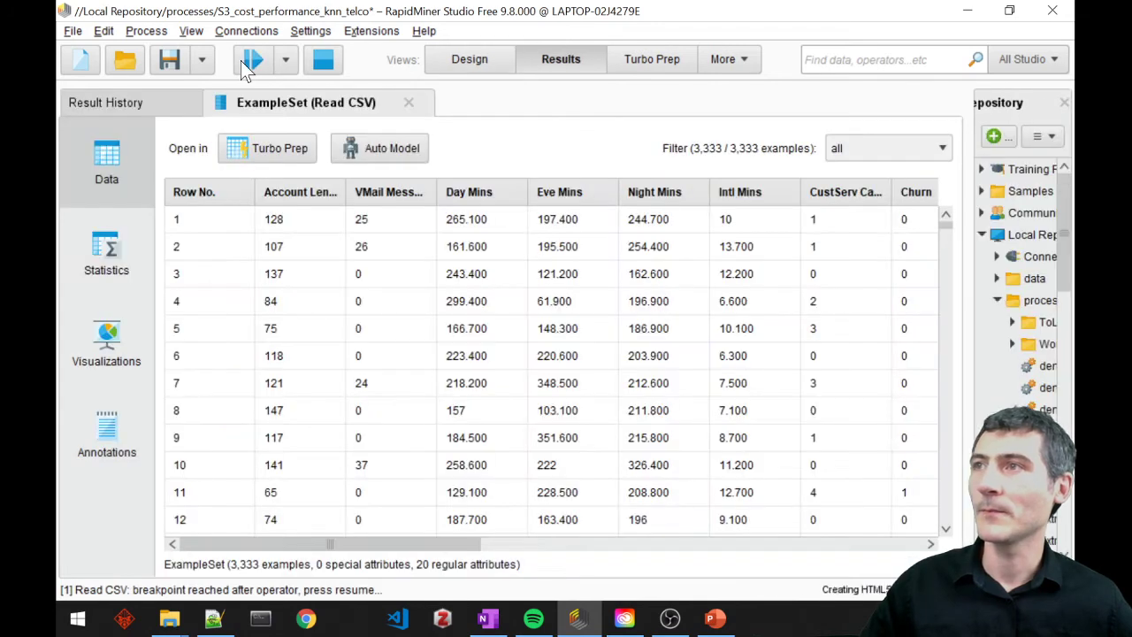
{"action": "left_click", "coordinate": [253, 59]}
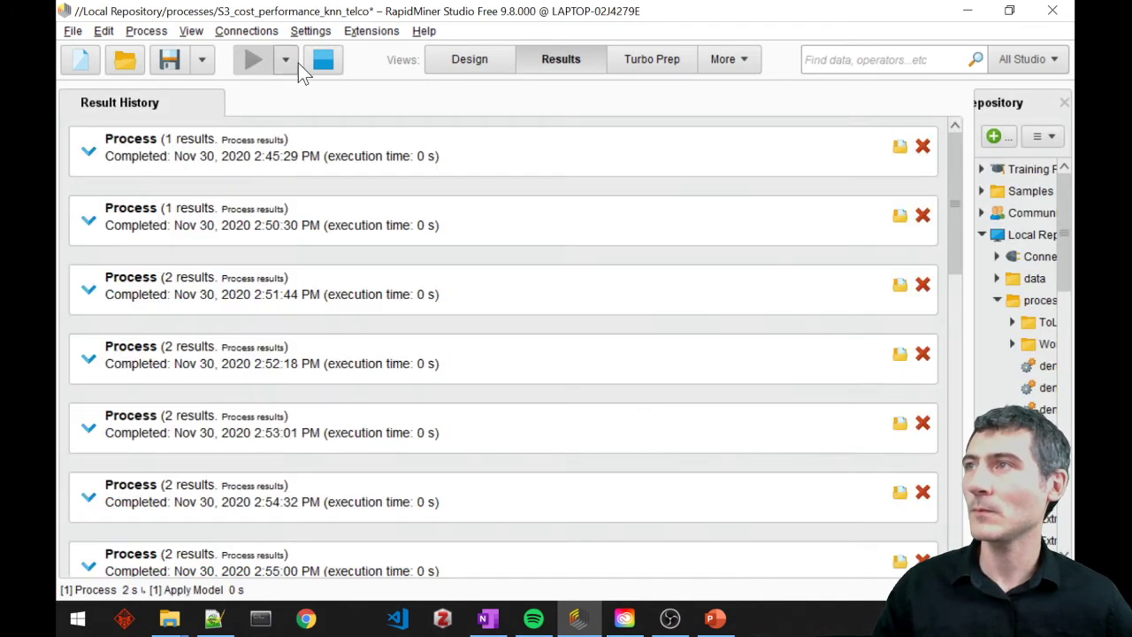
{"action": "left_click", "coordinate": [253, 59]}
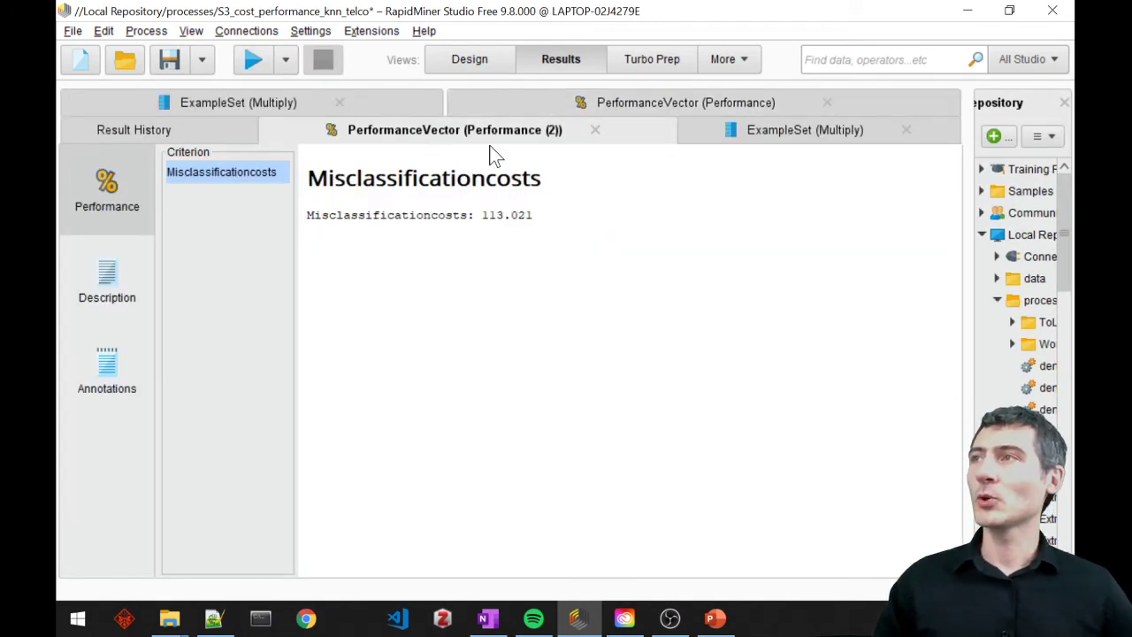
{"action": "left_click", "coordinate": [685, 103]}
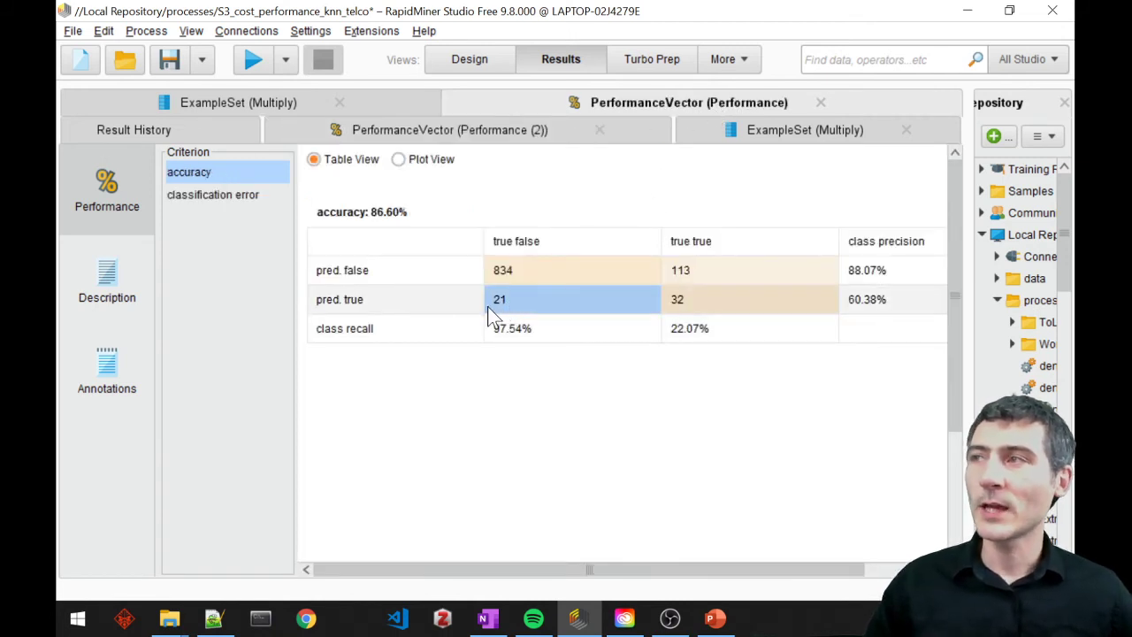
{"action": "mouse_move", "coordinate": [604, 299]}
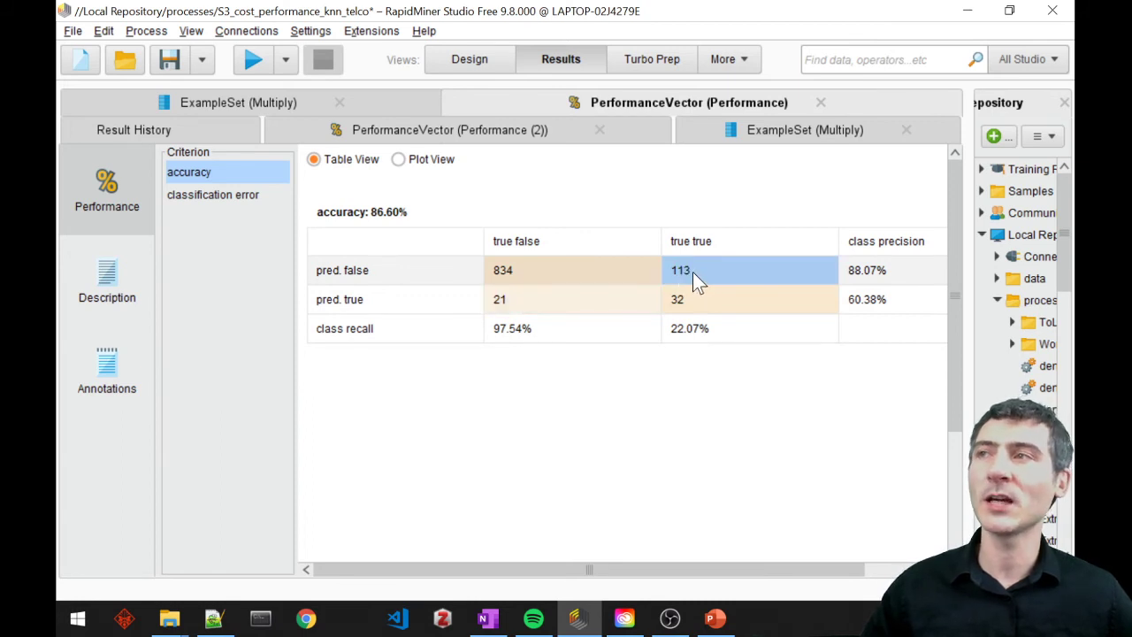
{"action": "mouse_move", "coordinate": [666, 281]}
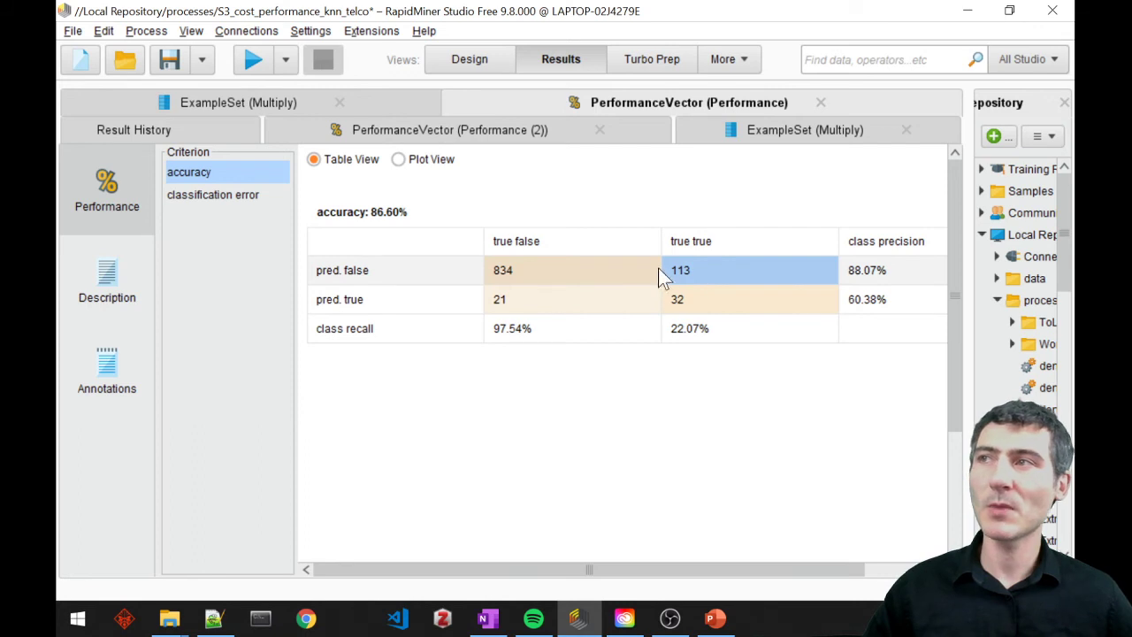
{"action": "mouse_move", "coordinate": [671, 281]}
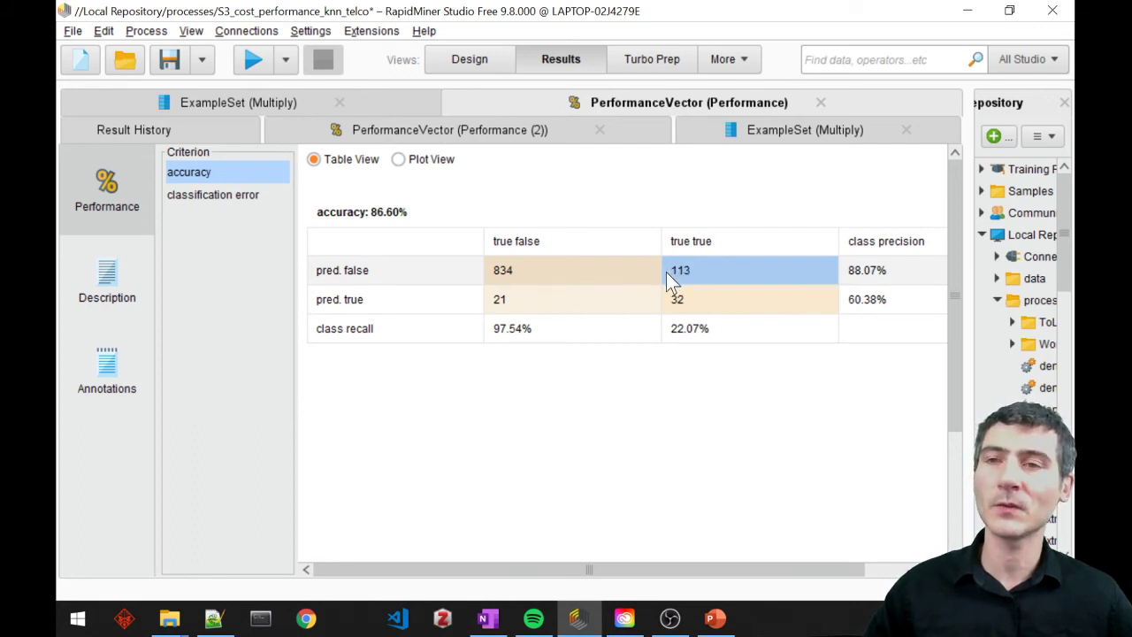
{"action": "mouse_move", "coordinate": [673, 288]}
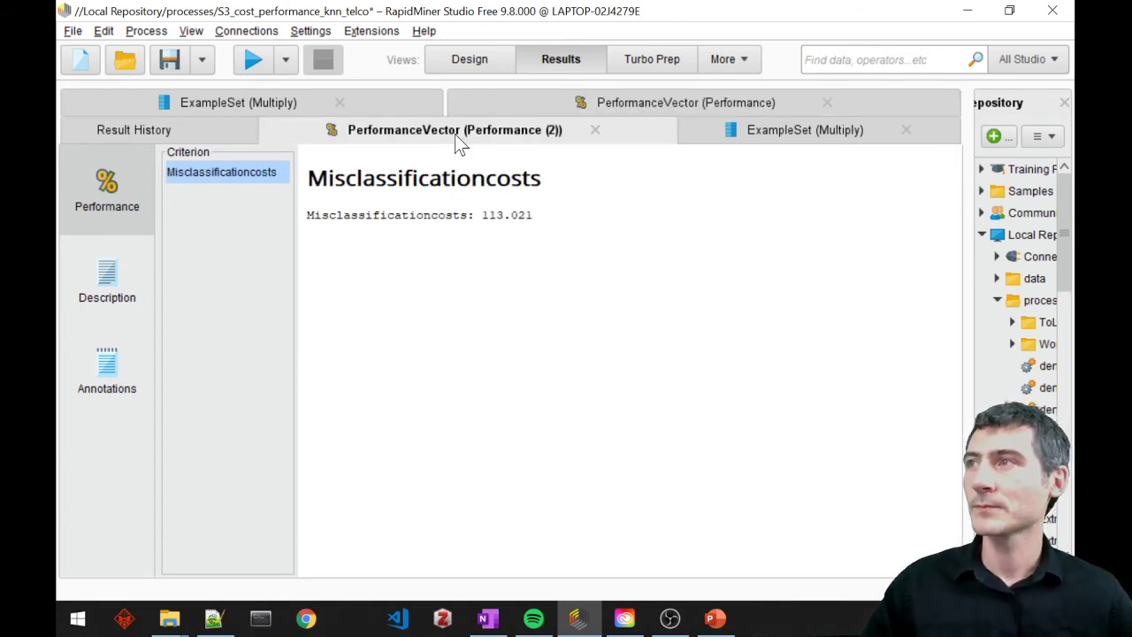
{"action": "double_click", "coordinate": [365, 215]}
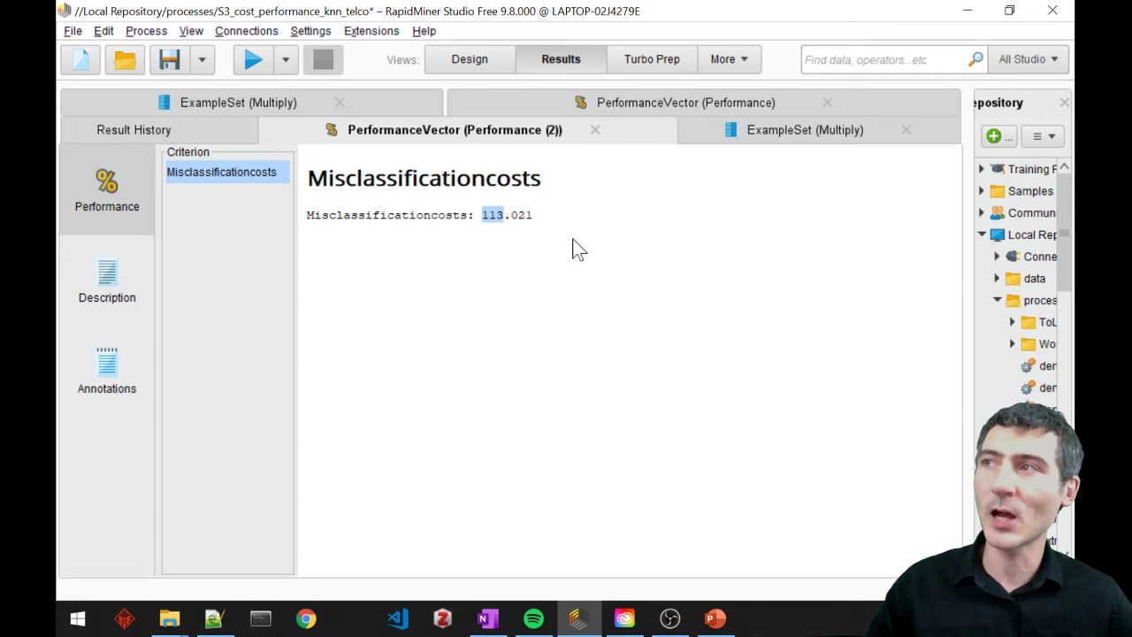
{"action": "mouse_move", "coordinate": [531, 228]}
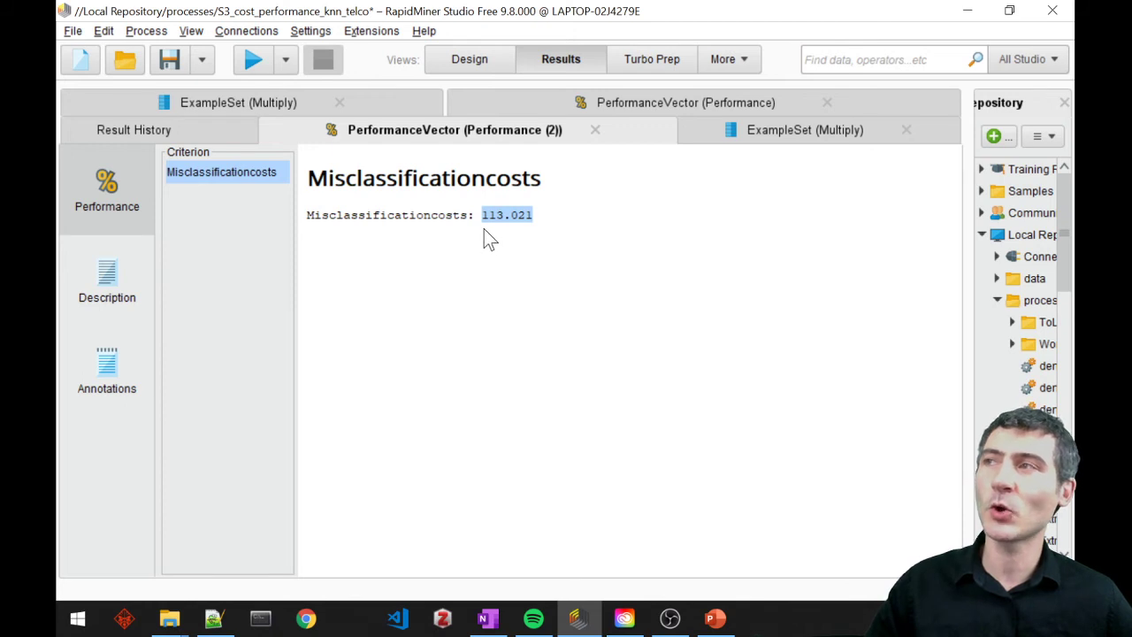
{"action": "mouse_move", "coordinate": [530, 242]}
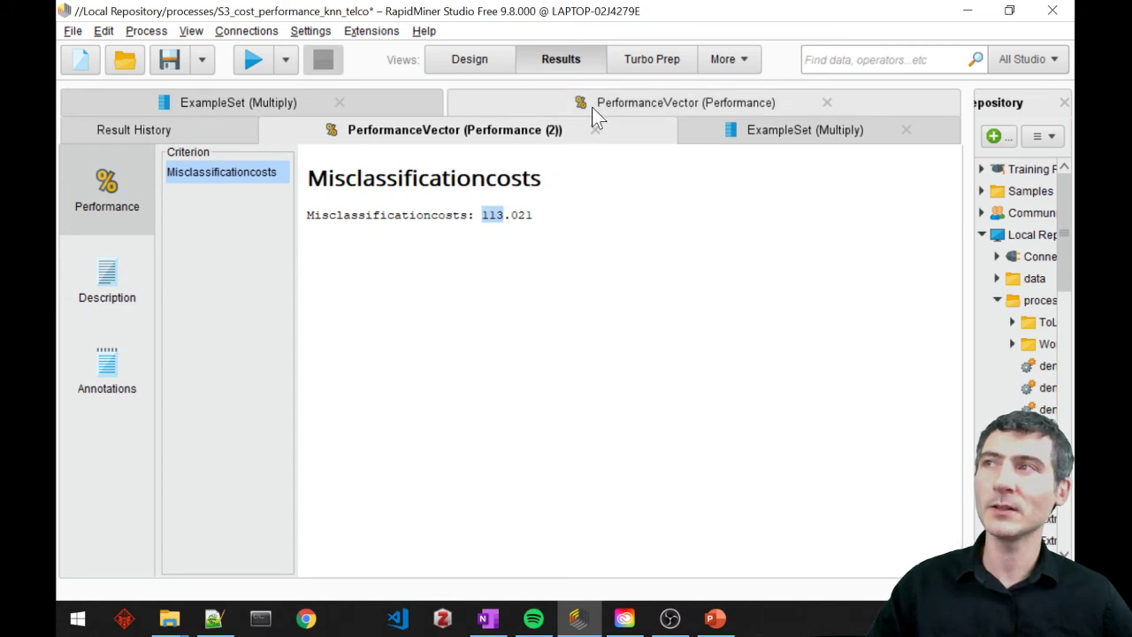
Switch to the accuracy confusion matrix showing 113 true churners predicted false.
{"action": "left_click", "coordinate": [686, 101]}
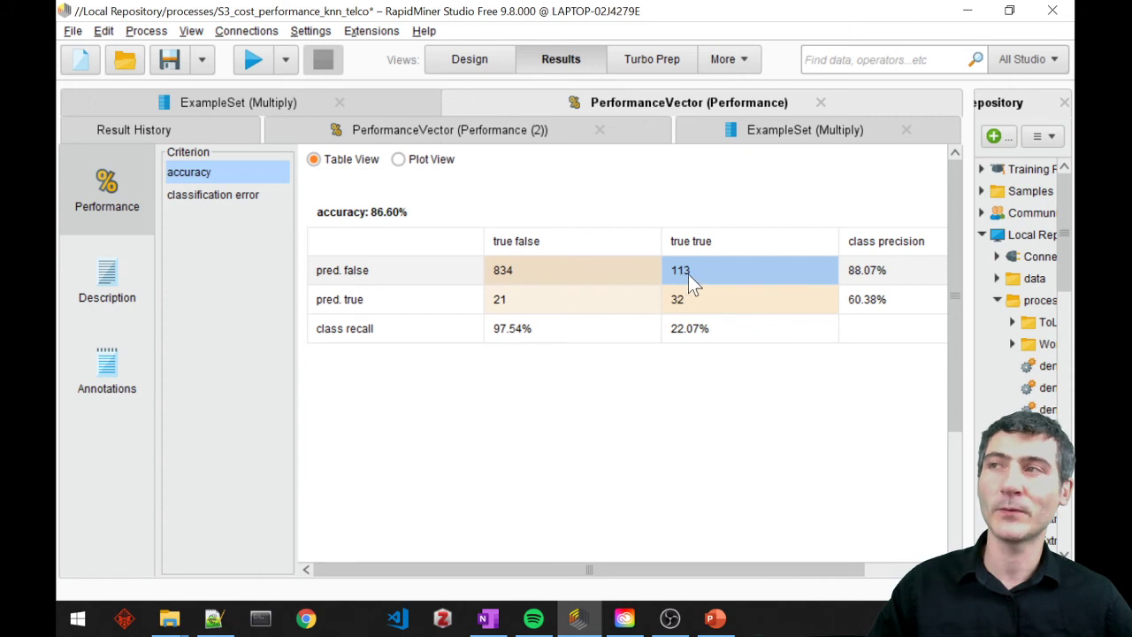
{"action": "mouse_move", "coordinate": [680, 287]}
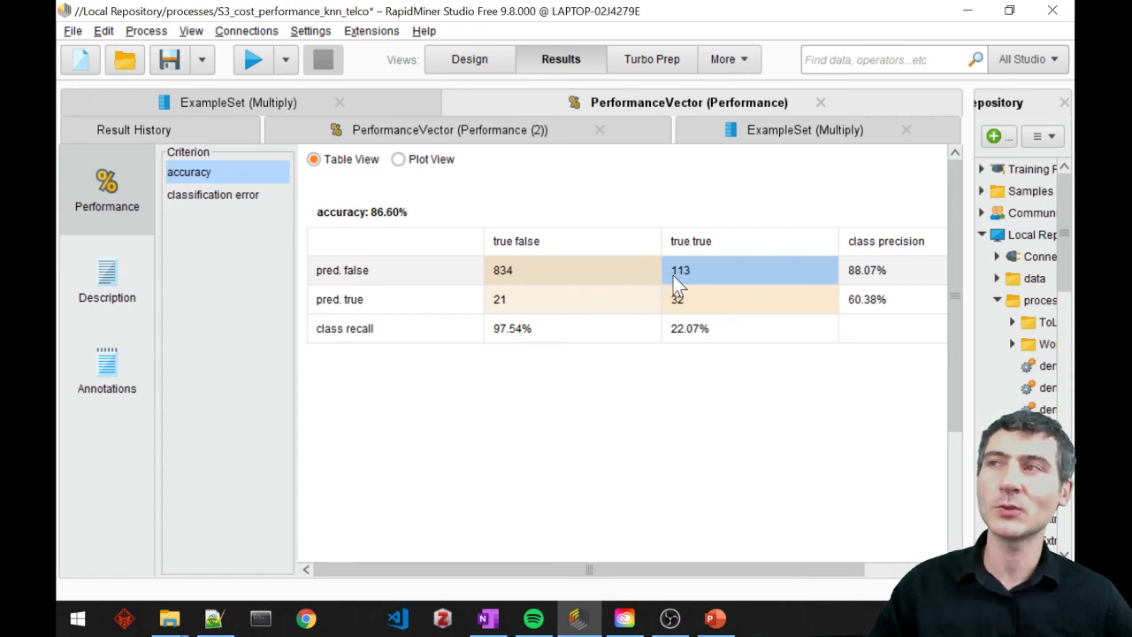
{"action": "mouse_move", "coordinate": [686, 288]}
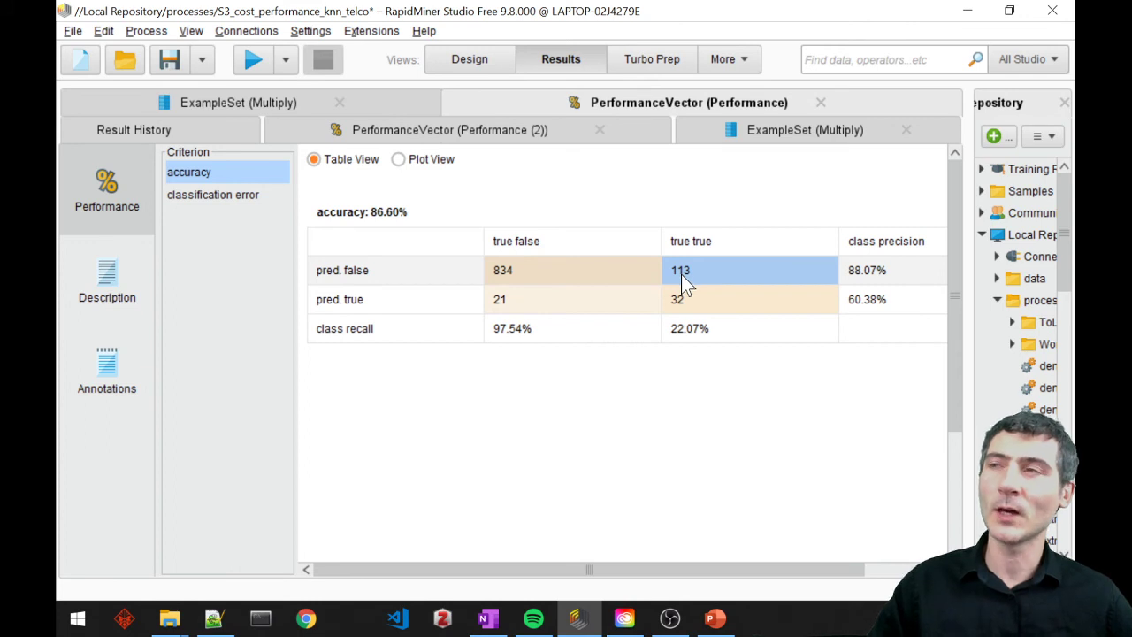
{"action": "mouse_move", "coordinate": [682, 288]}
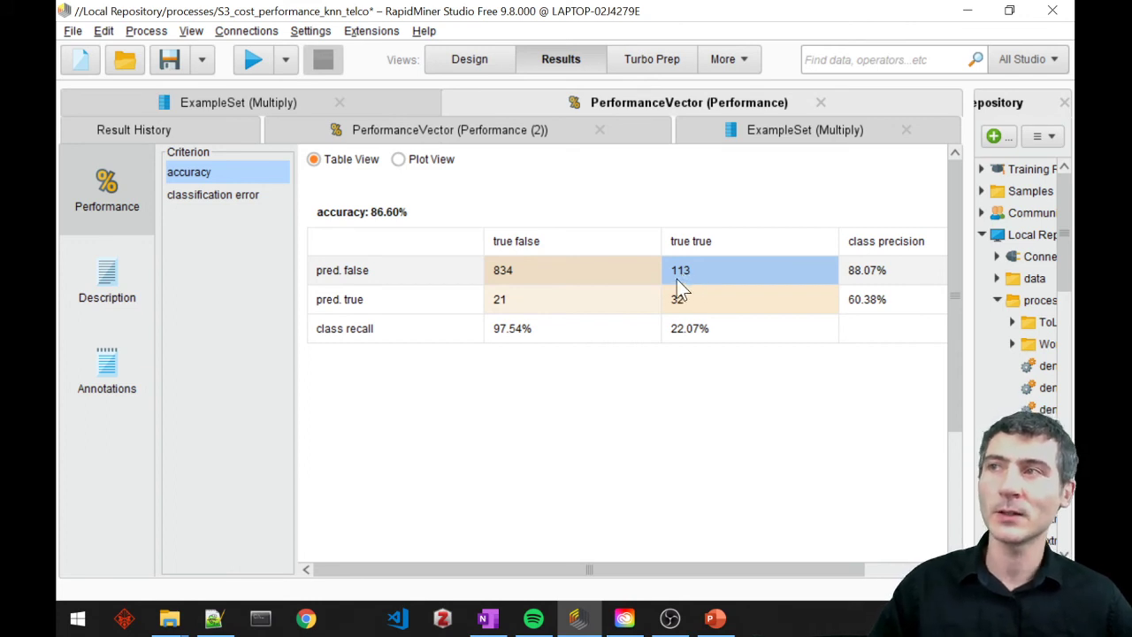
{"action": "left_click", "coordinate": [450, 129]}
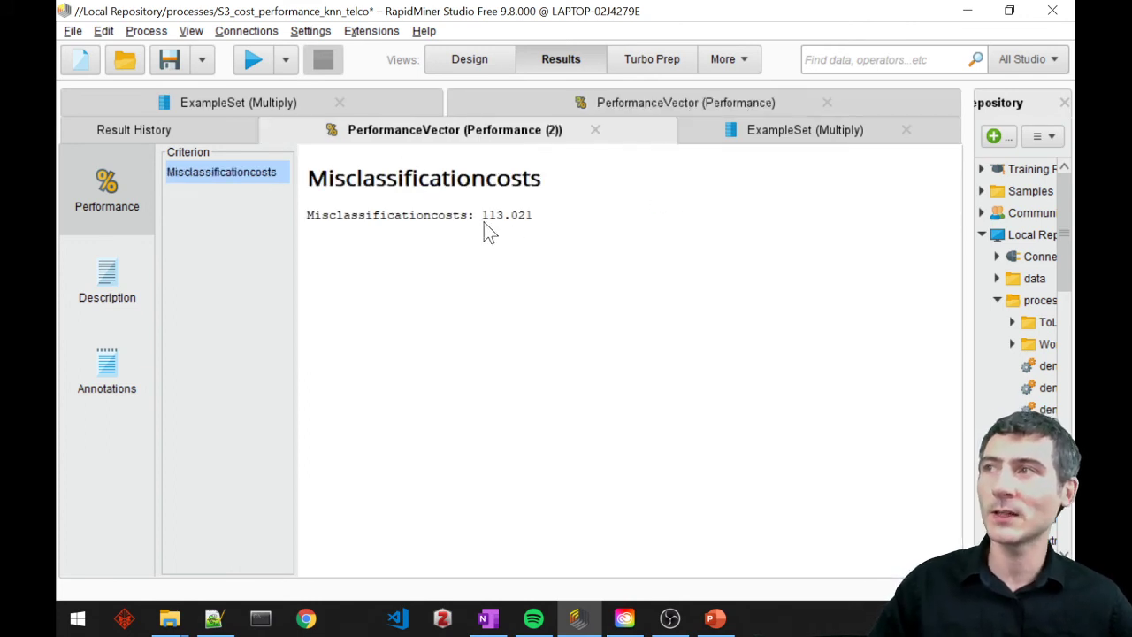
{"action": "double_click", "coordinate": [507, 214]}
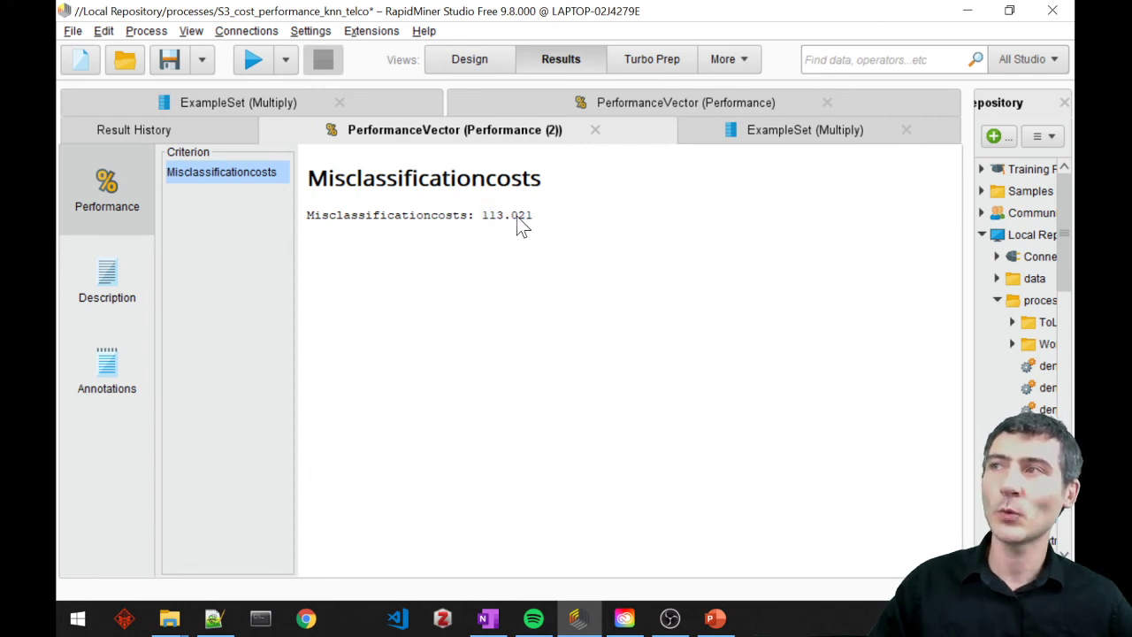
{"action": "left_click", "coordinate": [686, 102]}
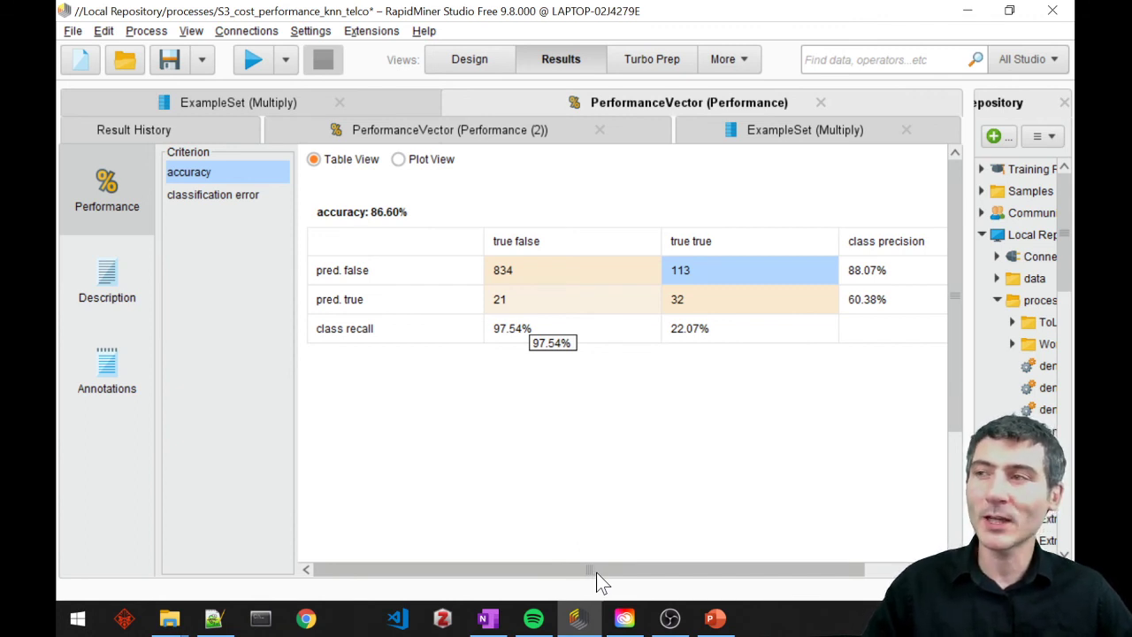
{"action": "mouse_move", "coordinate": [592, 577]}
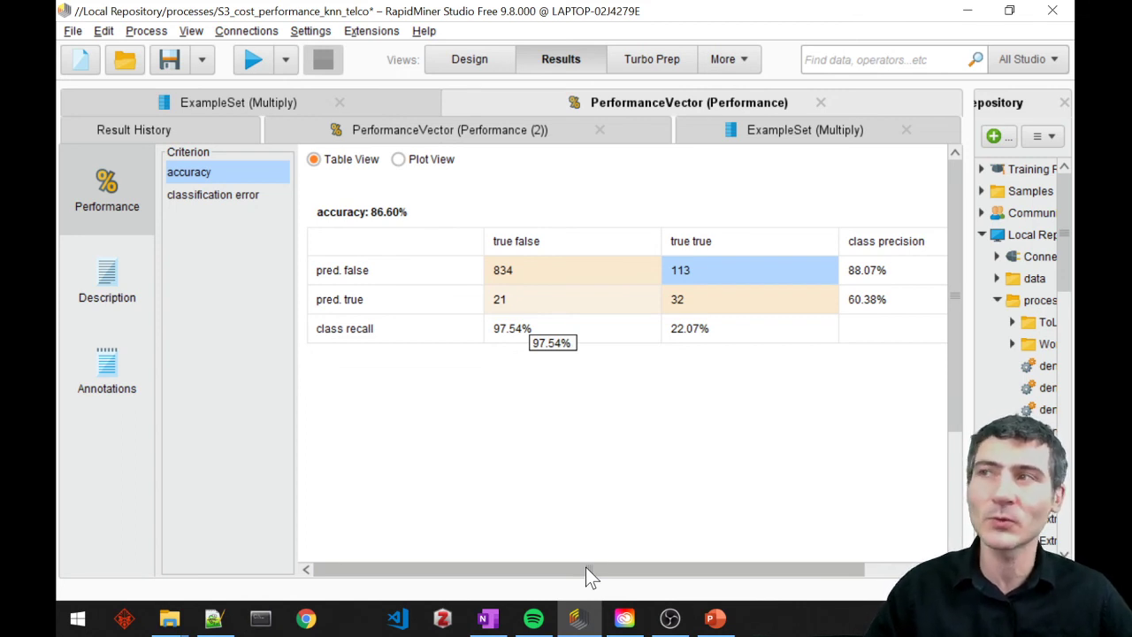
{"action": "mouse_move", "coordinate": [627, 505]}
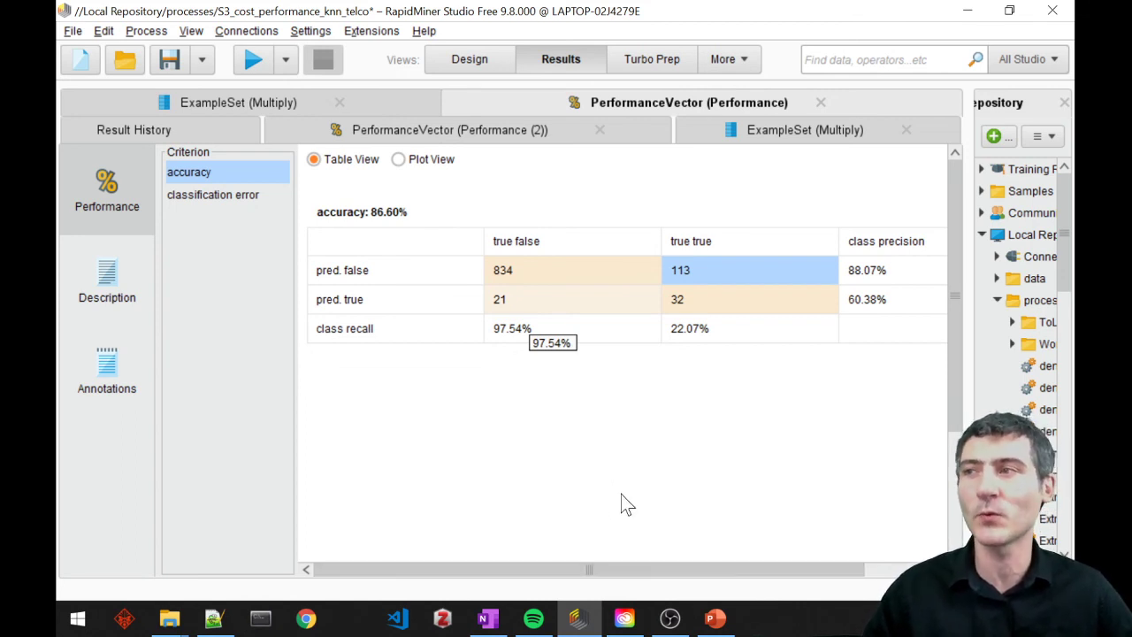
{"action": "mouse_move", "coordinate": [627, 516]}
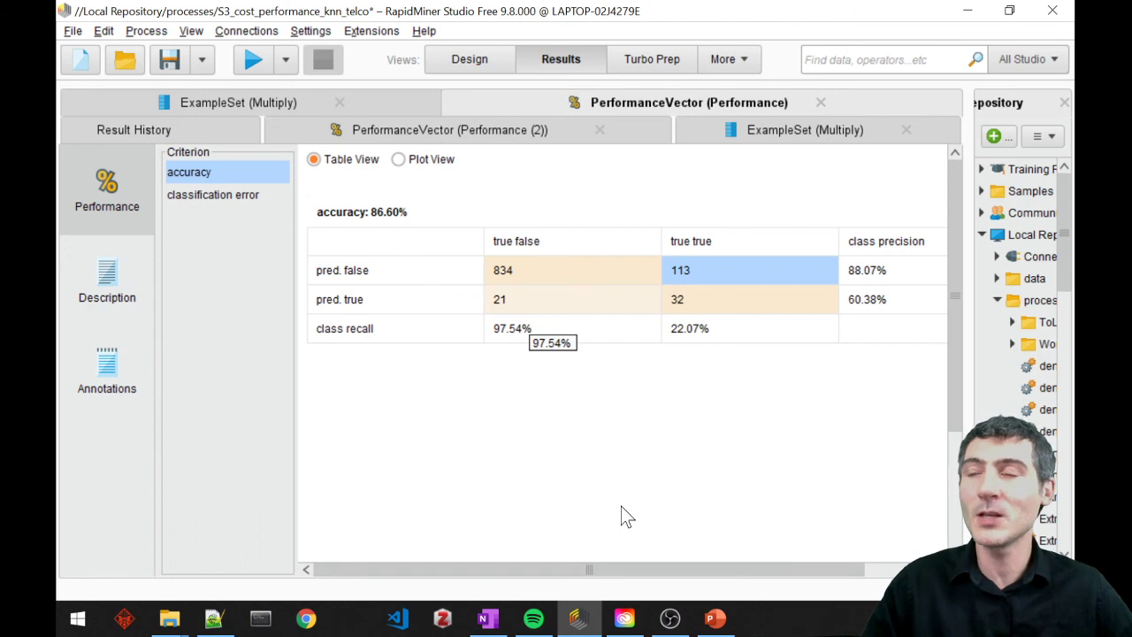
{"action": "mouse_move", "coordinate": [641, 494]}
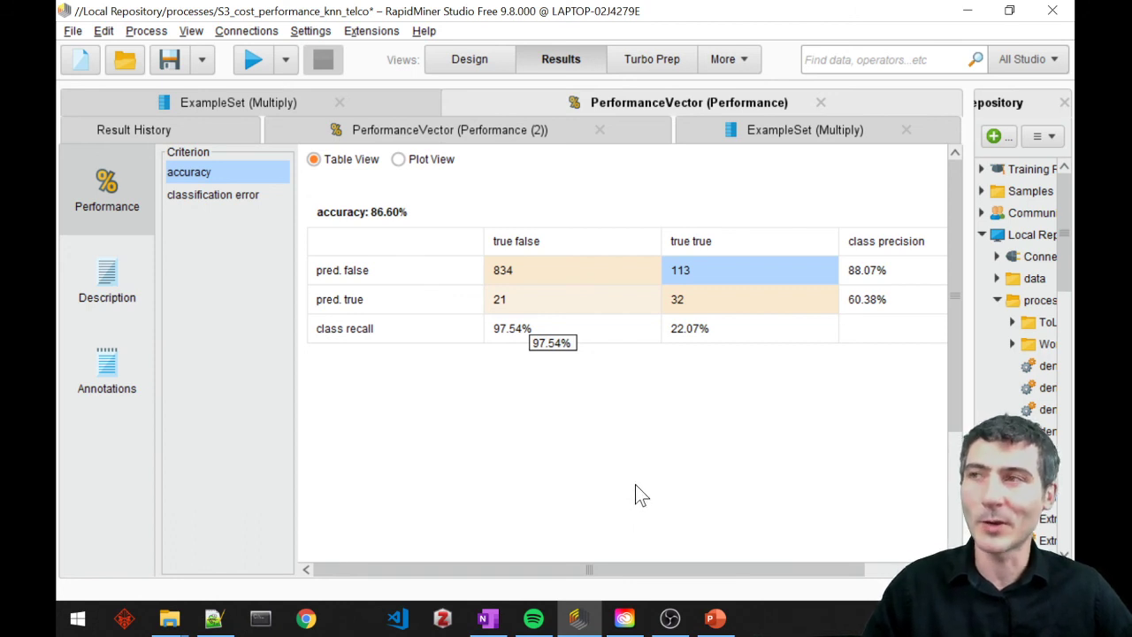